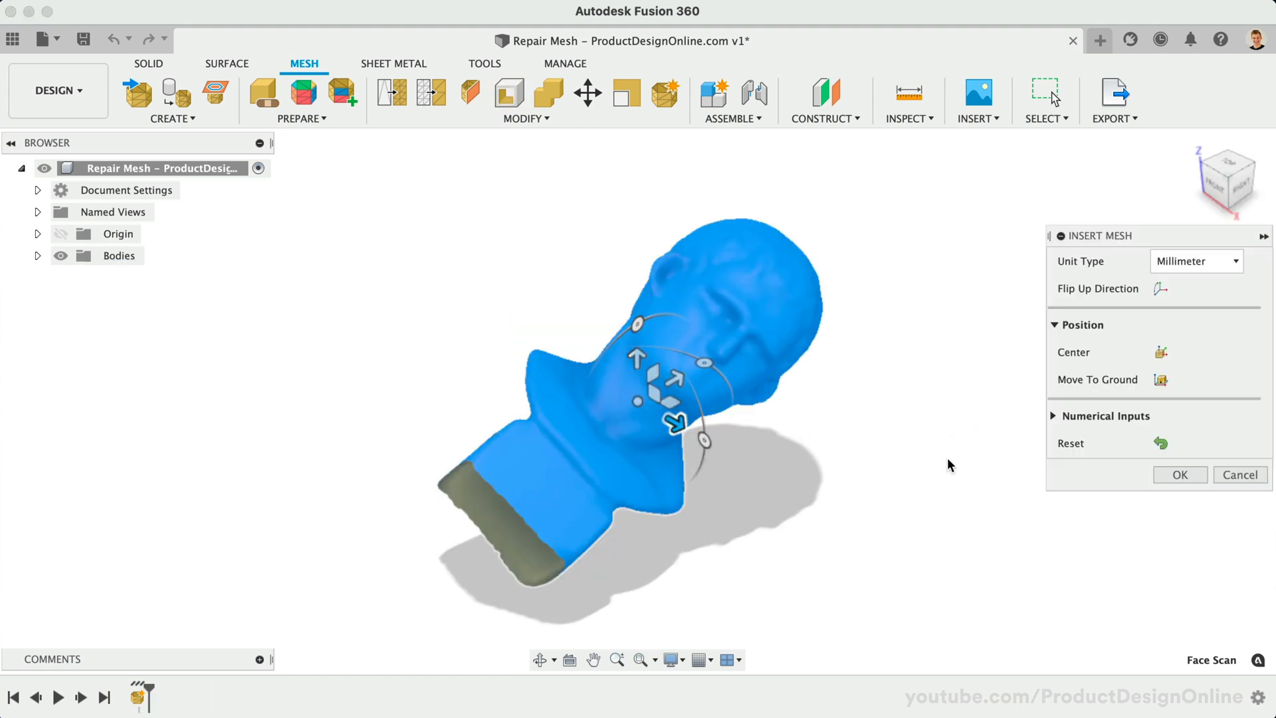
mouse_move(1197, 262)
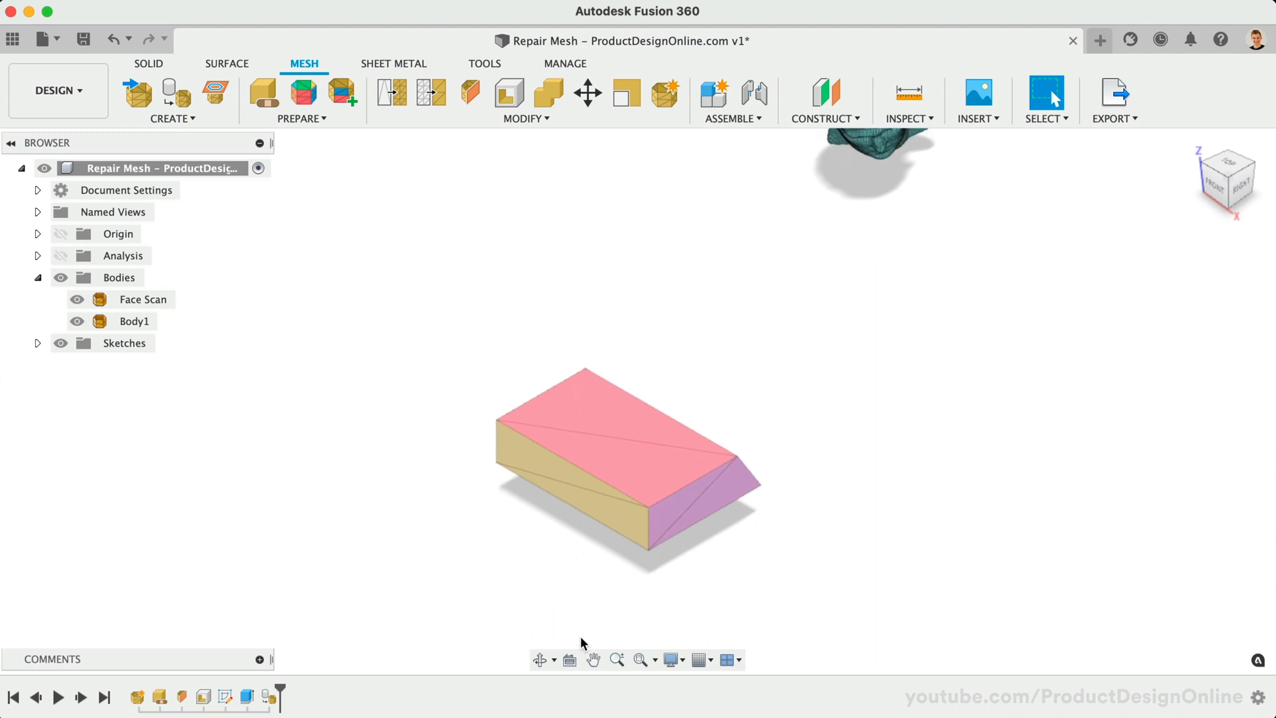
- Start from a blank design holding only Document Settings, Named Views and Origin
click(546, 93)
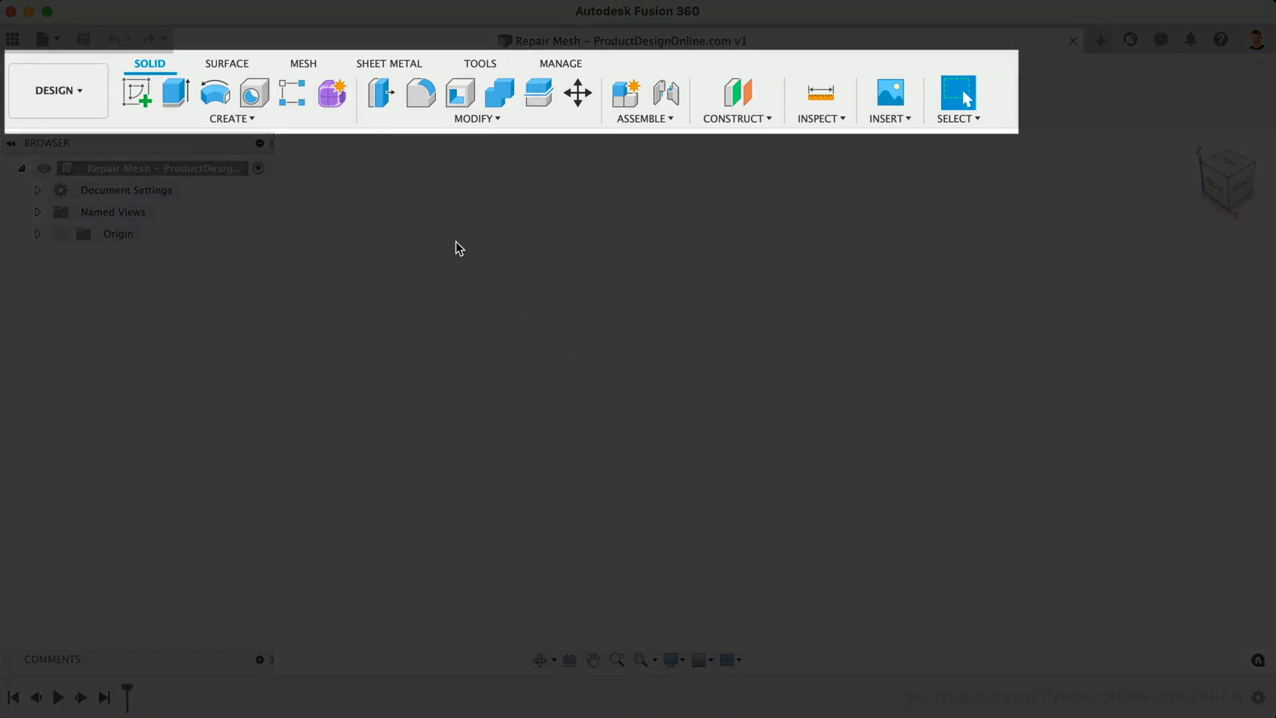
- Insert the Face Scan.stl mesh file into the design
click(303, 63)
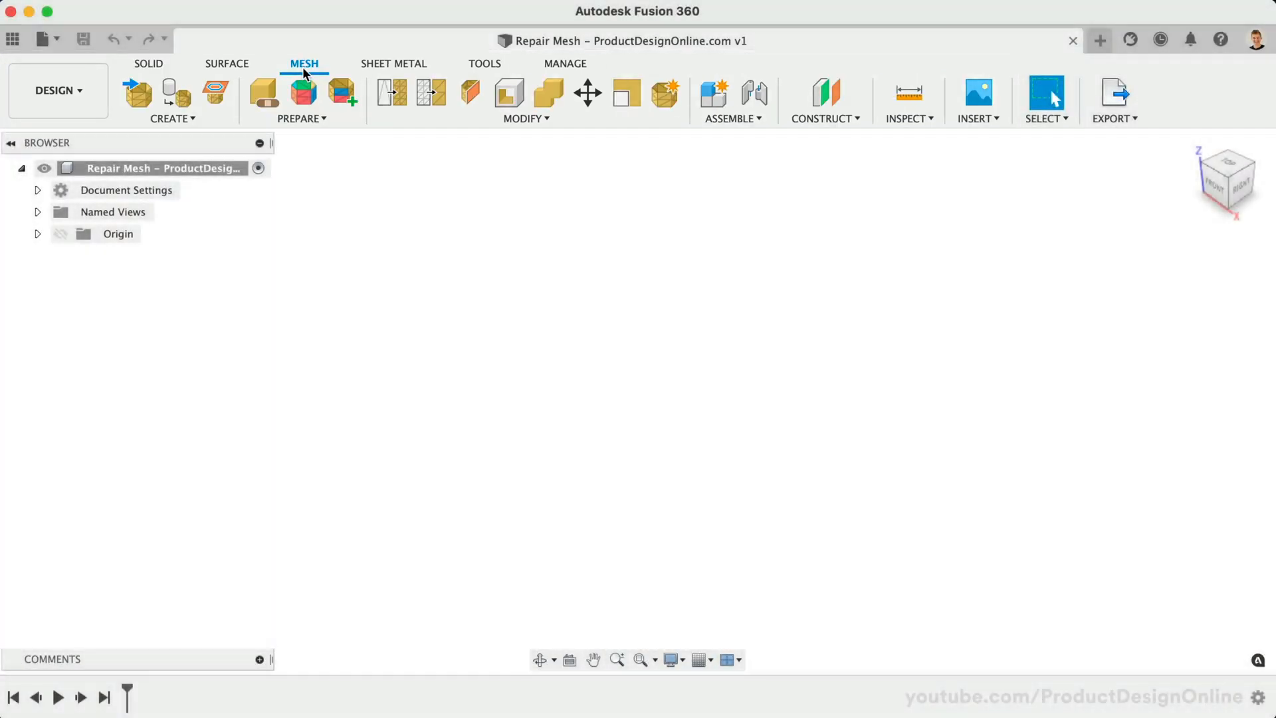
click(976, 119)
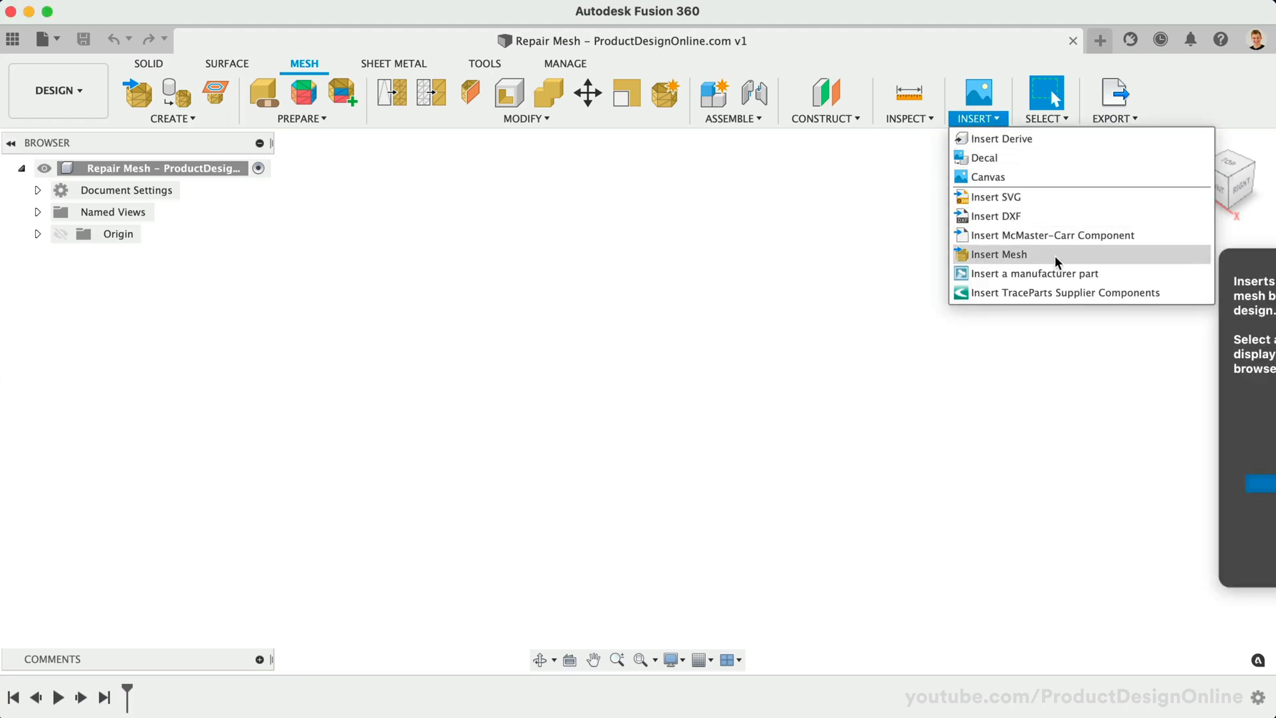
click(999, 254)
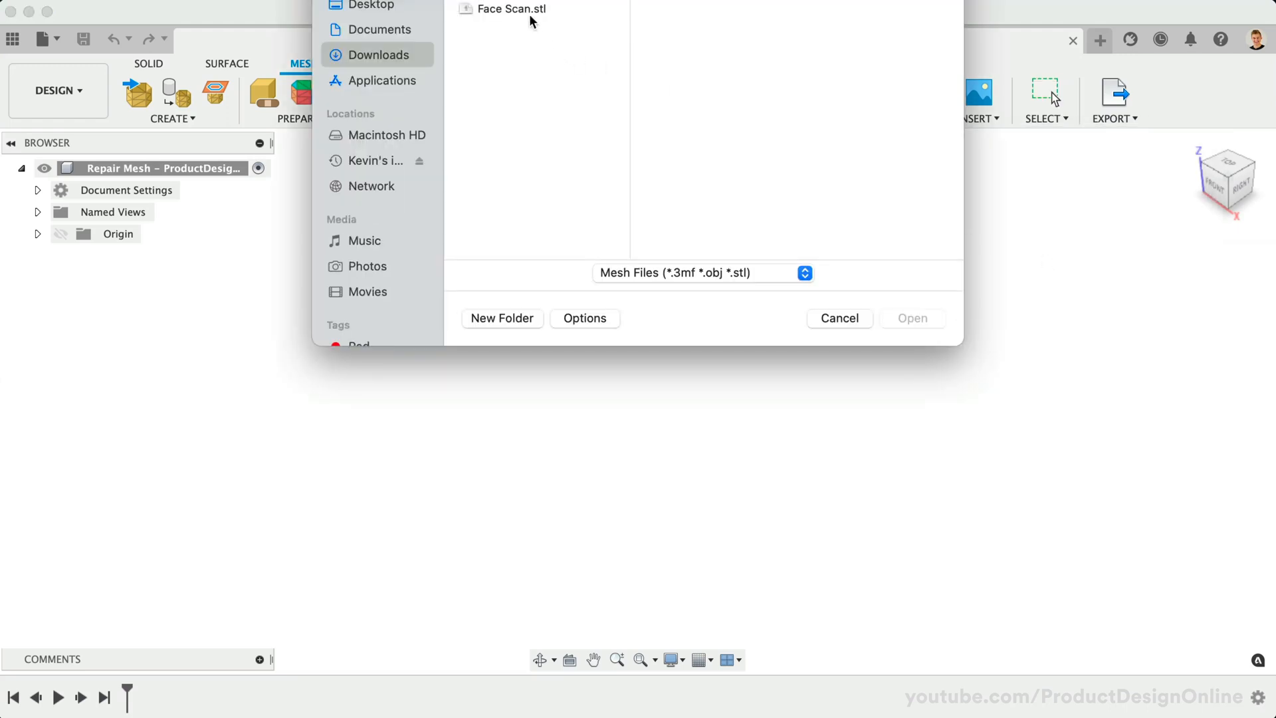
click(520, 147)
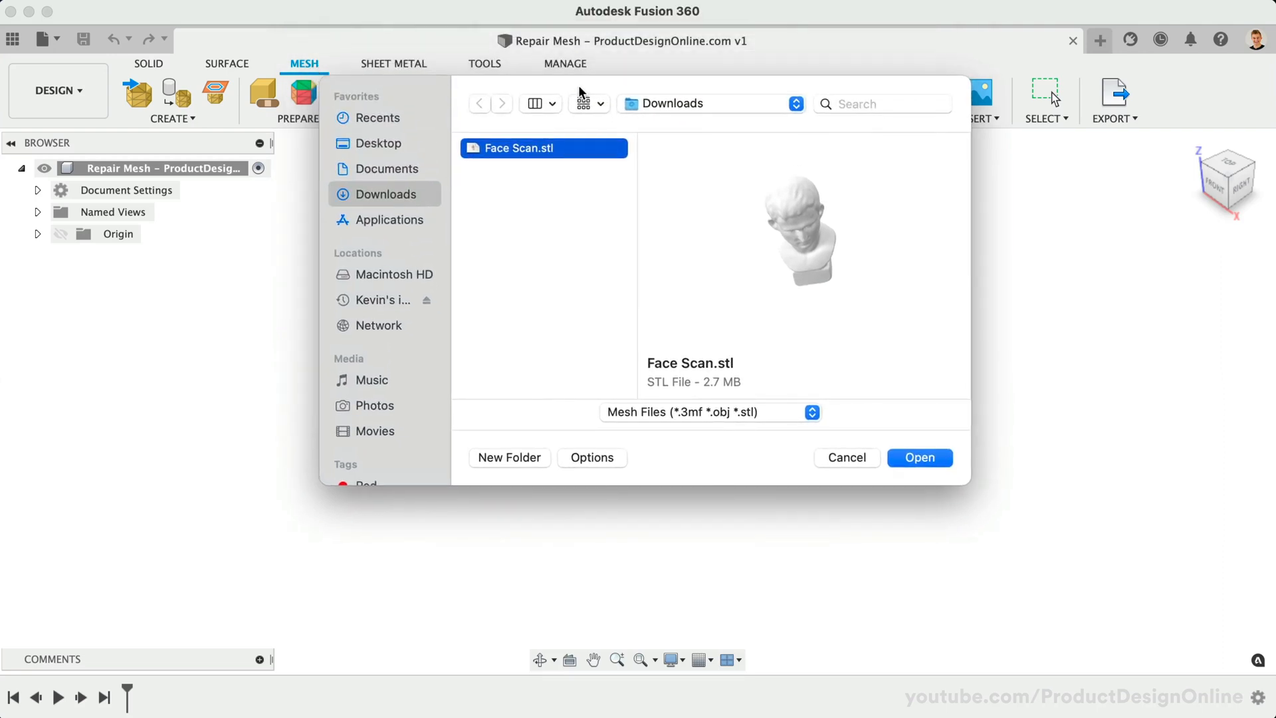
click(920, 457)
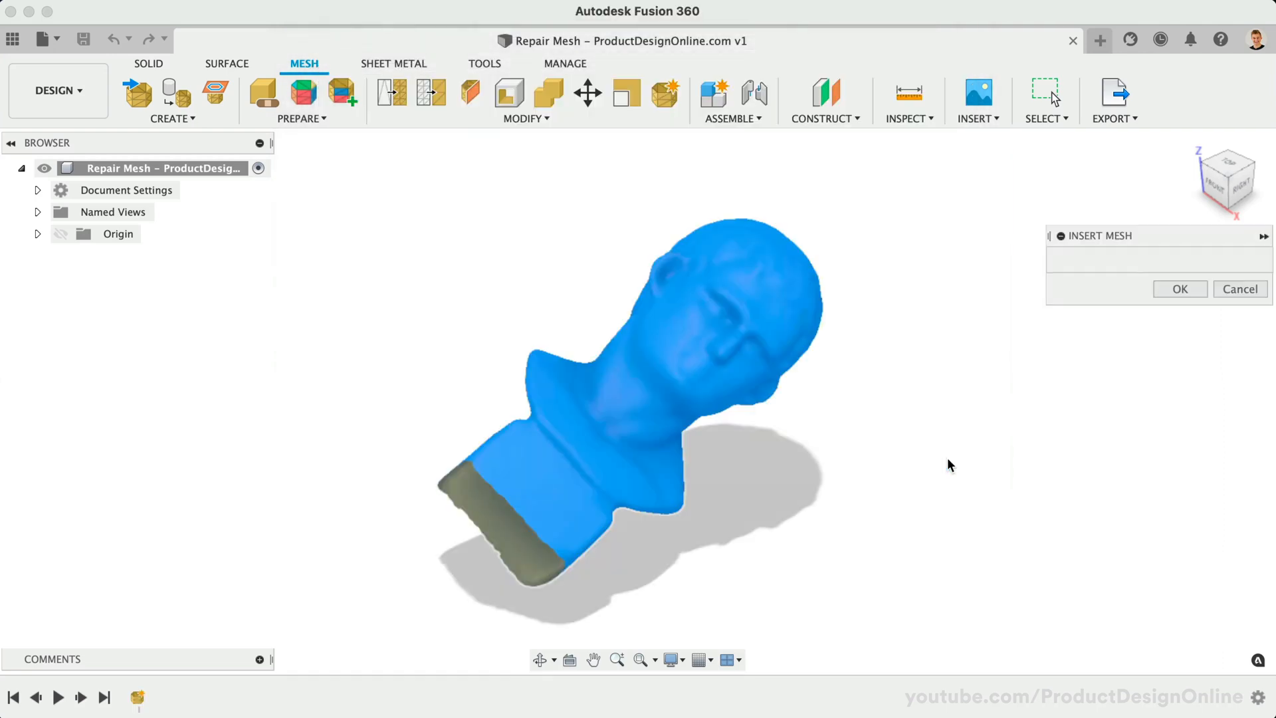
- Set the scan's unit type to Millimeter, flip its up direction so it stands upright, and confirm
click(1179, 289)
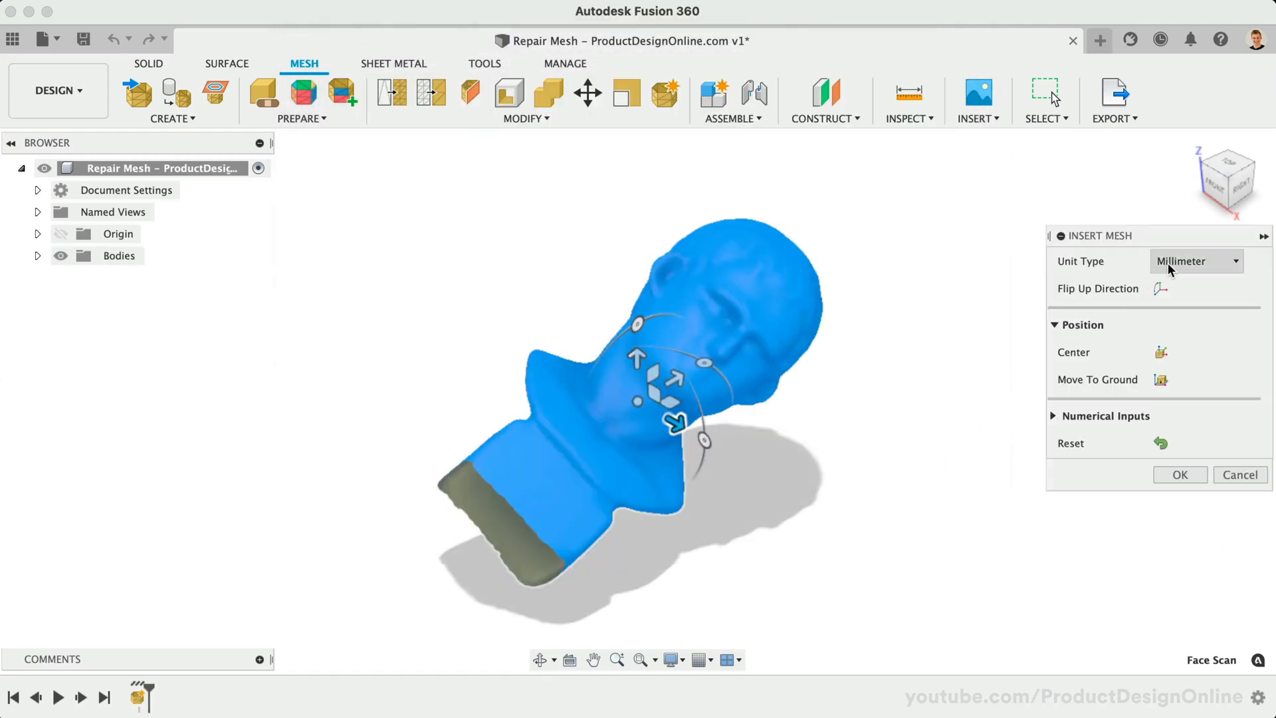
click(1195, 261)
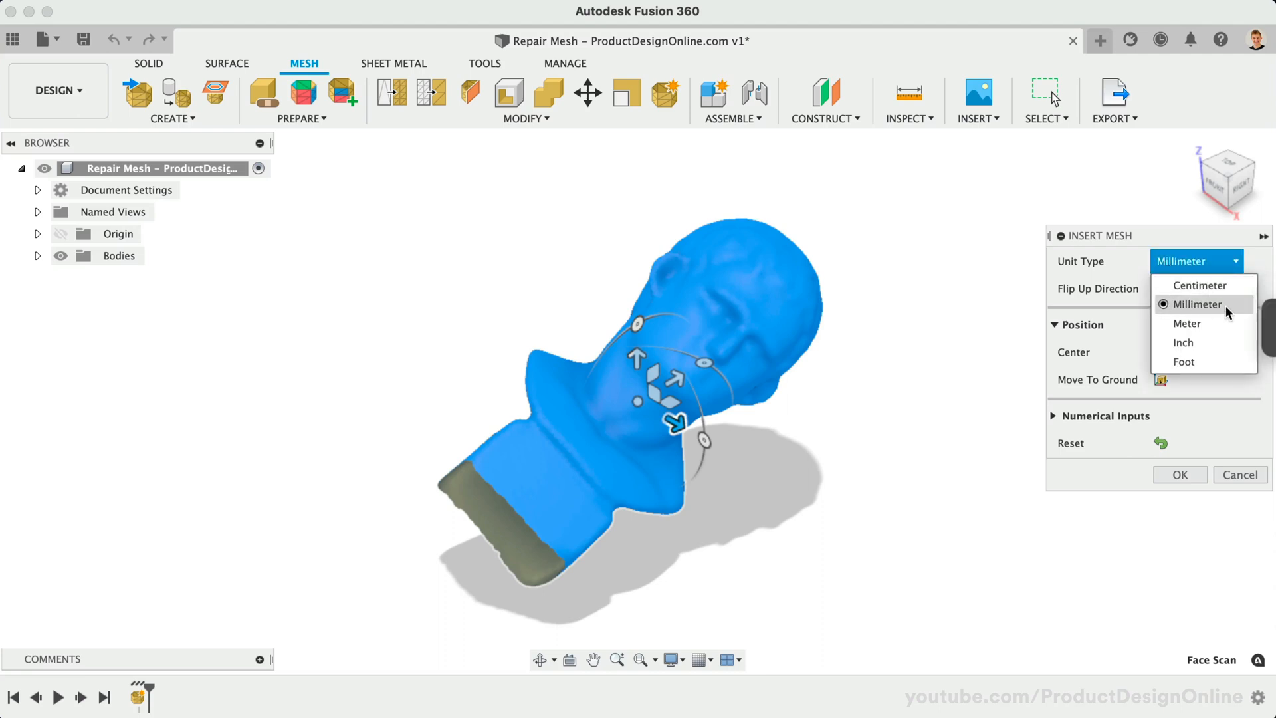
click(1196, 303)
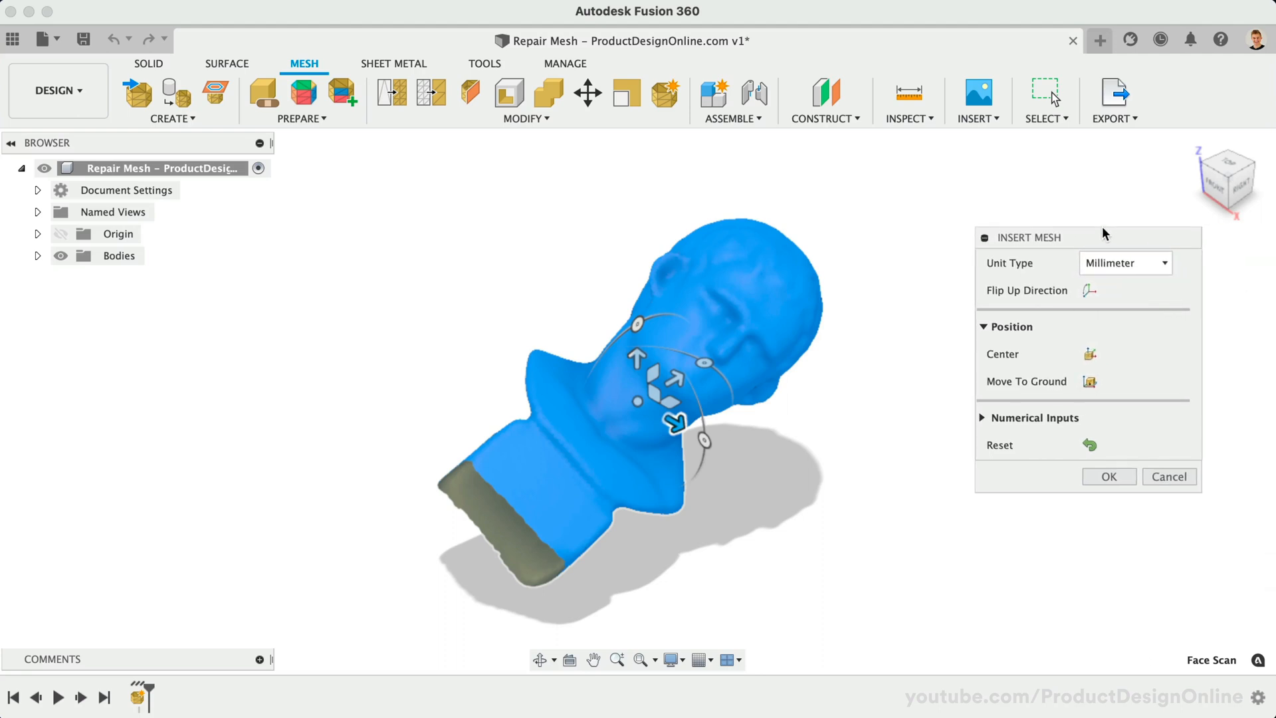
mouse_move(1089, 292)
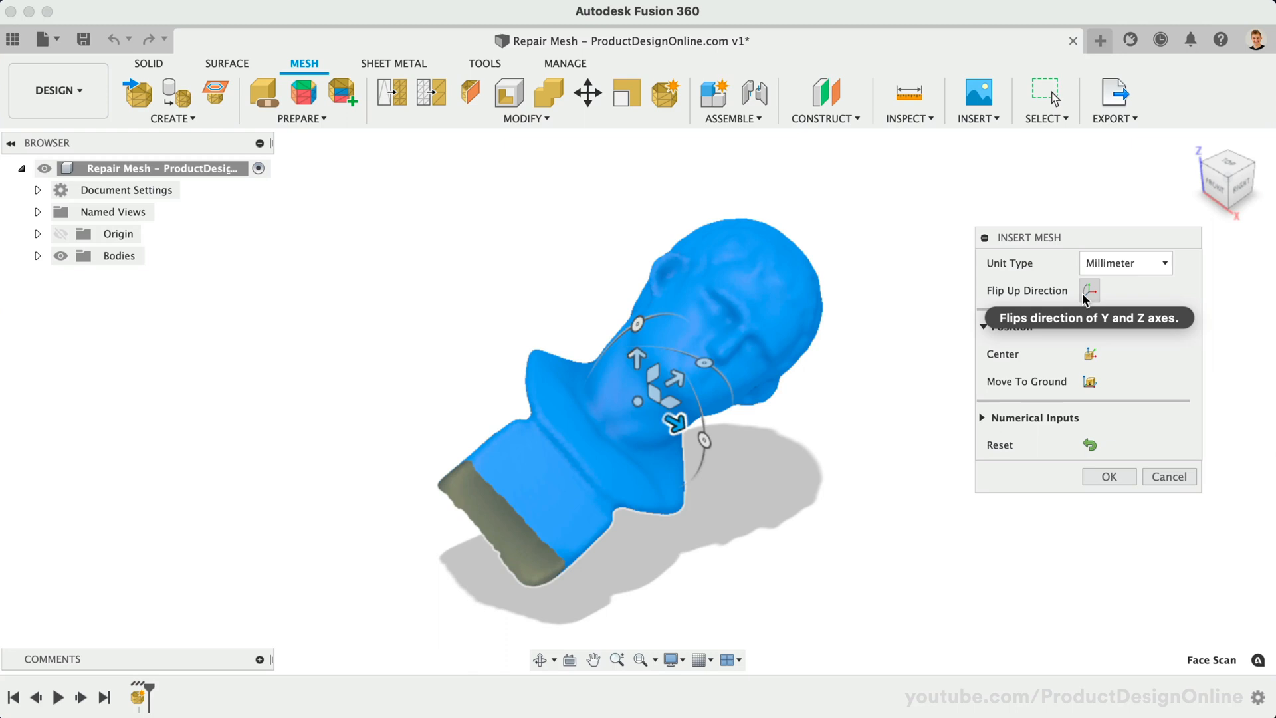
click(1089, 291)
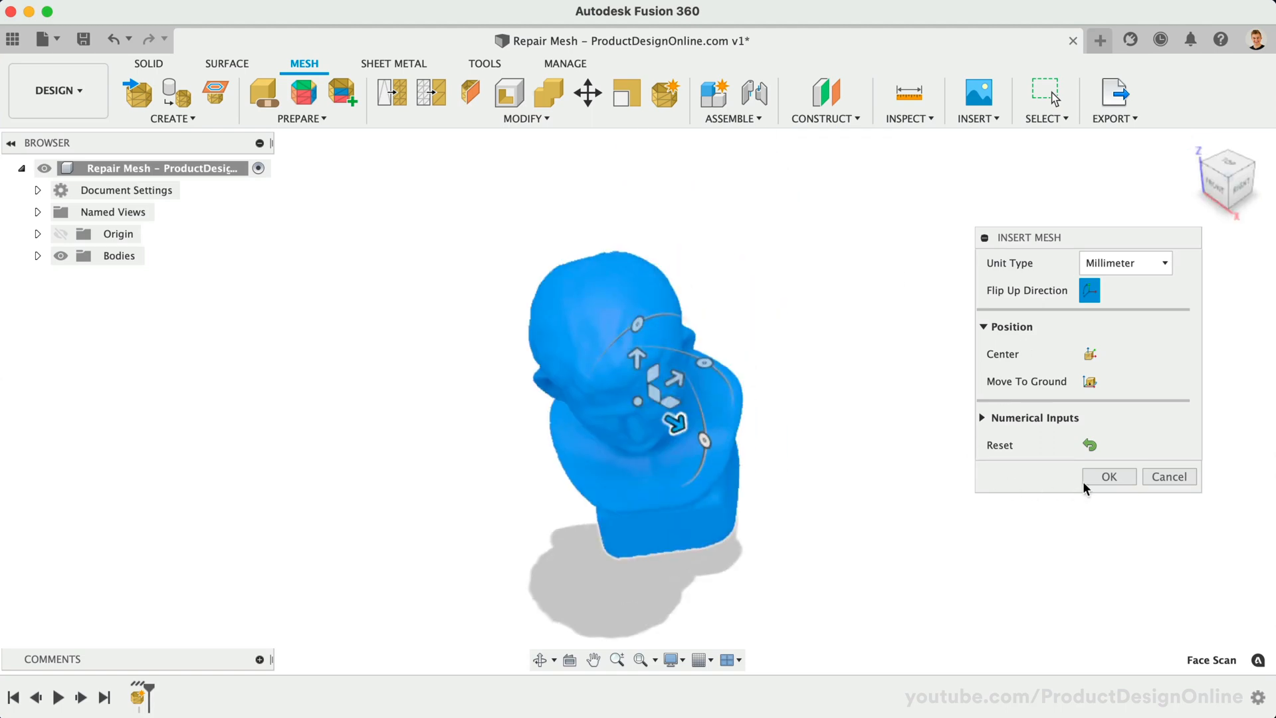
click(1108, 476)
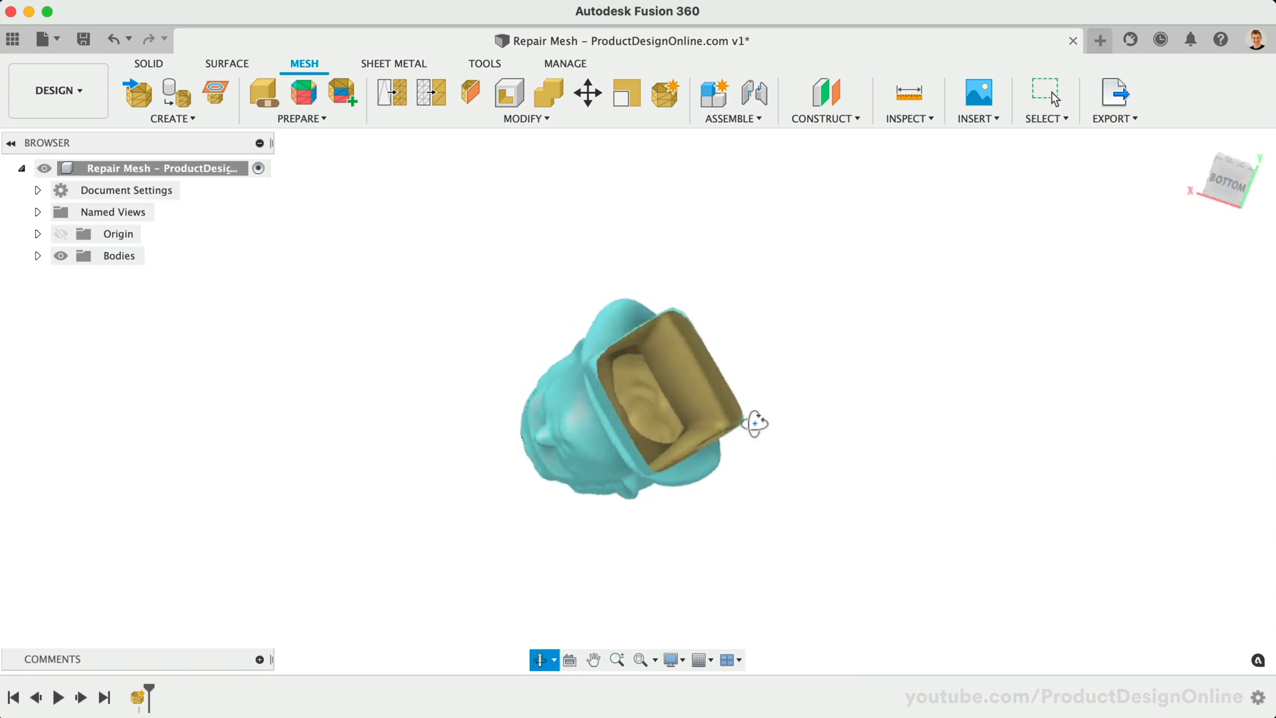
drag(756, 422, 396, 503)
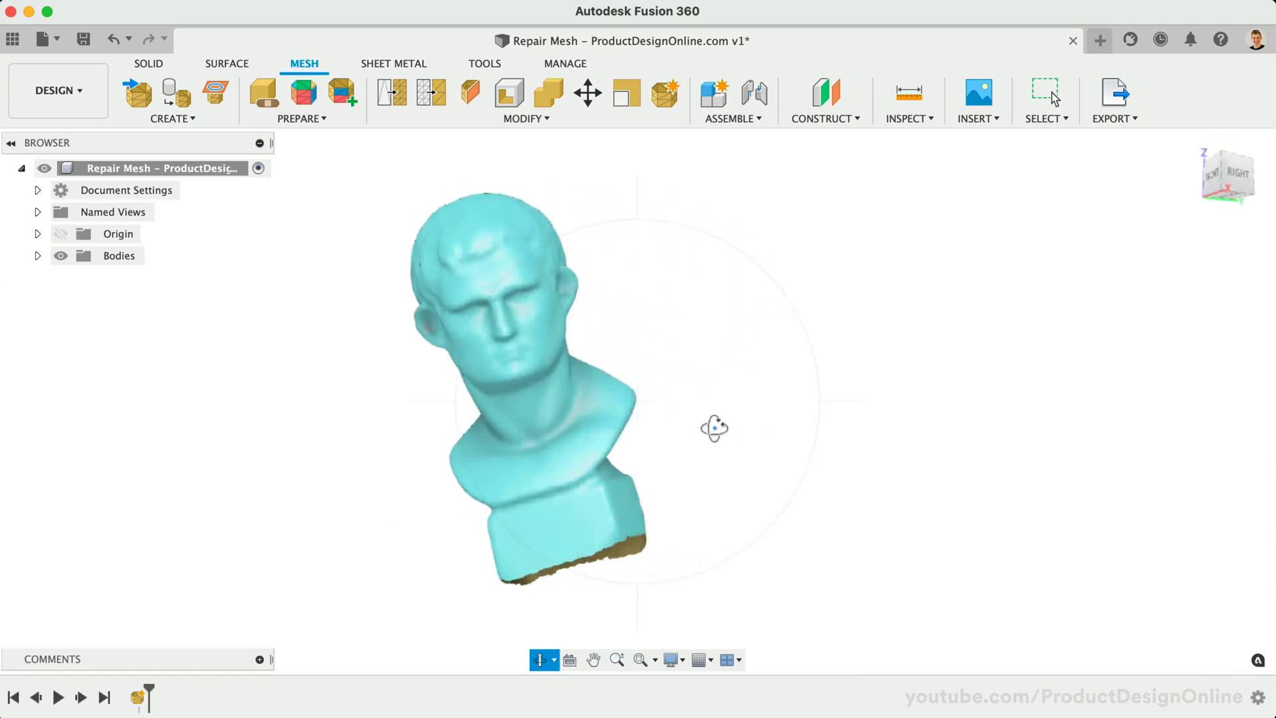
drag(714, 429, 797, 452)
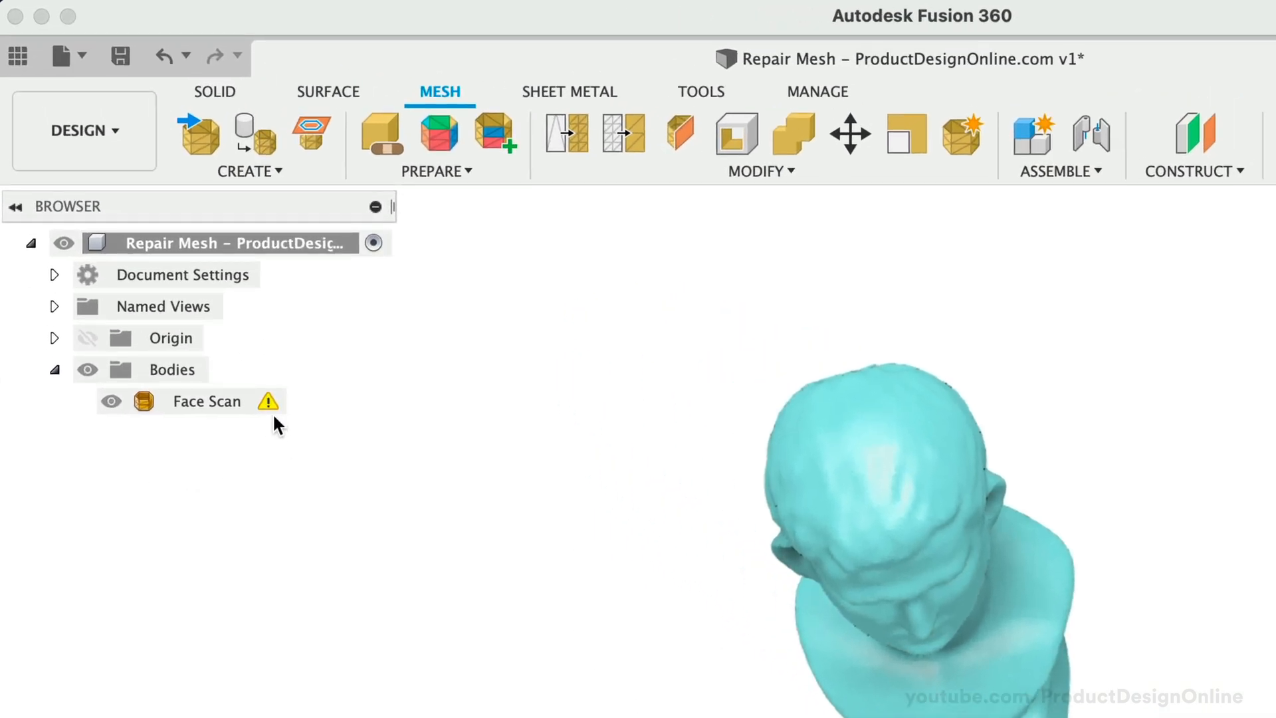
mouse_move(269, 455)
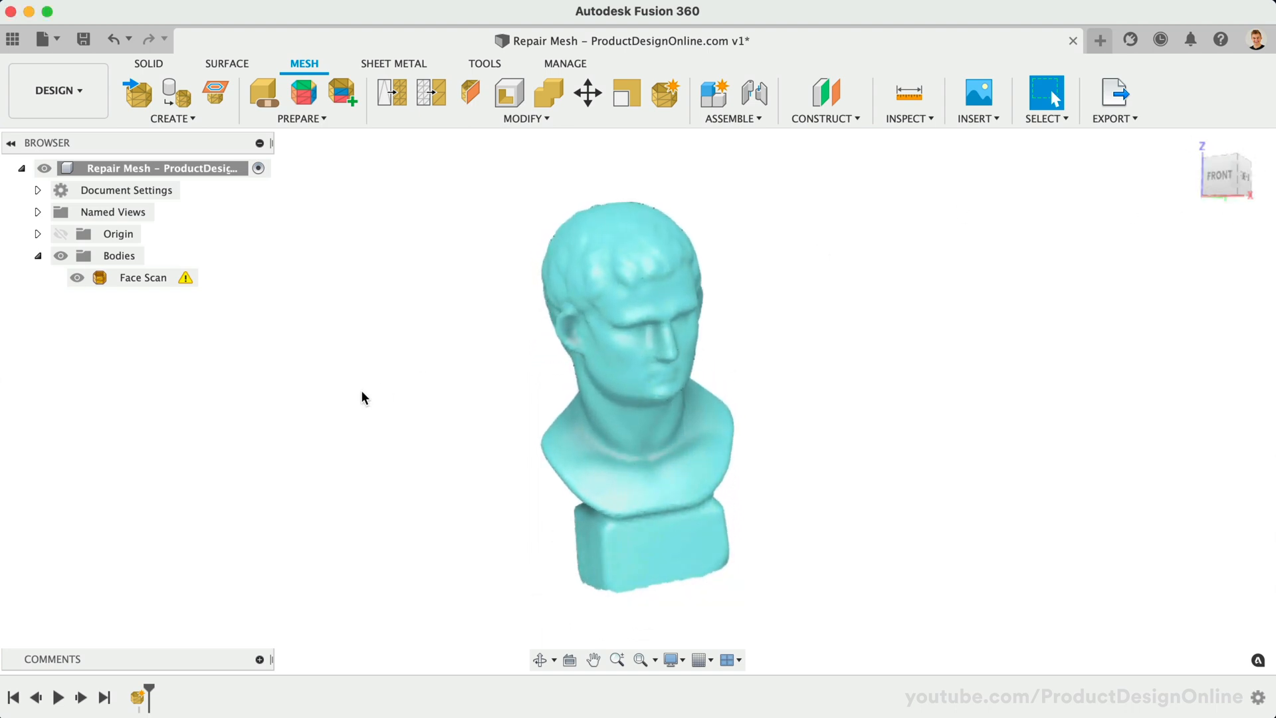
mouse_move(357, 399)
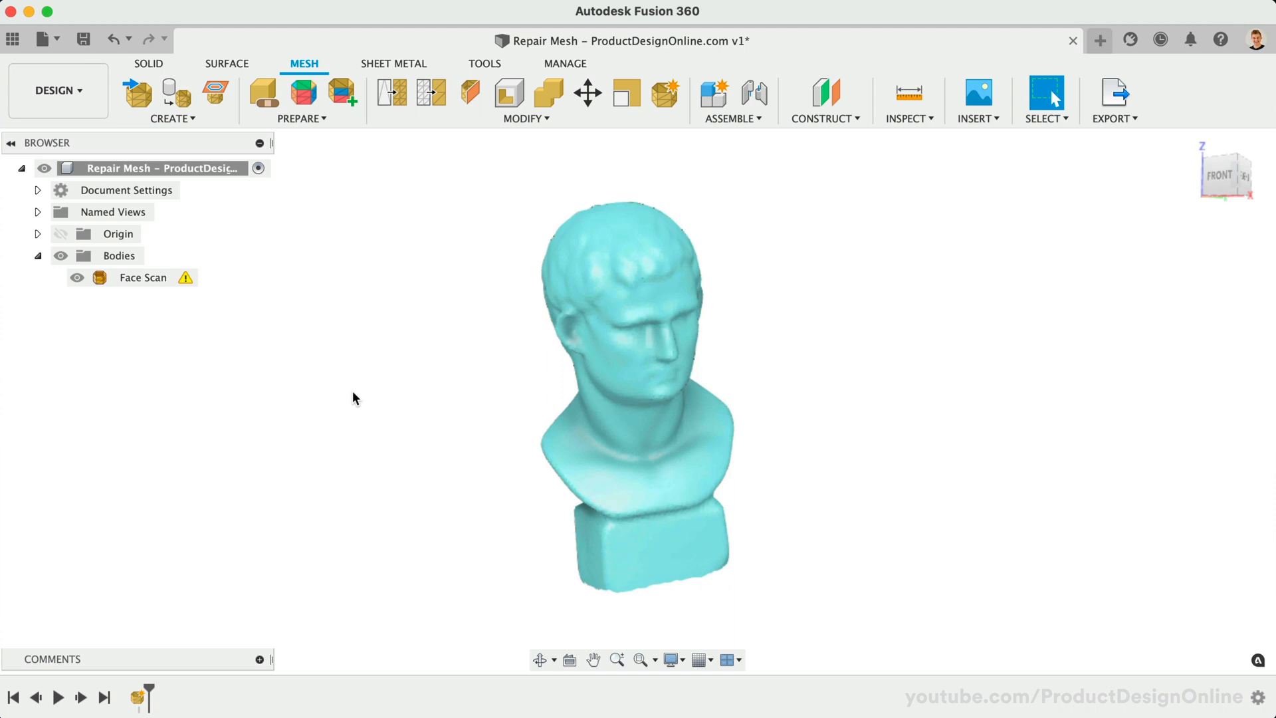
- Repair the flagged Face Scan body with the Close Holes repair type
click(263, 92)
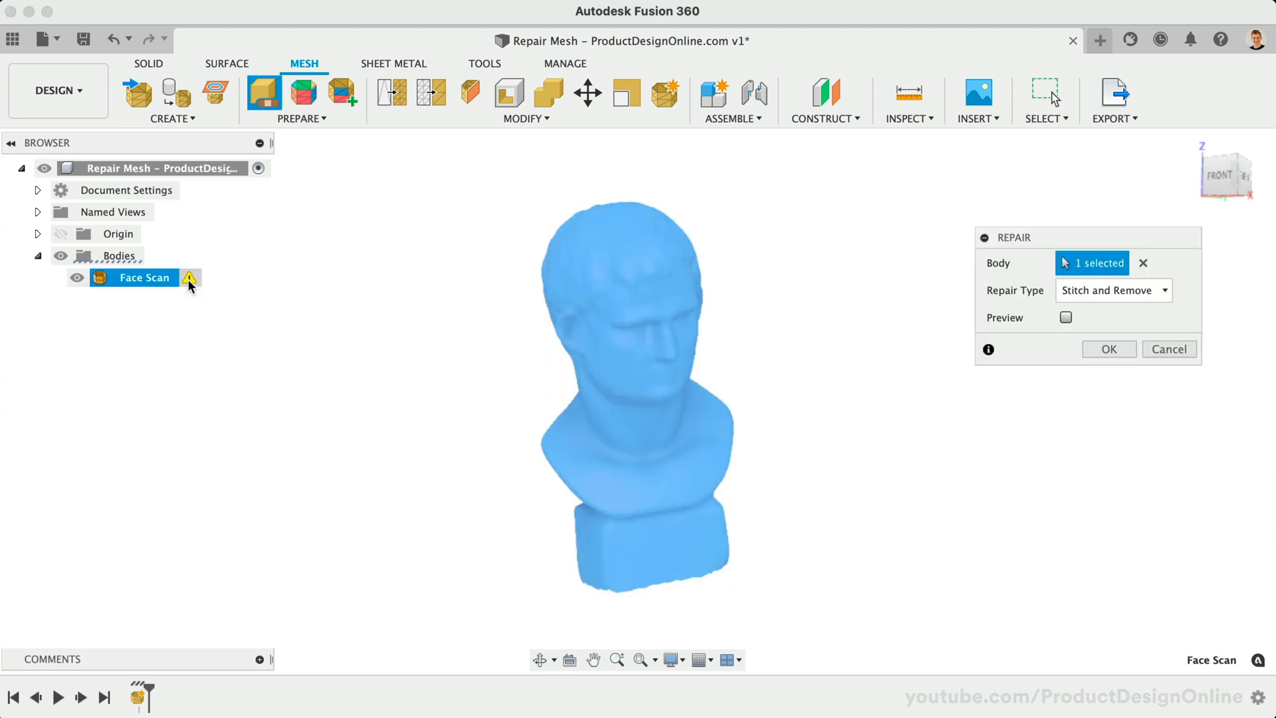
mouse_move(263, 92)
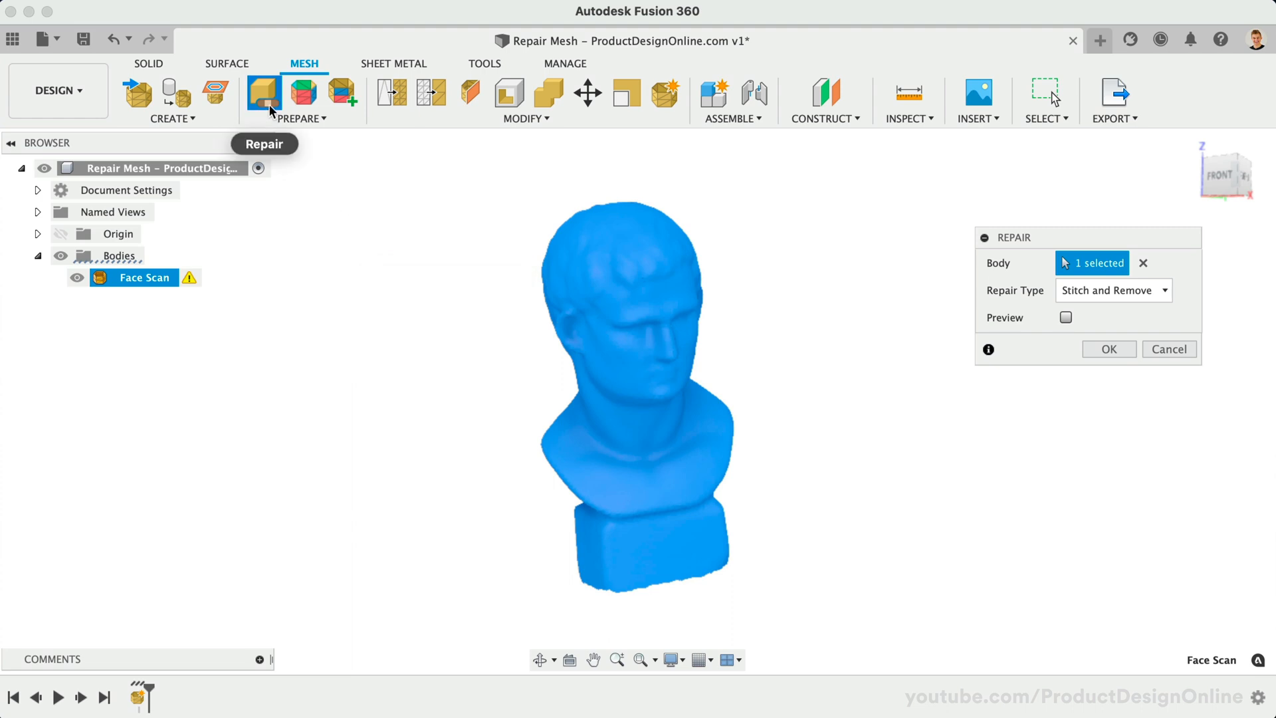
mouse_move(263, 92)
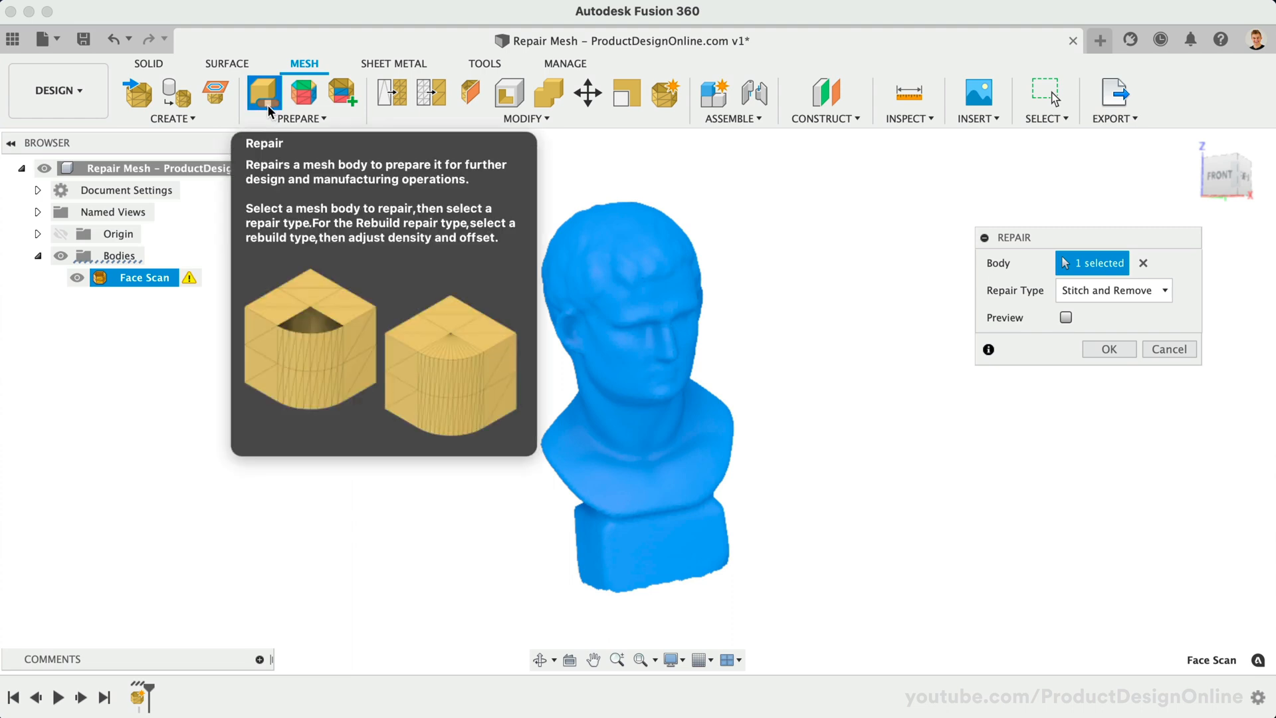
click(301, 119)
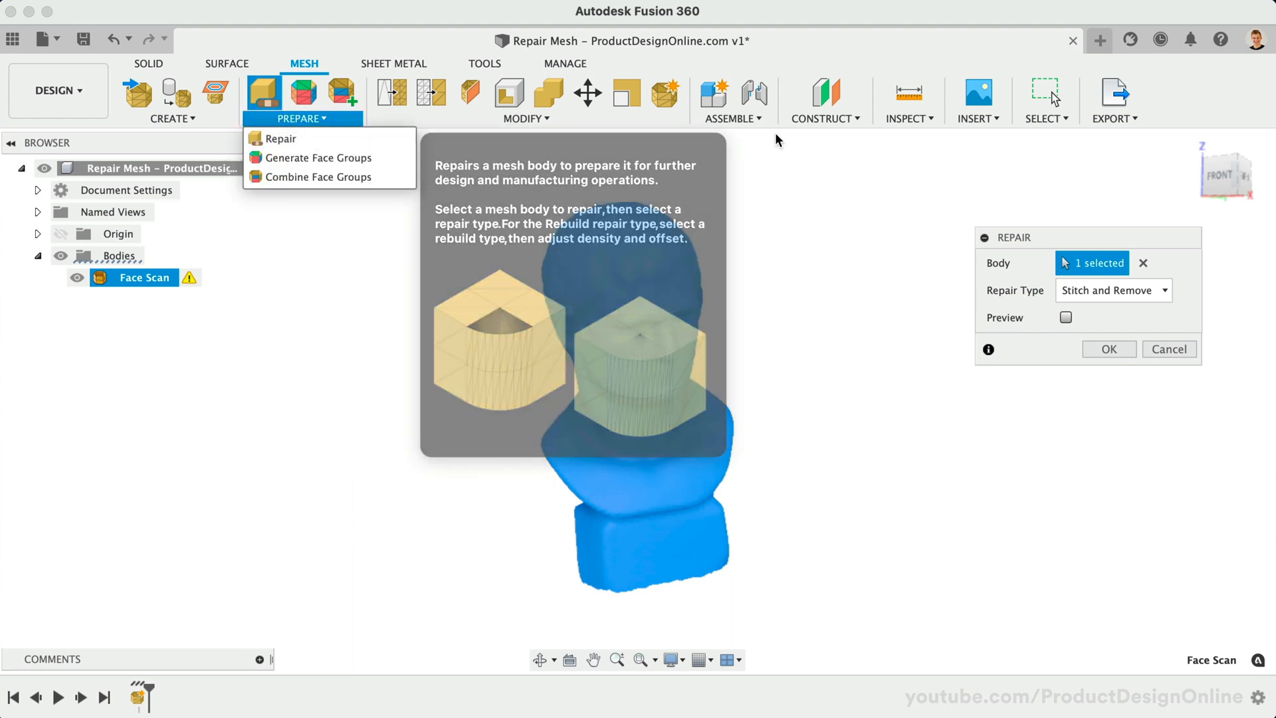
click(1113, 291)
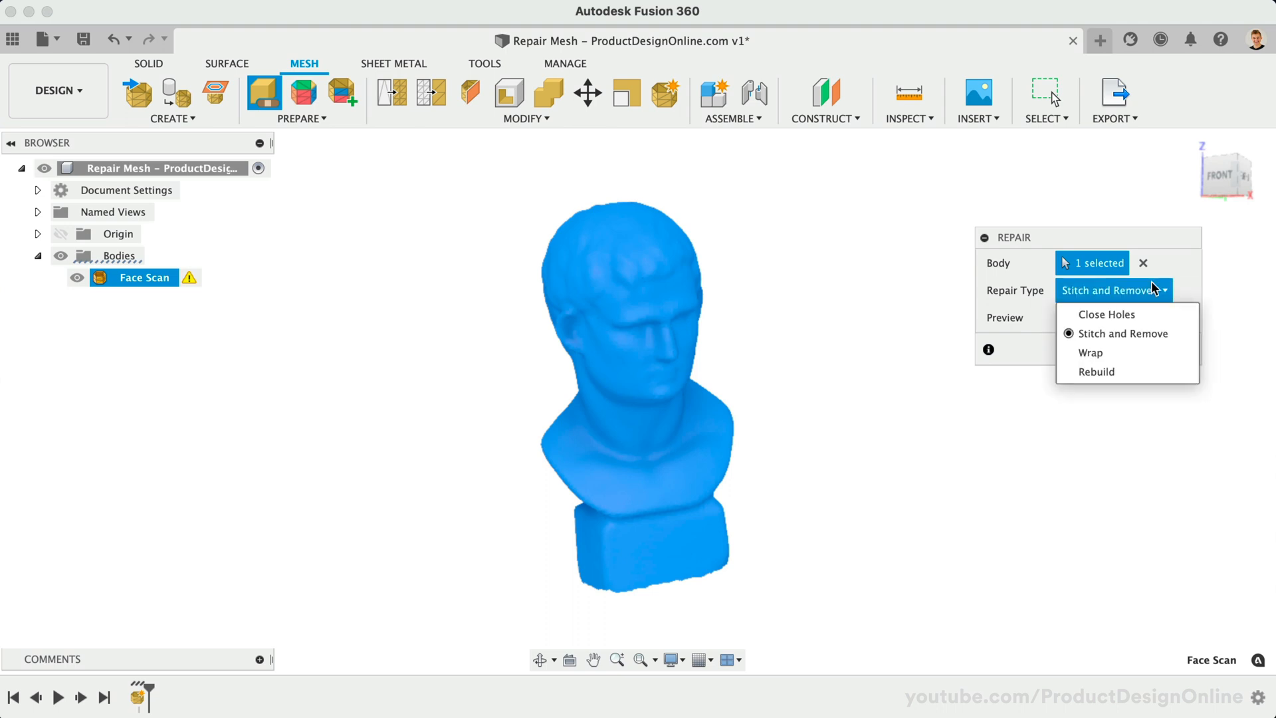
mouse_move(1108, 313)
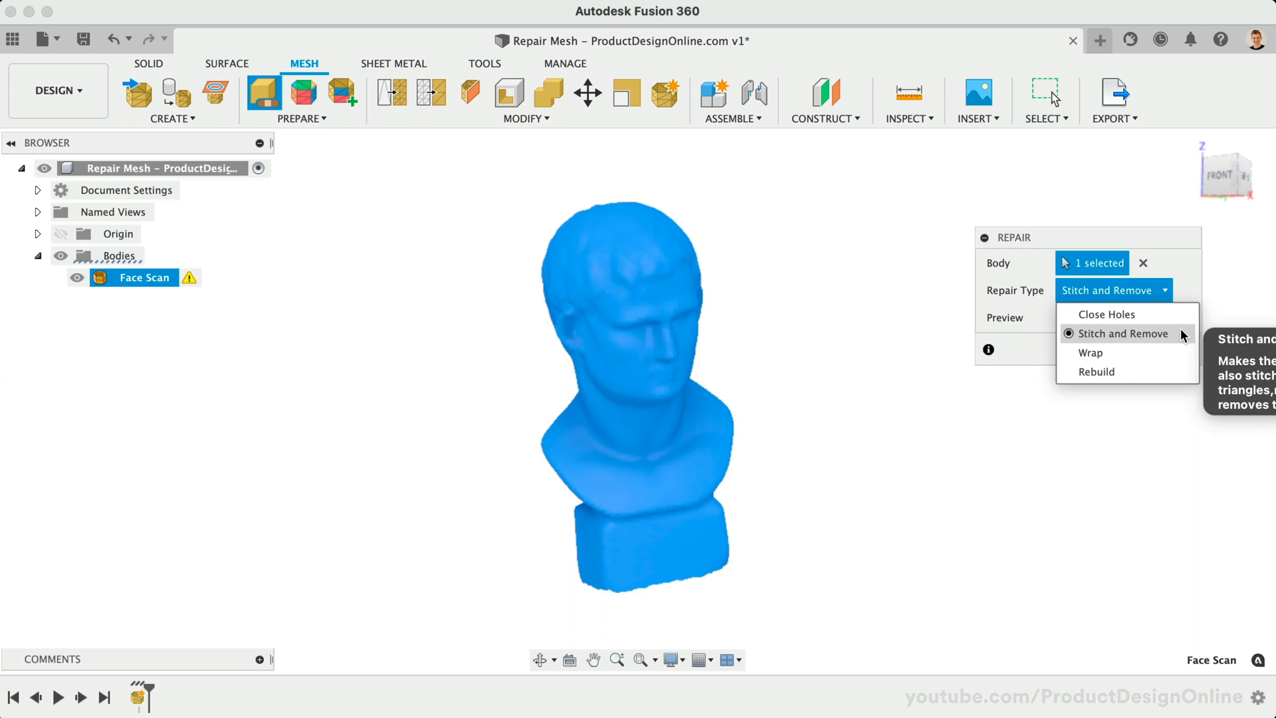
mouse_move(1181, 336)
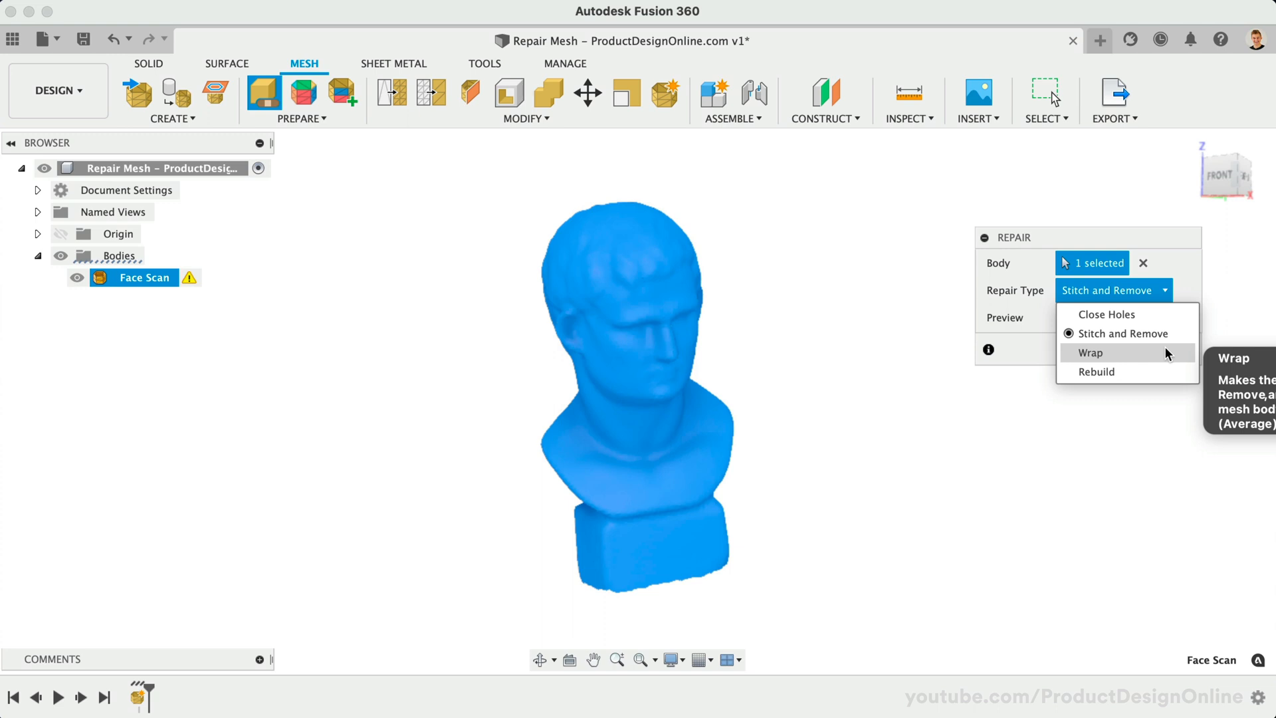
mouse_move(1097, 371)
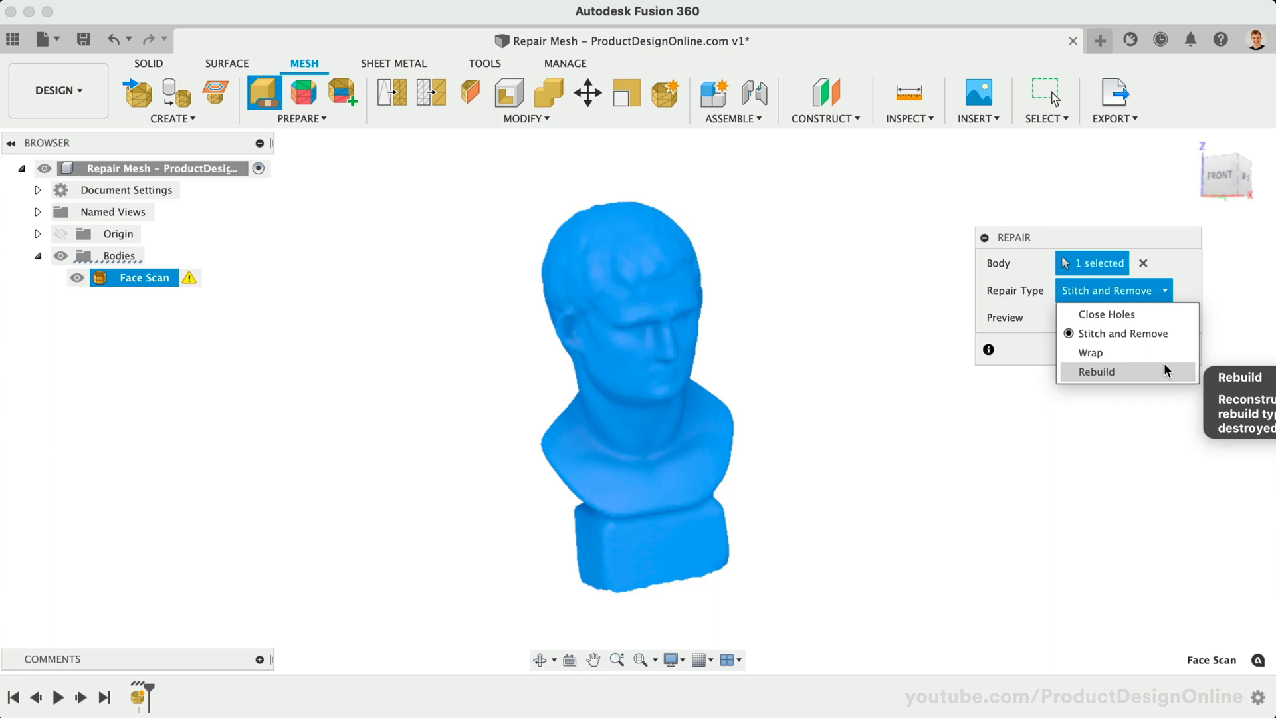
mouse_move(1106, 314)
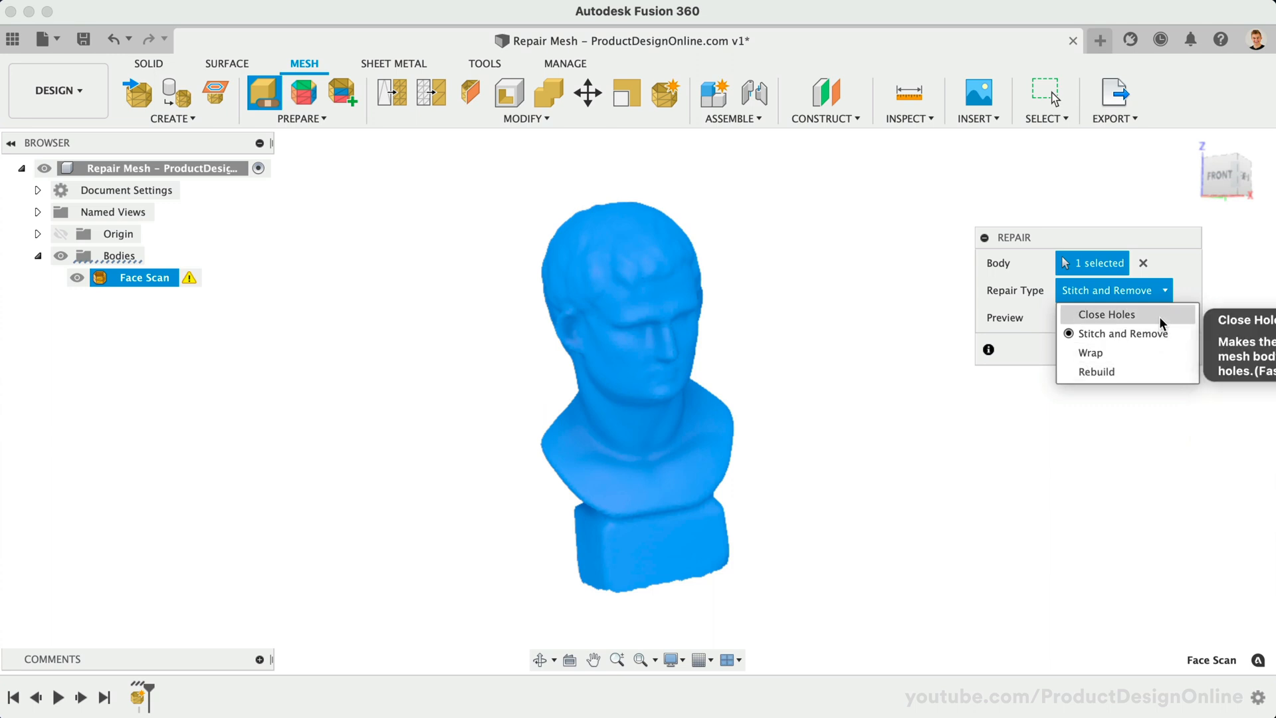
click(1108, 314)
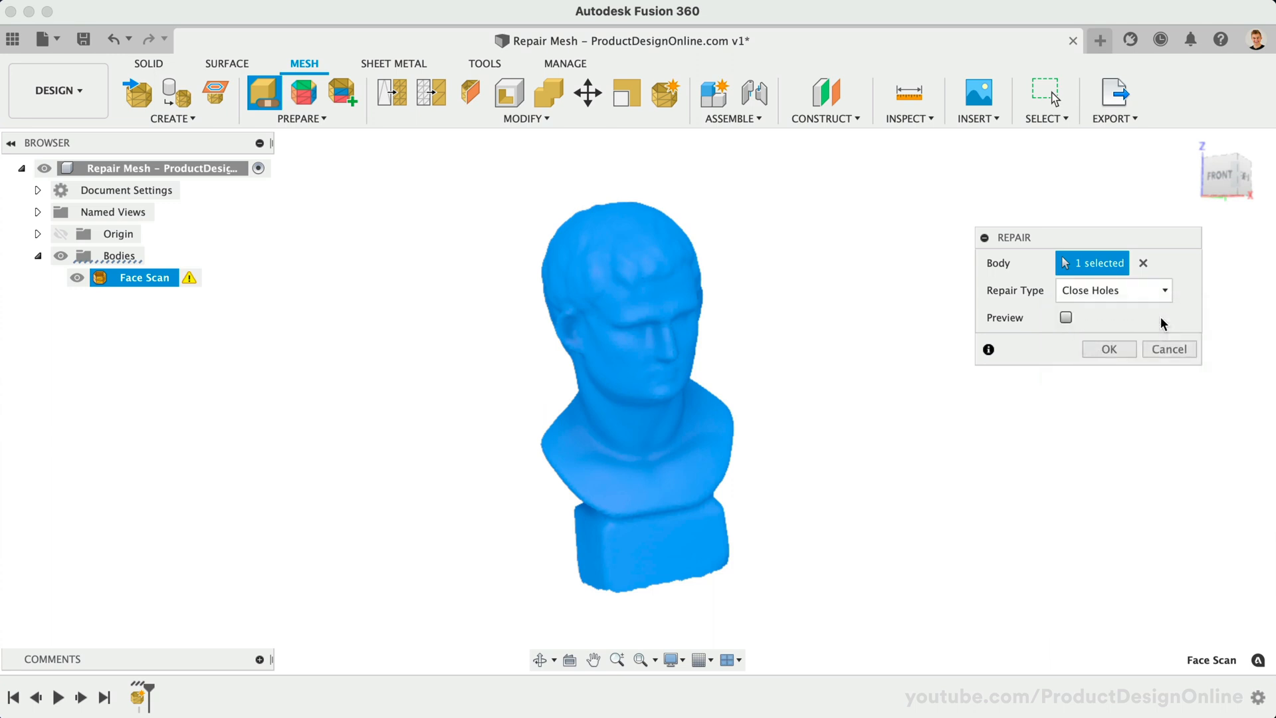
click(1108, 348)
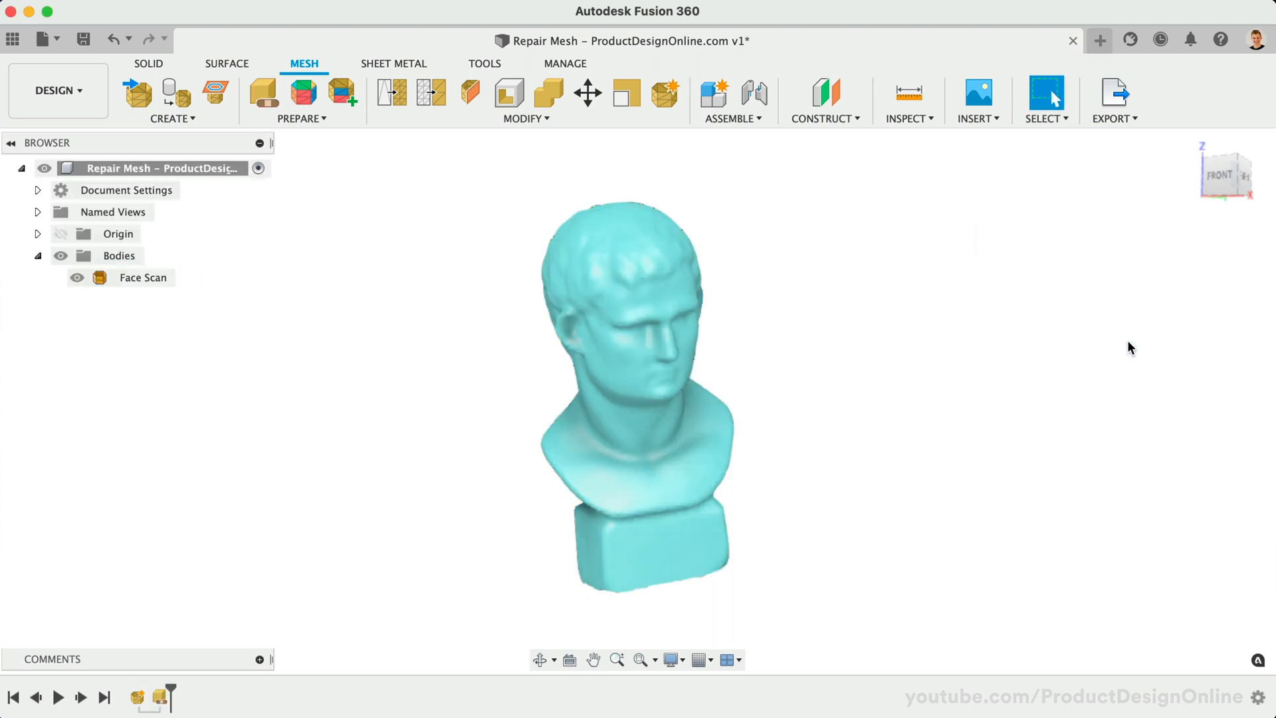
mouse_move(1168, 303)
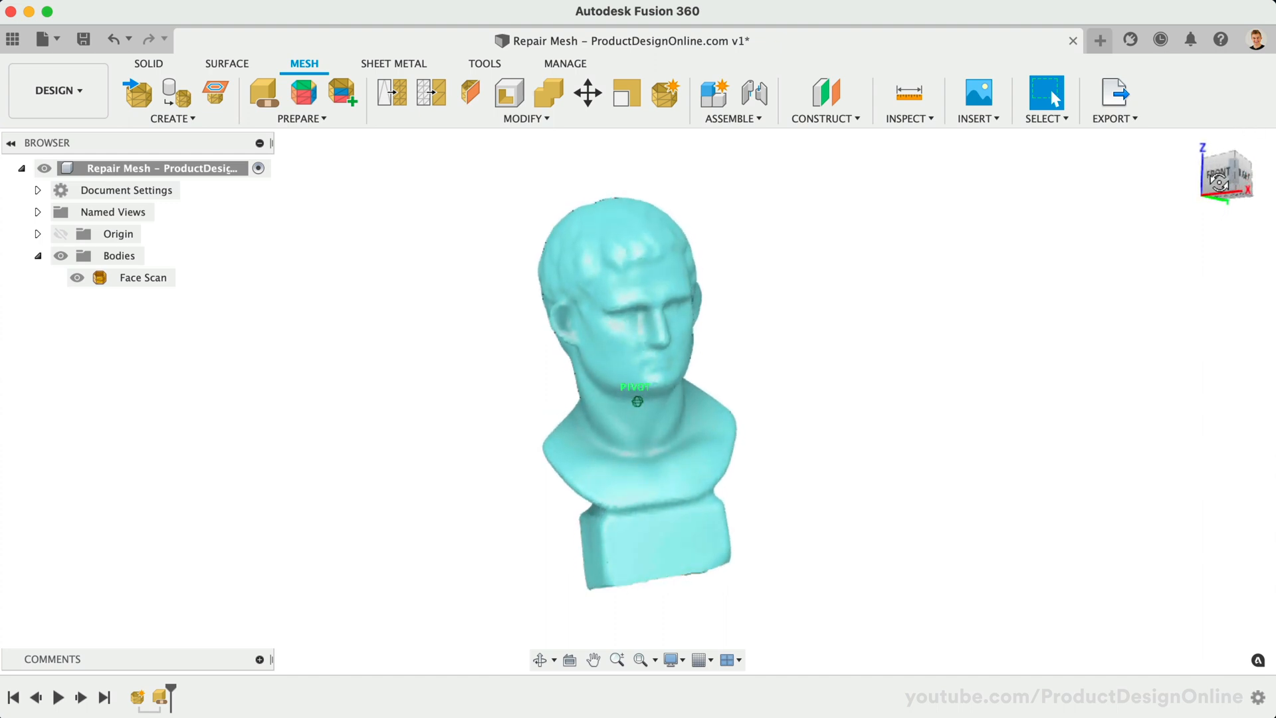
drag(637, 398, 667, 326)
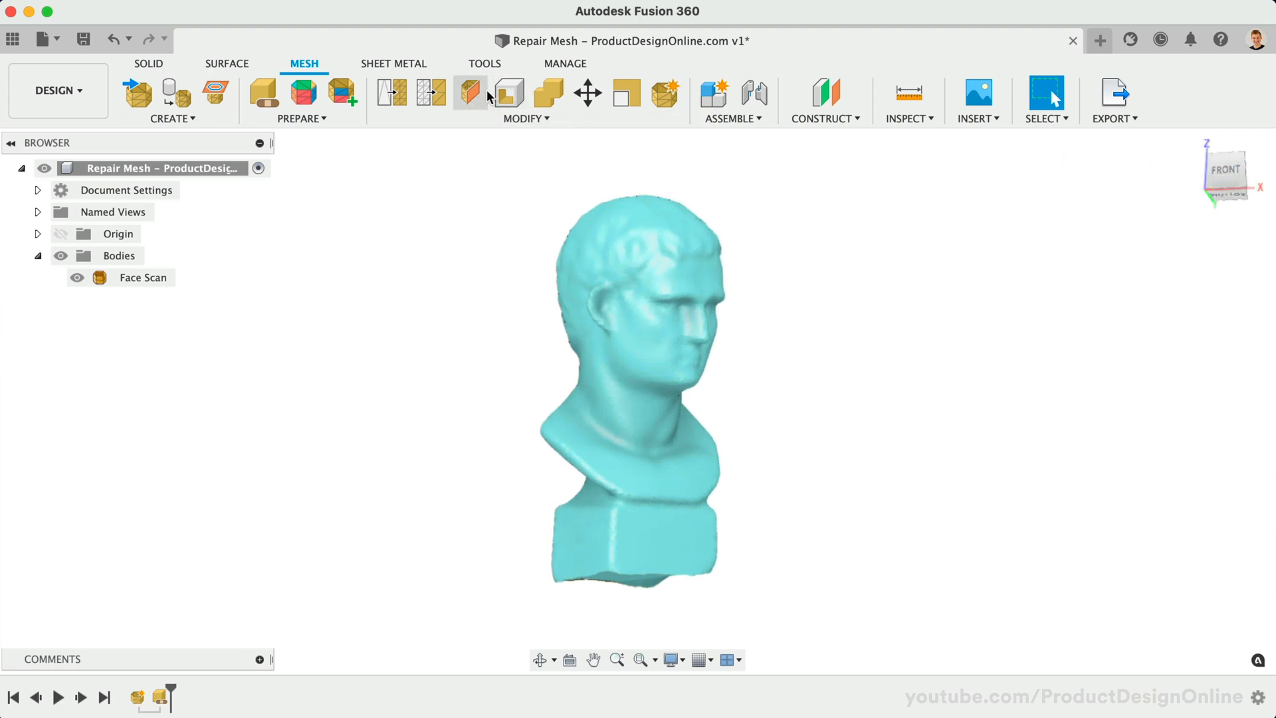
- Start a Plane Cut on the Face Scan body, flipping the plane so the head side is kept
click(469, 92)
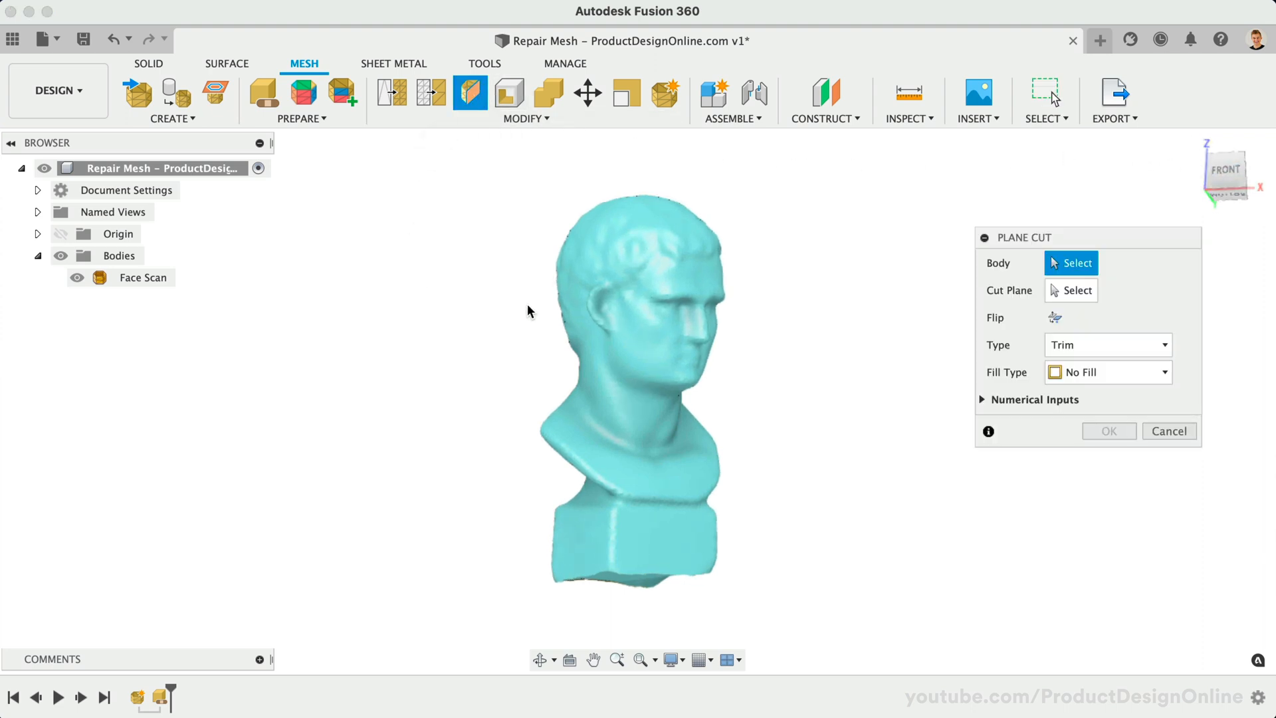
click(636, 367)
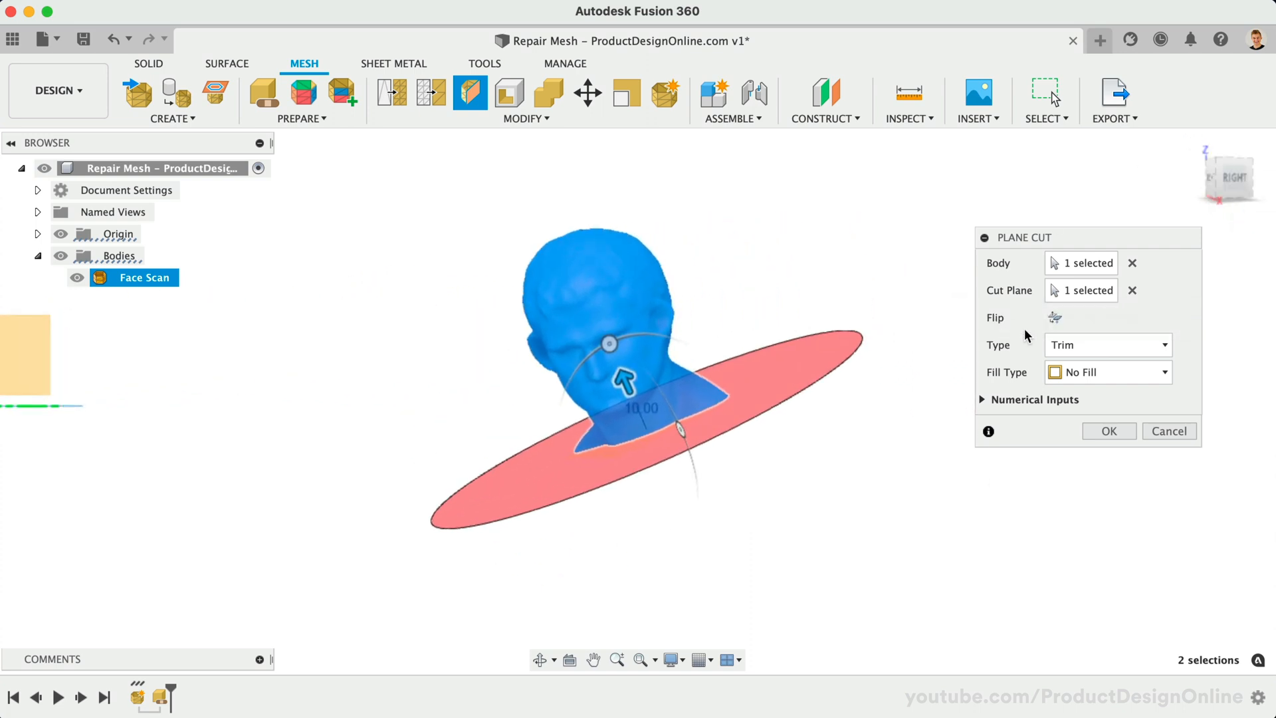
click(1054, 318)
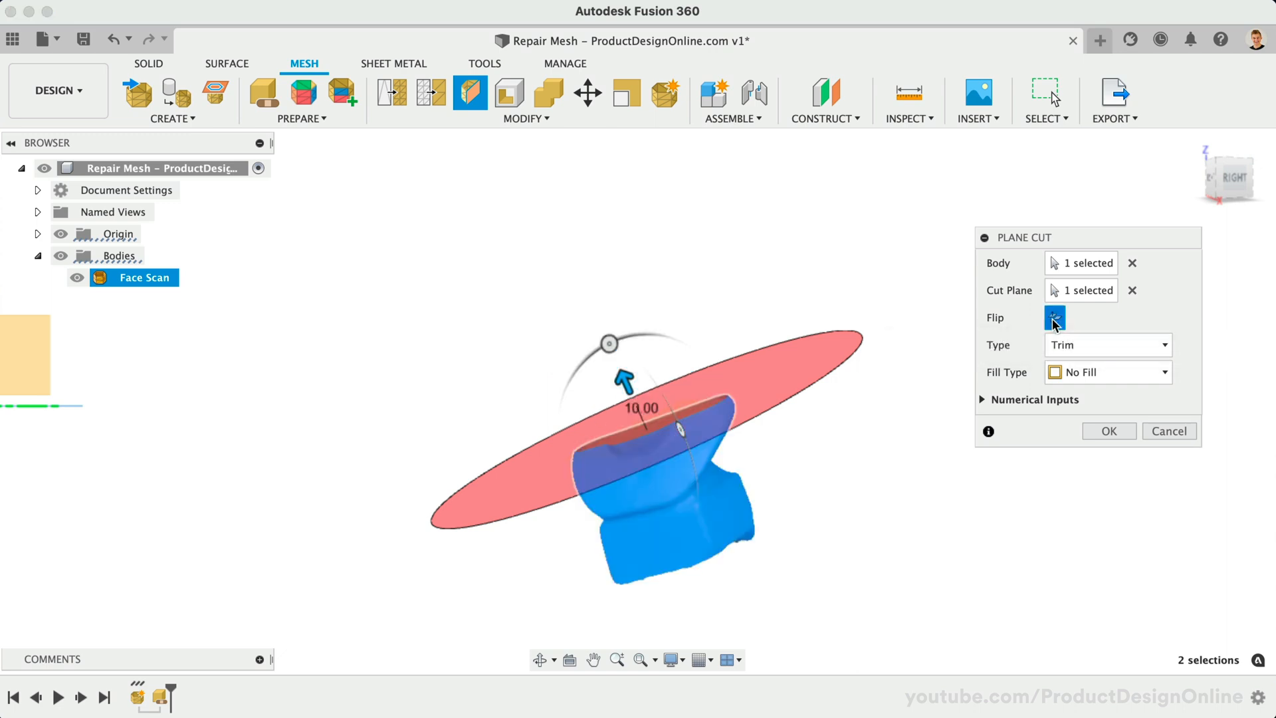
click(1054, 317)
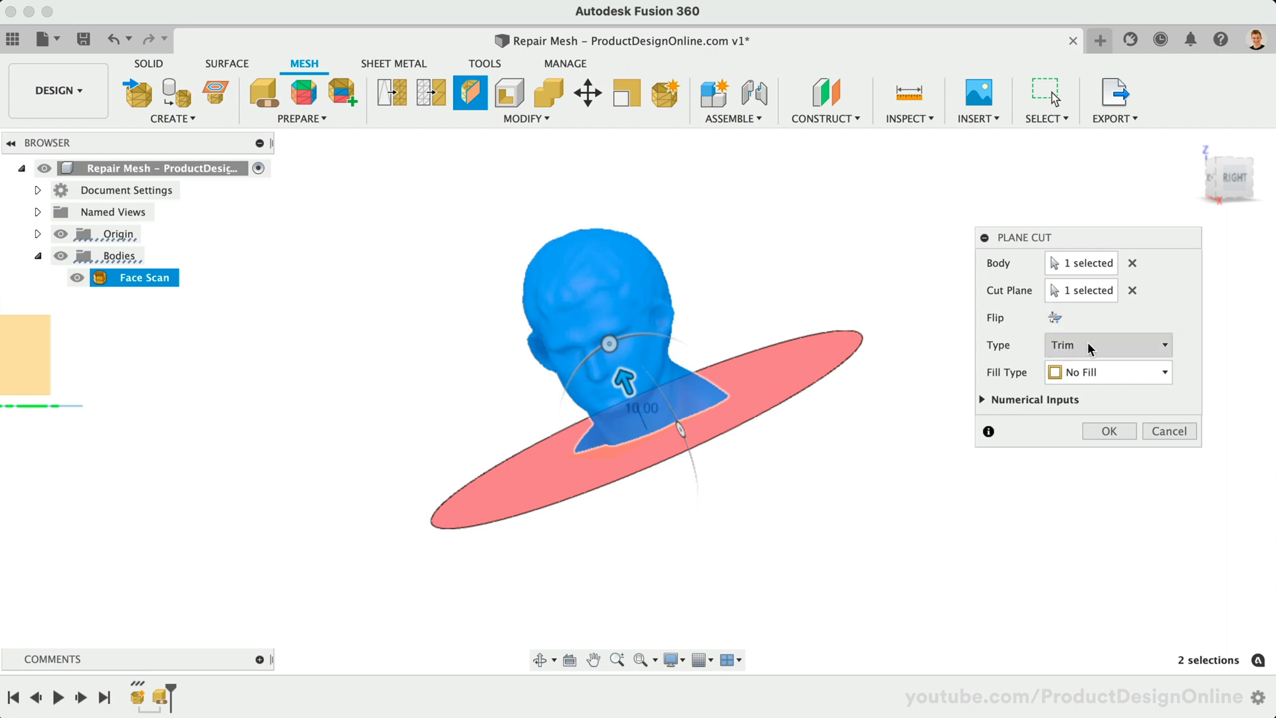
- Try the Split Faces cut type, then set the type back to Trim with No Fill
click(1107, 345)
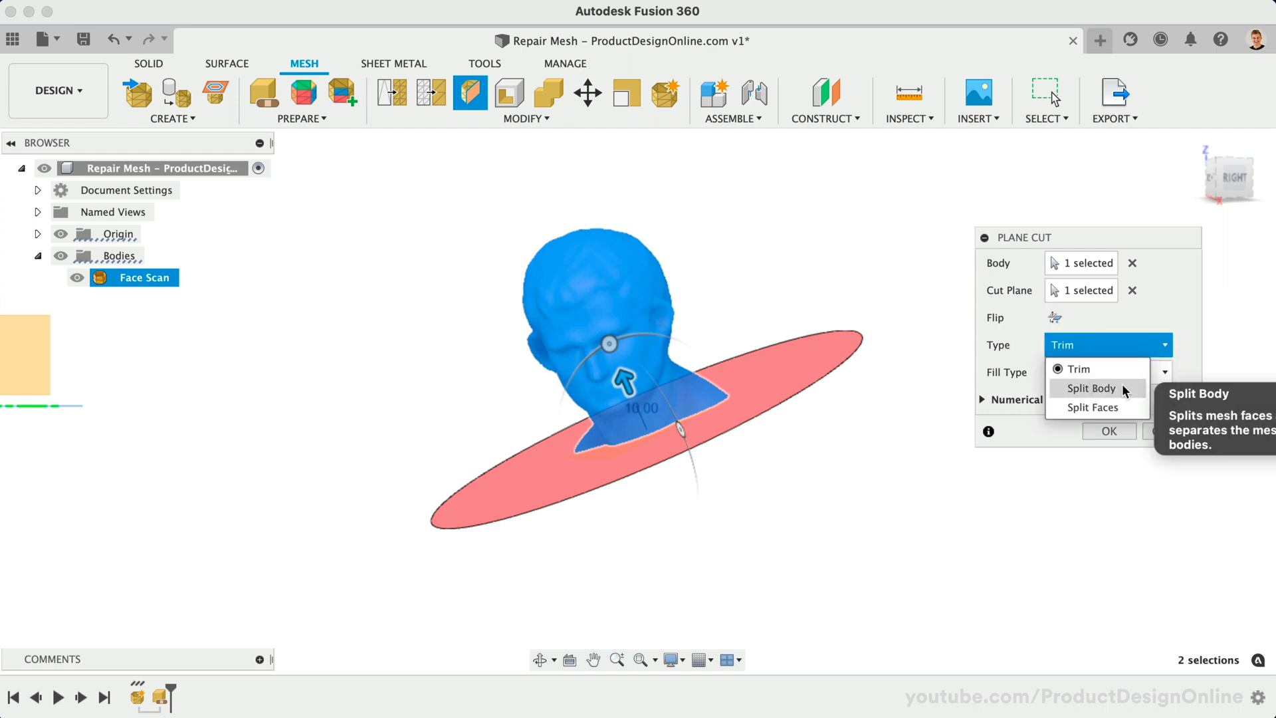
click(1091, 388)
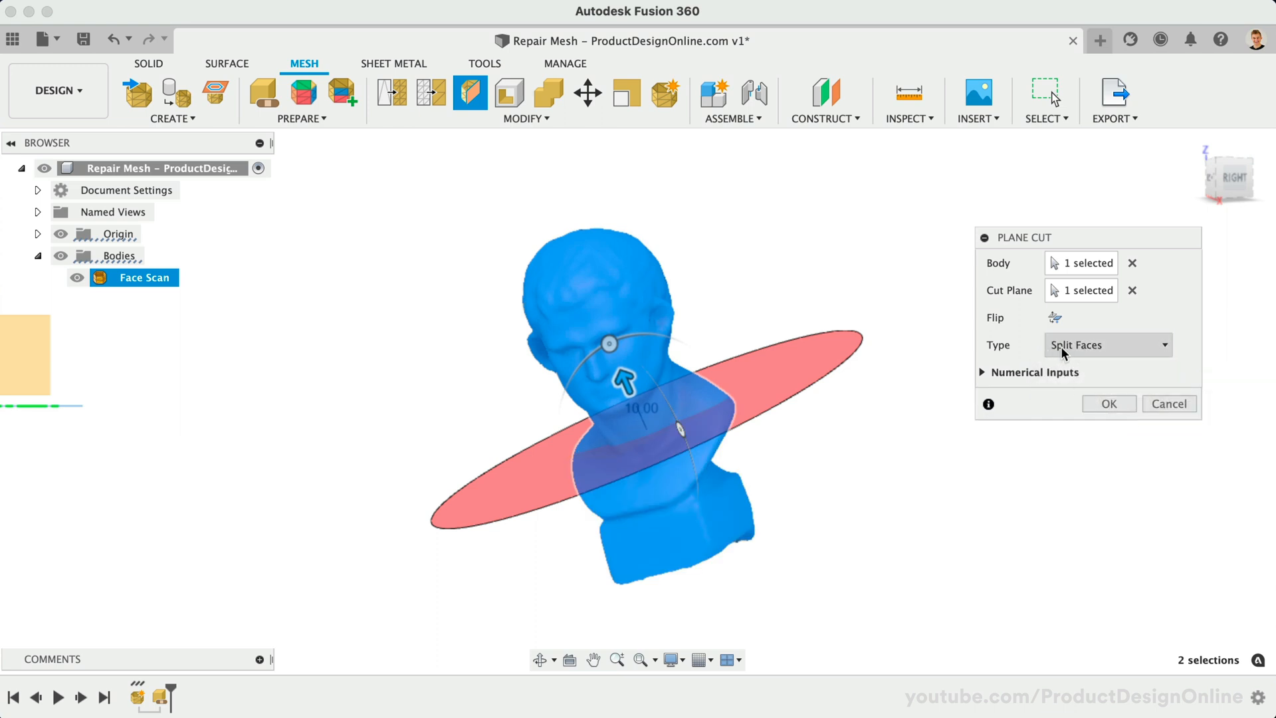
click(1108, 344)
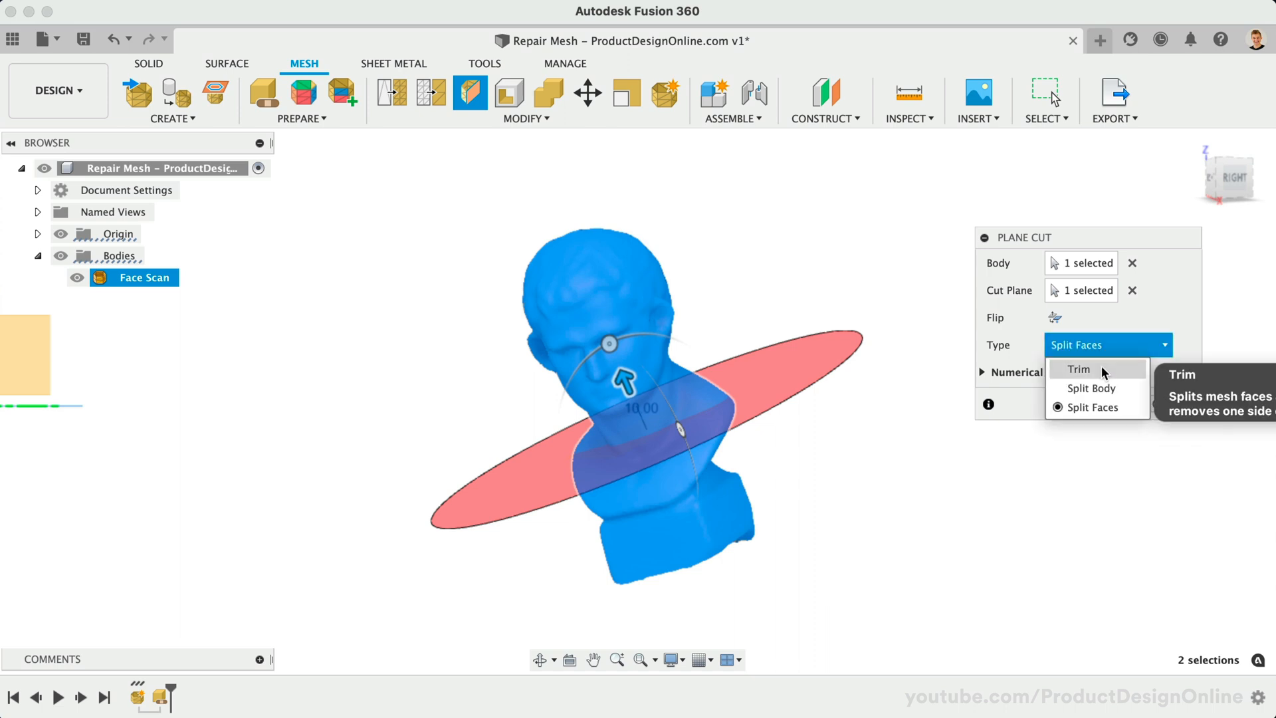
click(1079, 368)
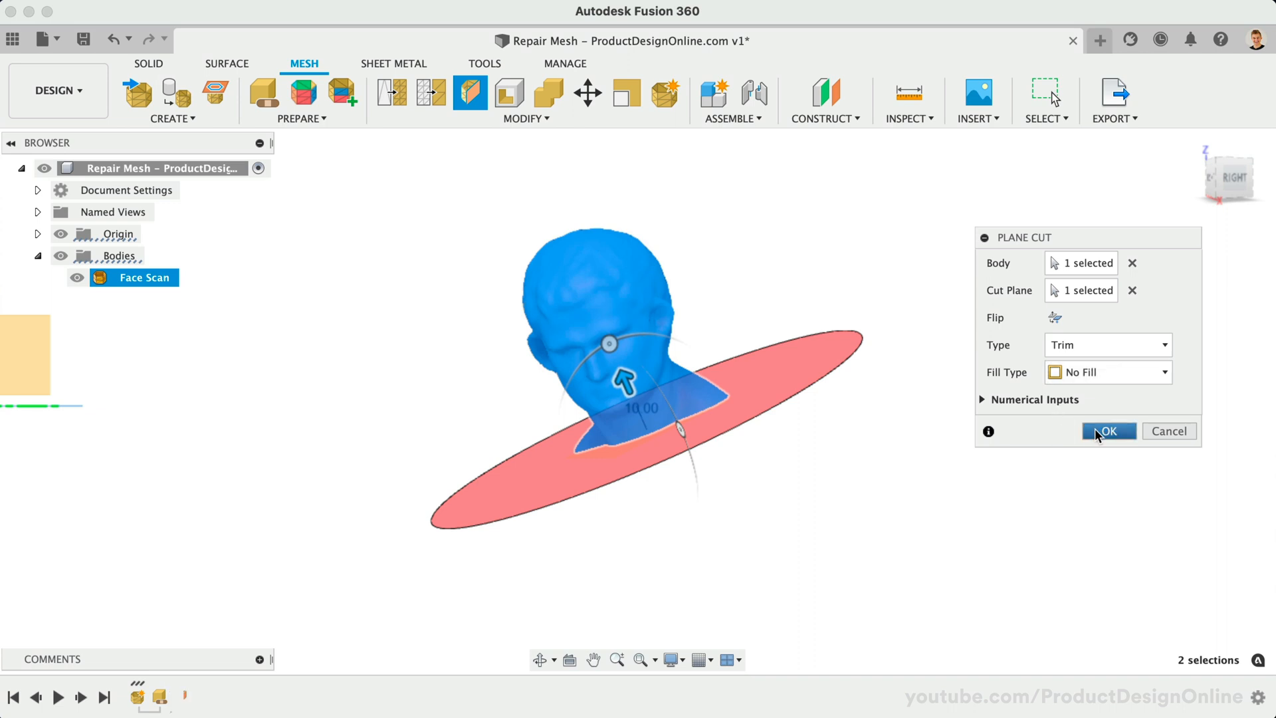
- Apply the plane cut so only the head remains above the neck
click(1107, 431)
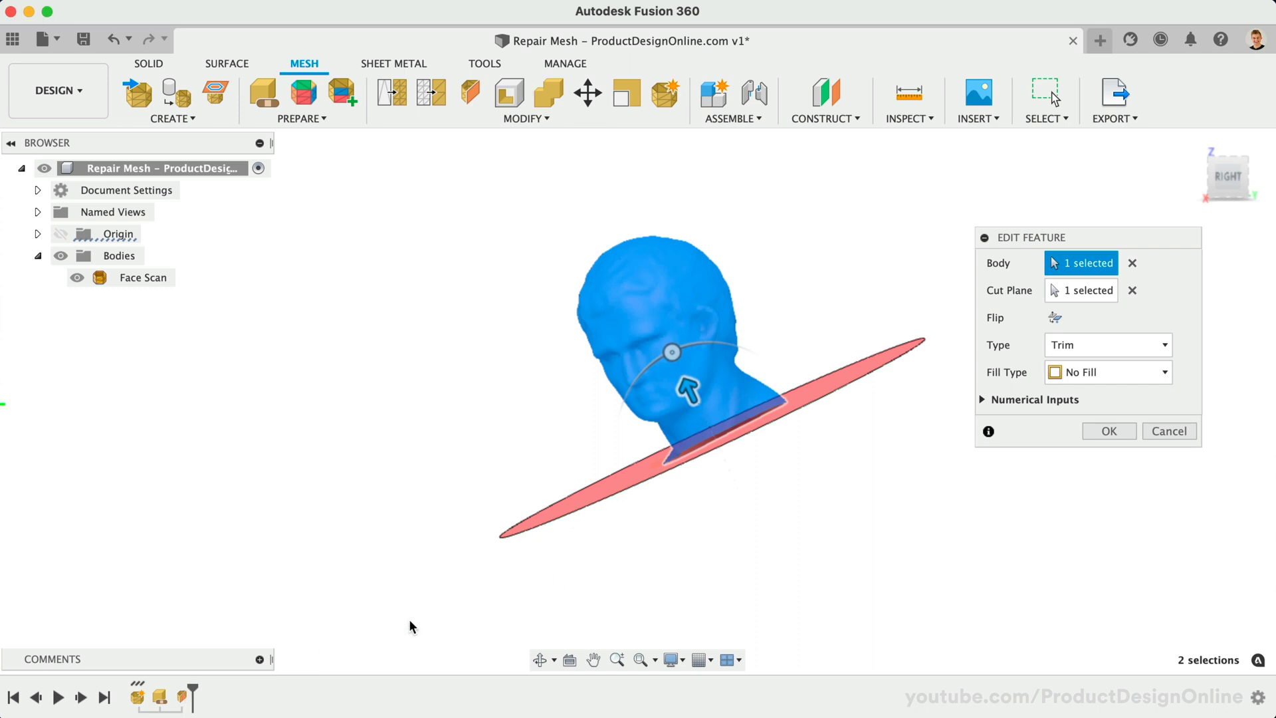
- Switch the cut's fill type from No Fill to Minimal and compare with Uniform
click(1105, 372)
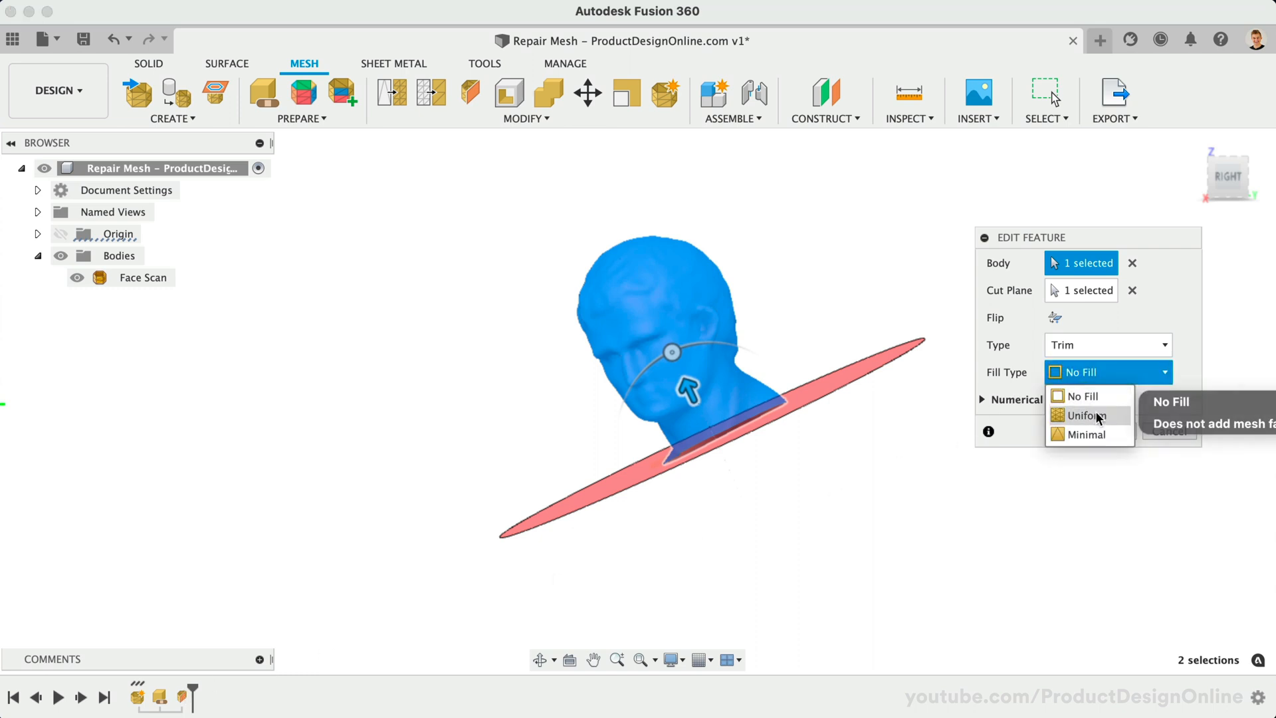
mouse_move(1087, 434)
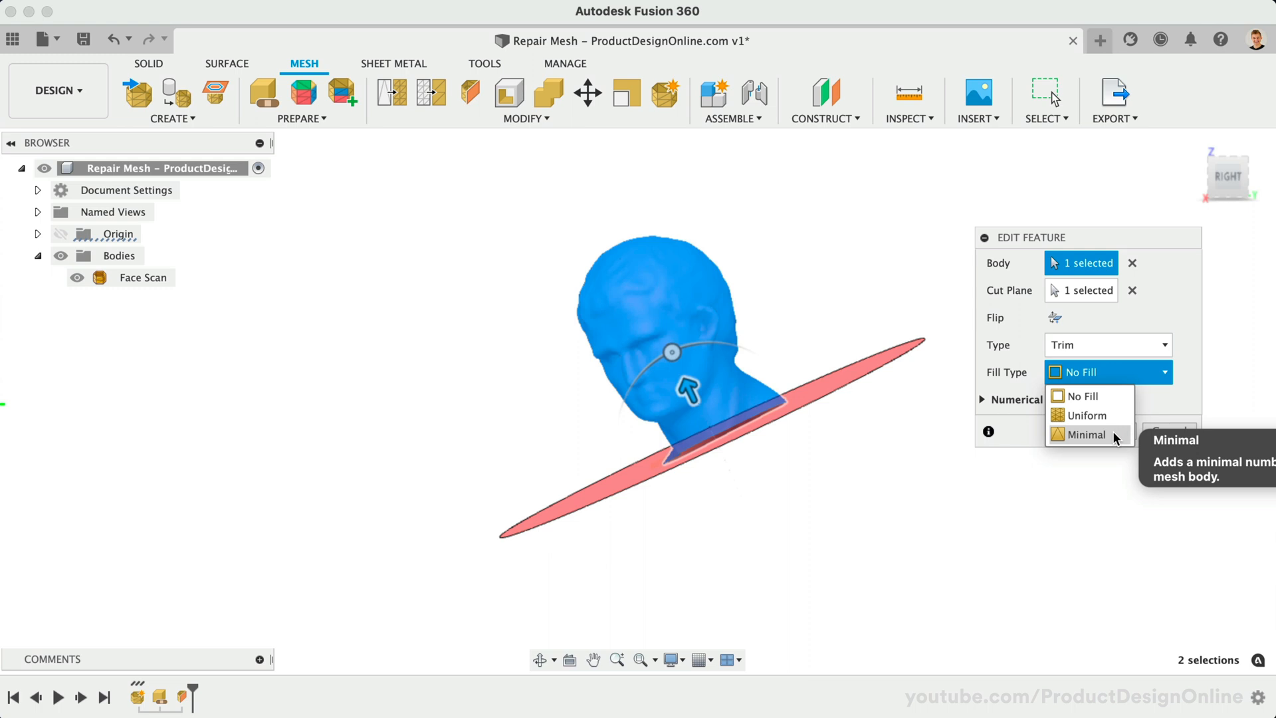
click(1085, 433)
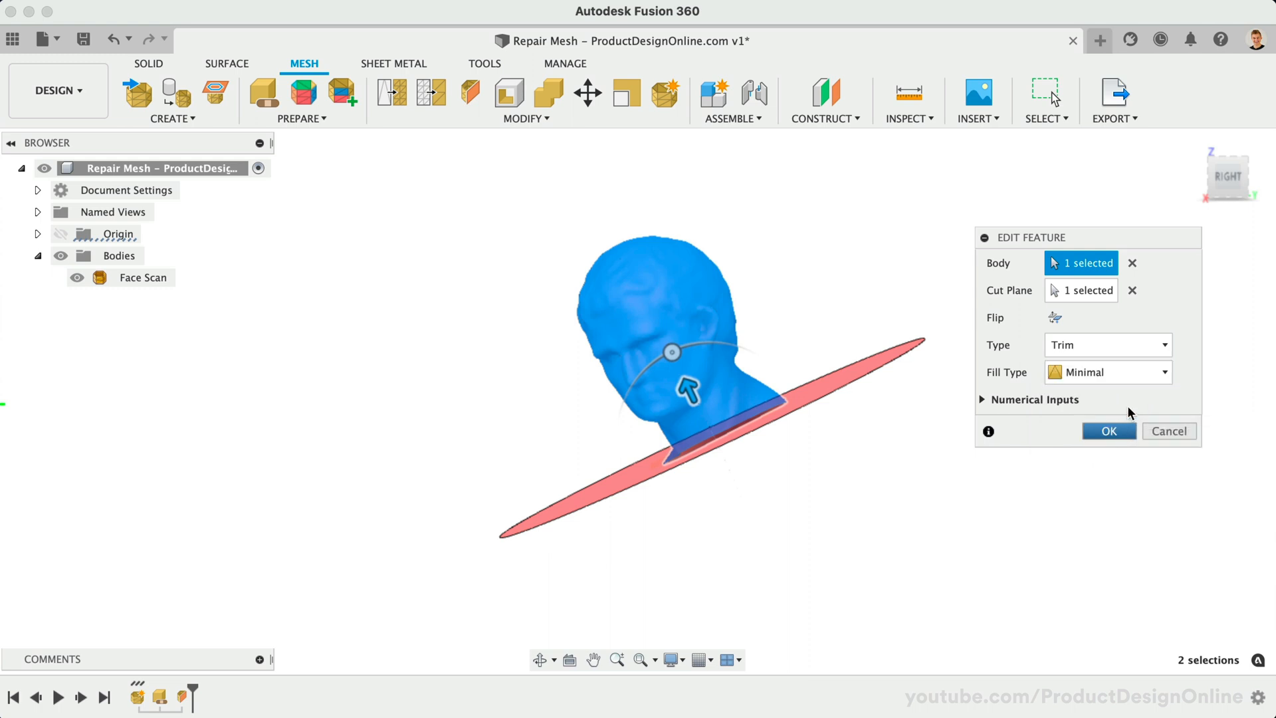
click(1108, 372)
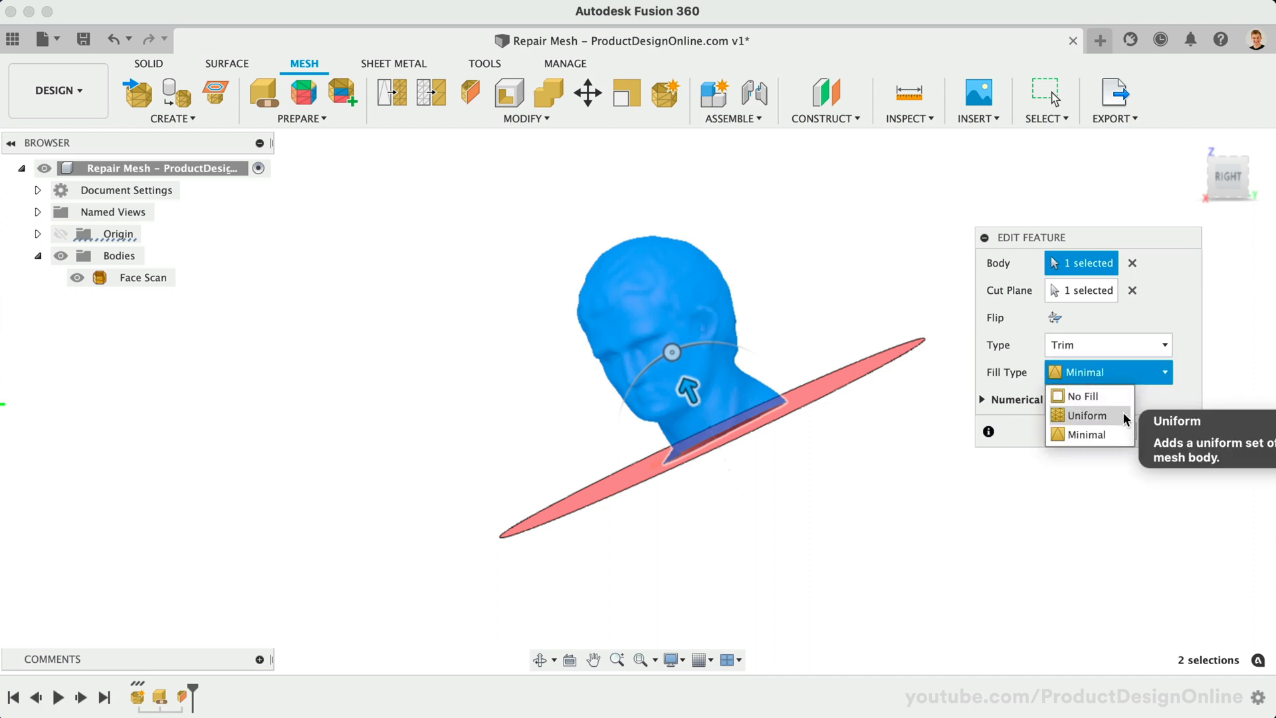
mouse_move(1057, 430)
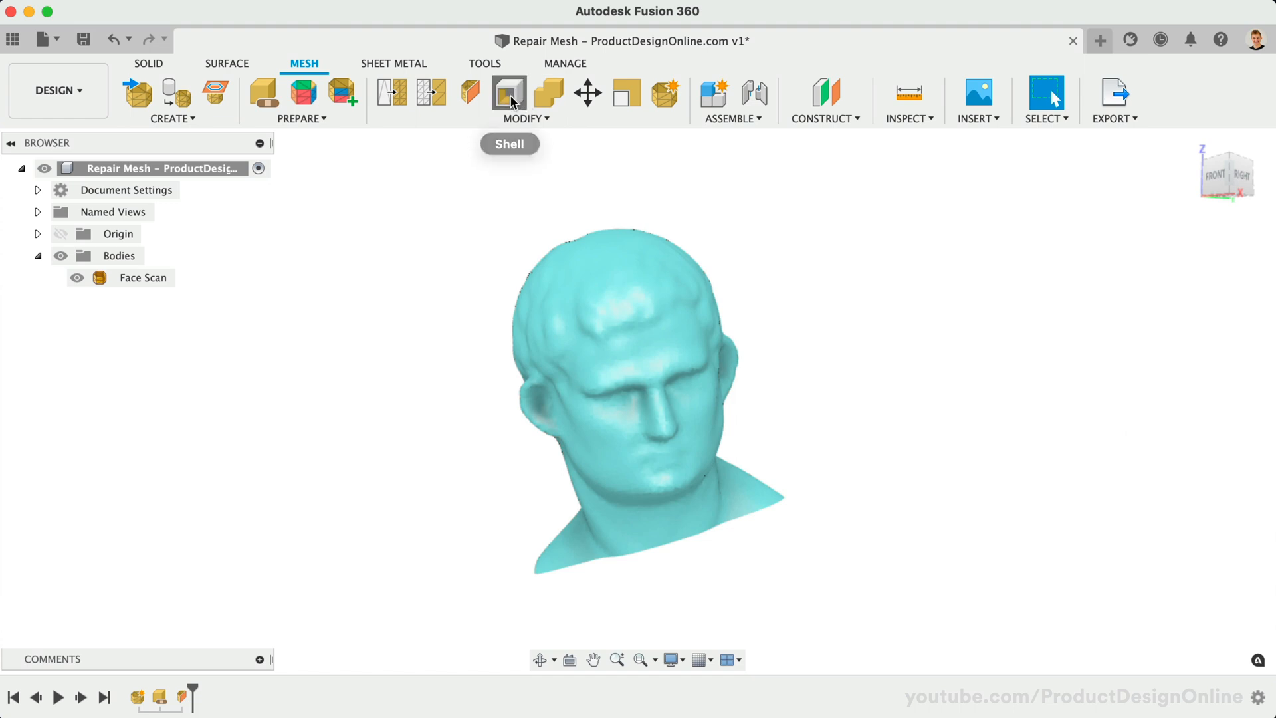
- Begin hollowing the trimmed bust with the Shell command
click(508, 91)
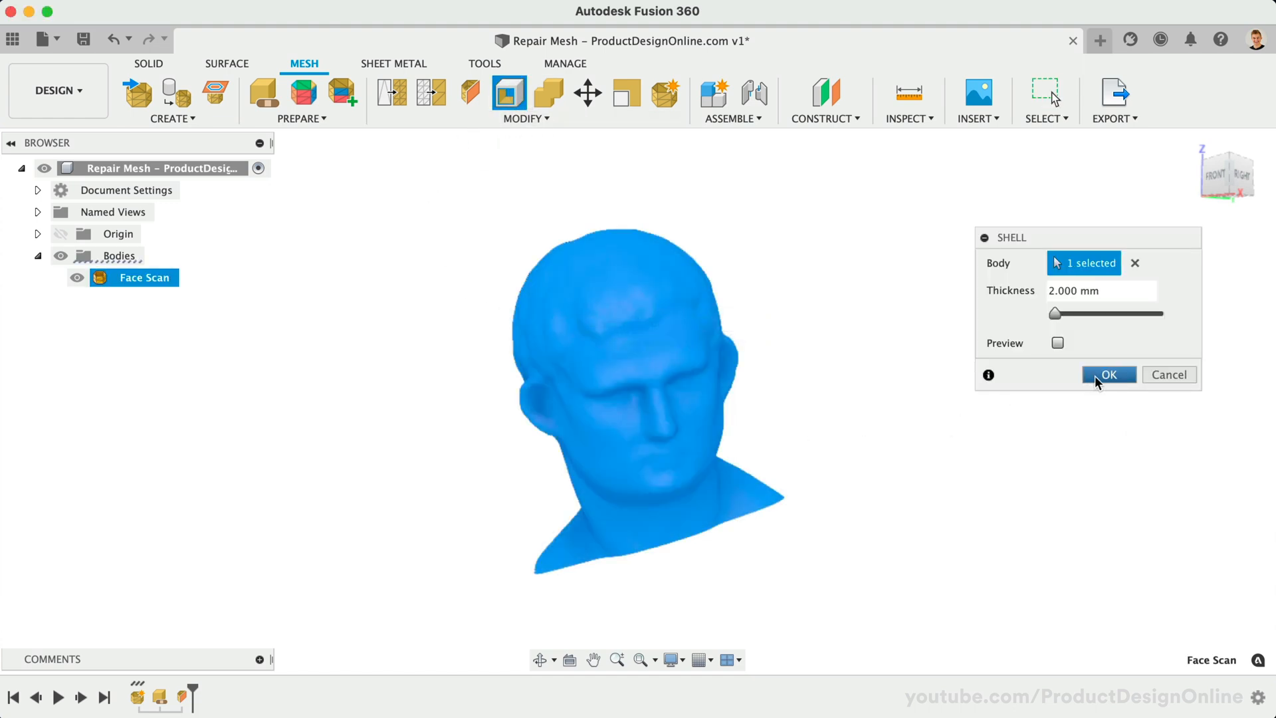
- Shell the bust at 2 mm thickness and save a section analysis on the XY plane
click(1108, 375)
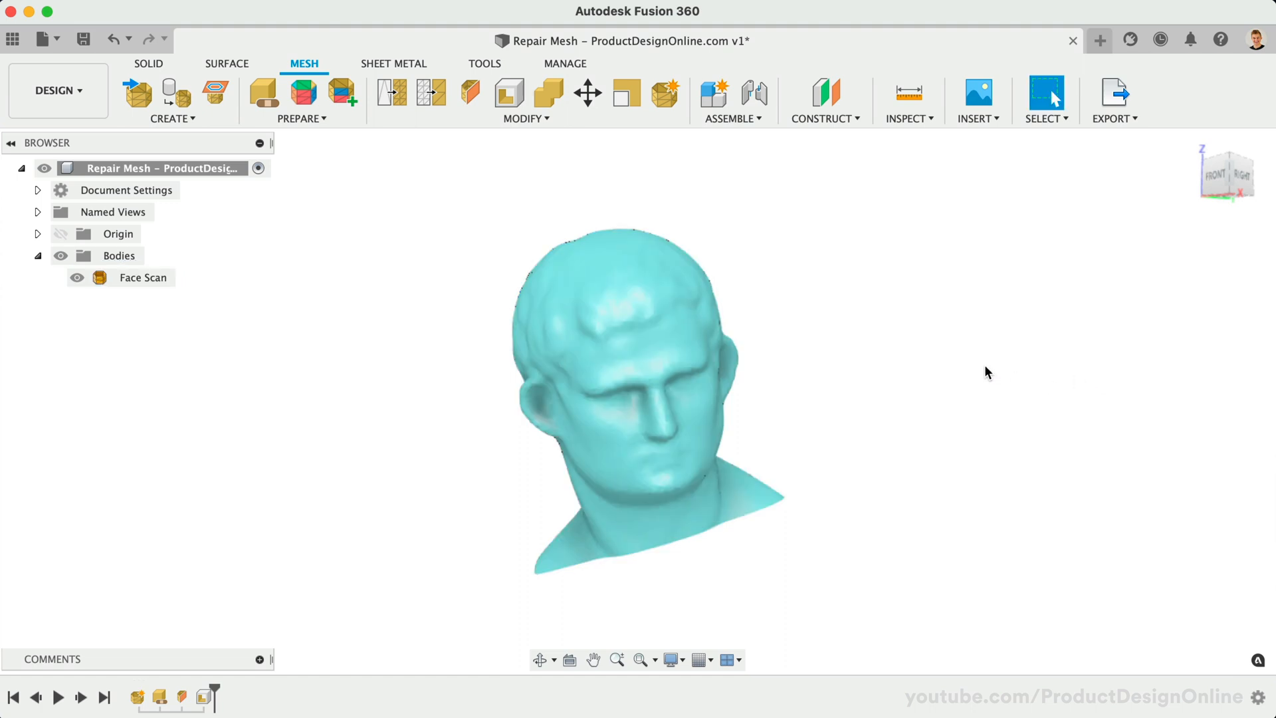
click(908, 97)
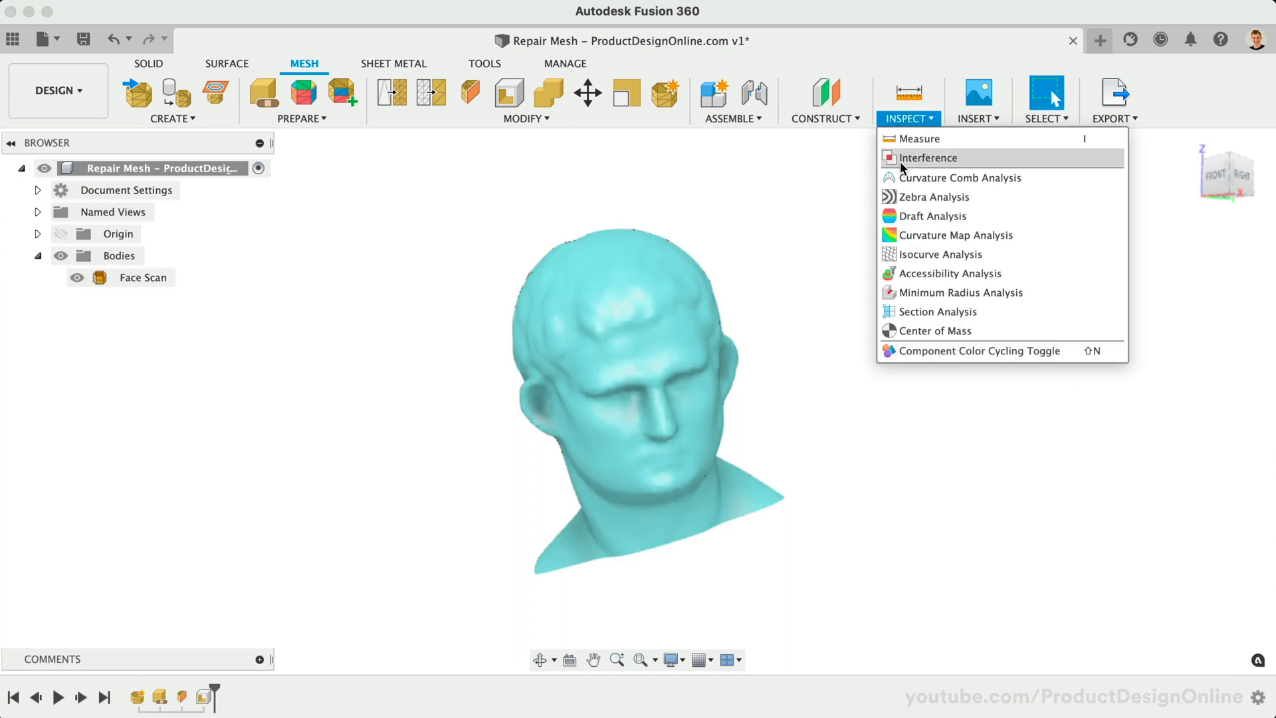
click(937, 311)
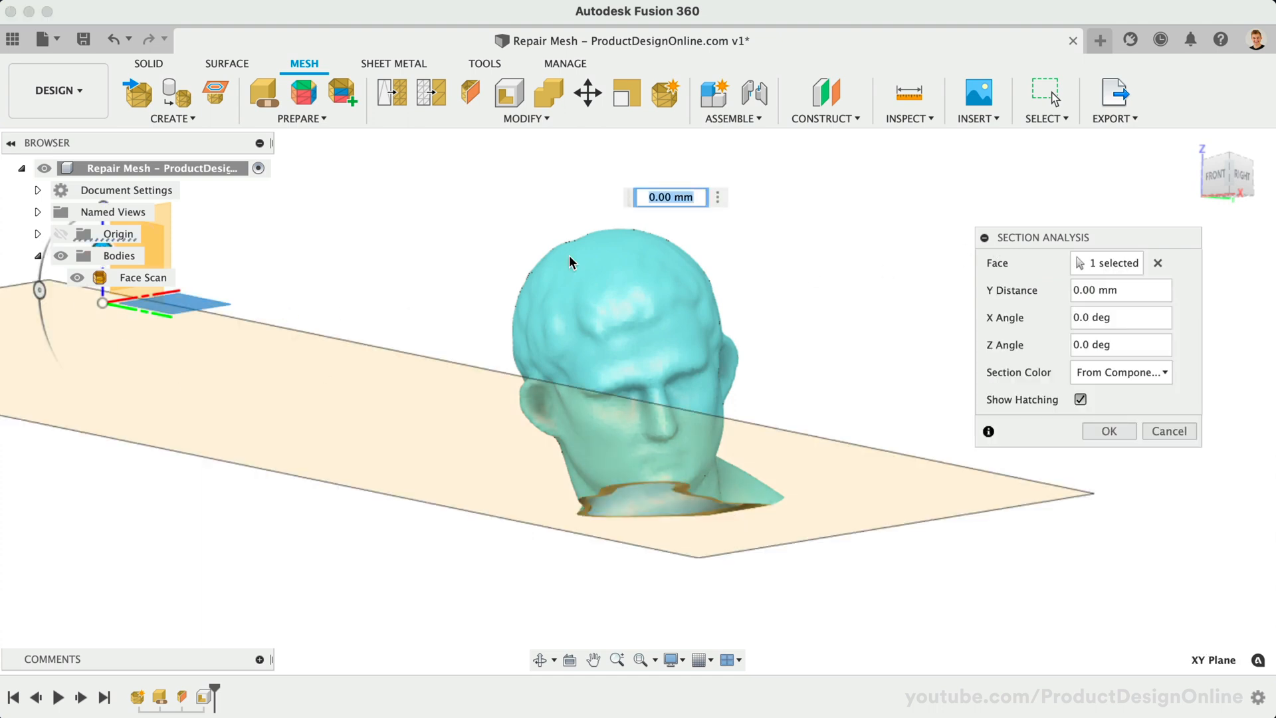
mouse_move(1197, 115)
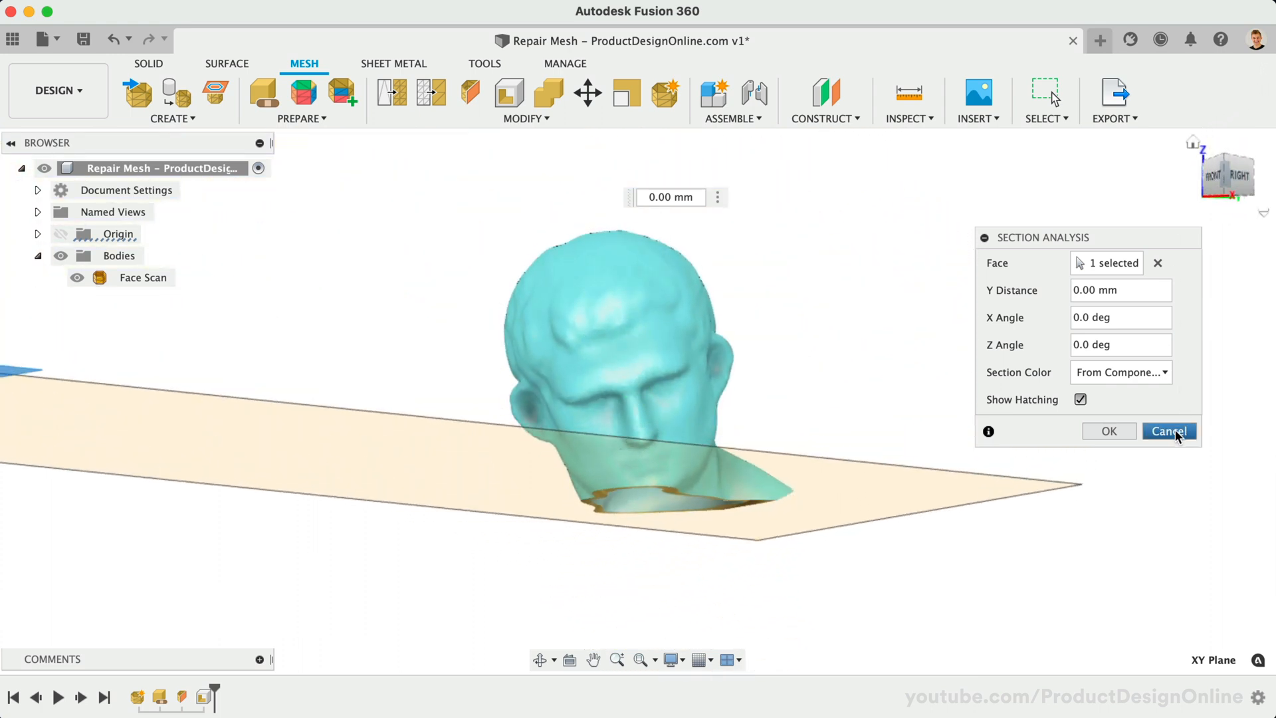
mouse_move(1108, 431)
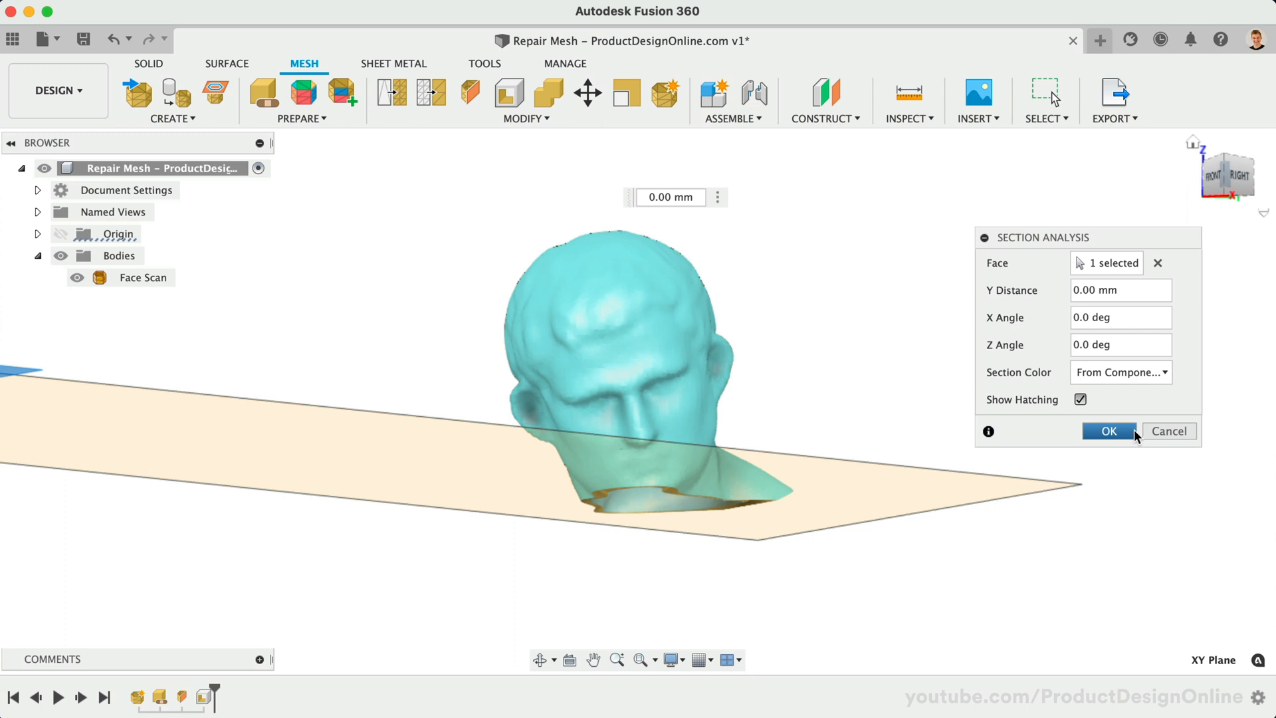
click(1108, 431)
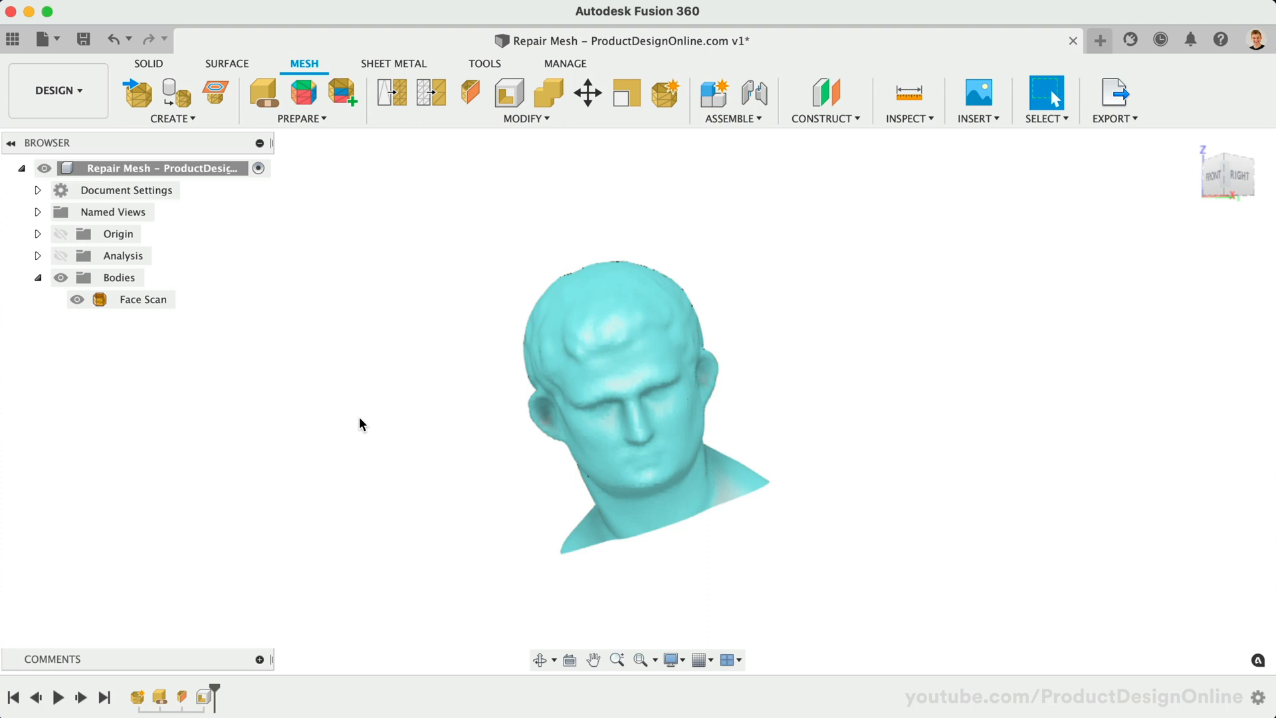
mouse_move(489, 172)
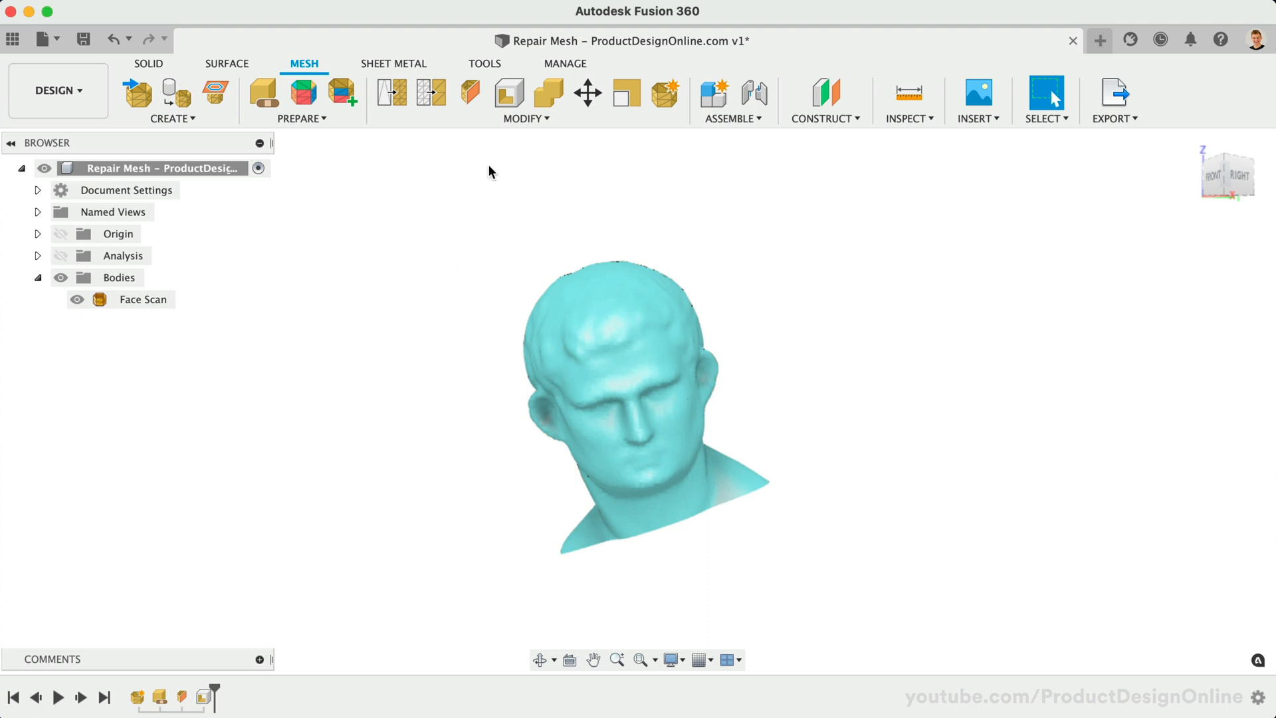
mouse_move(548, 92)
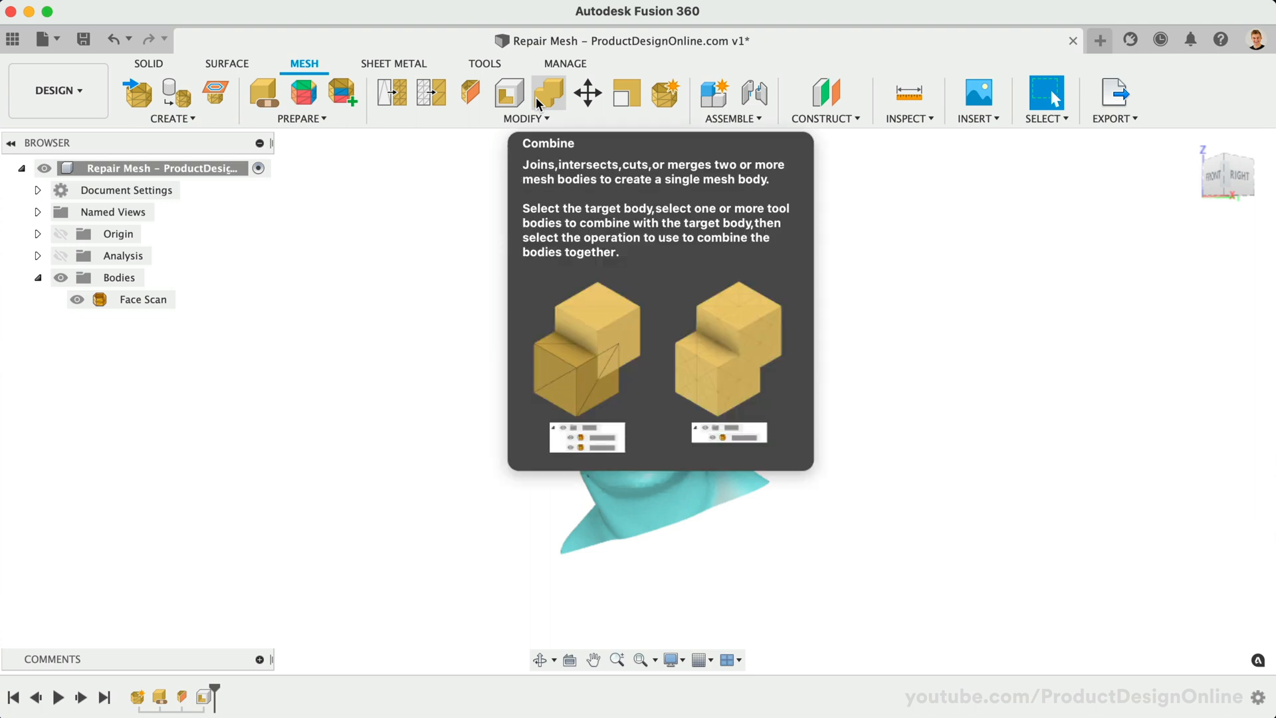
mouse_move(171, 93)
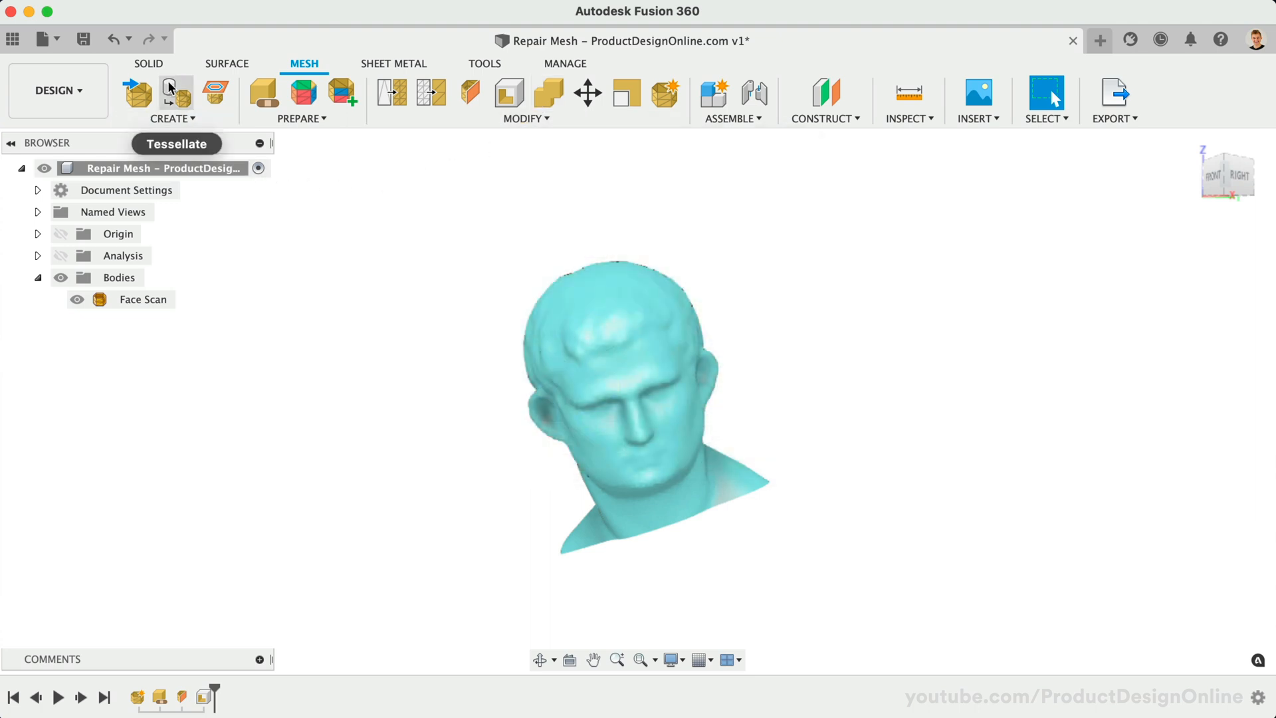
mouse_move(171, 92)
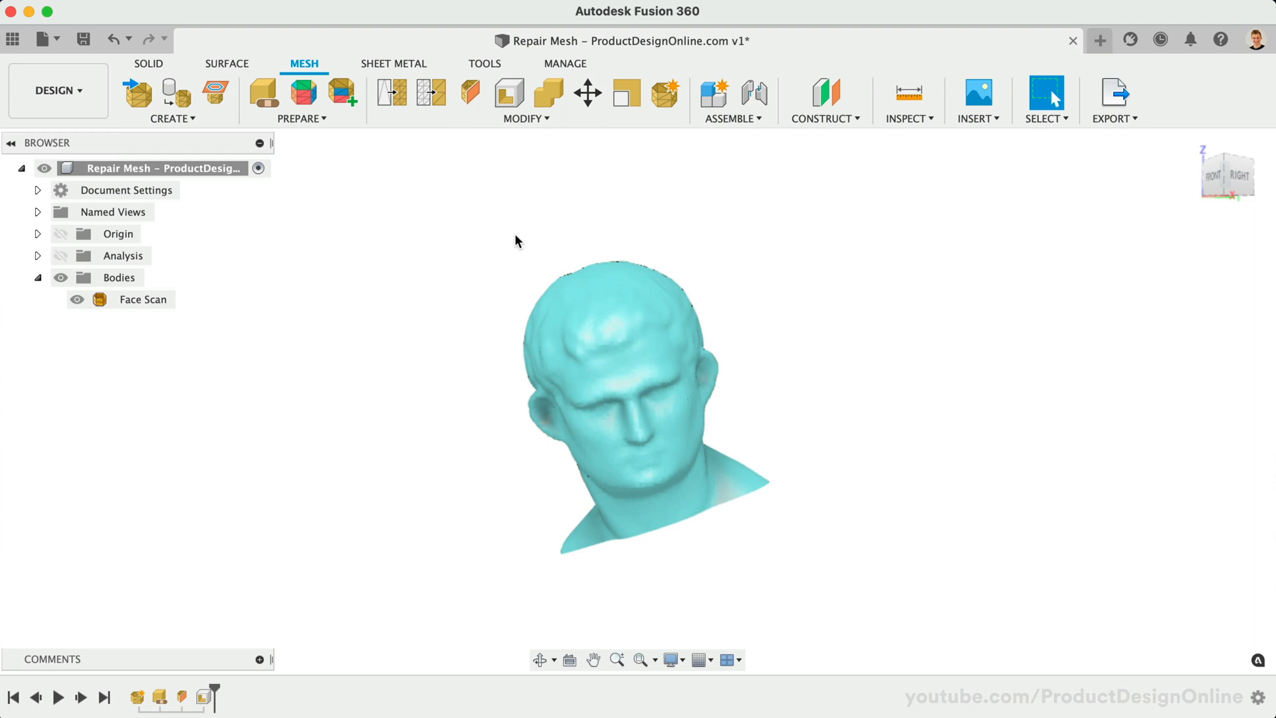
mouse_move(1042, 190)
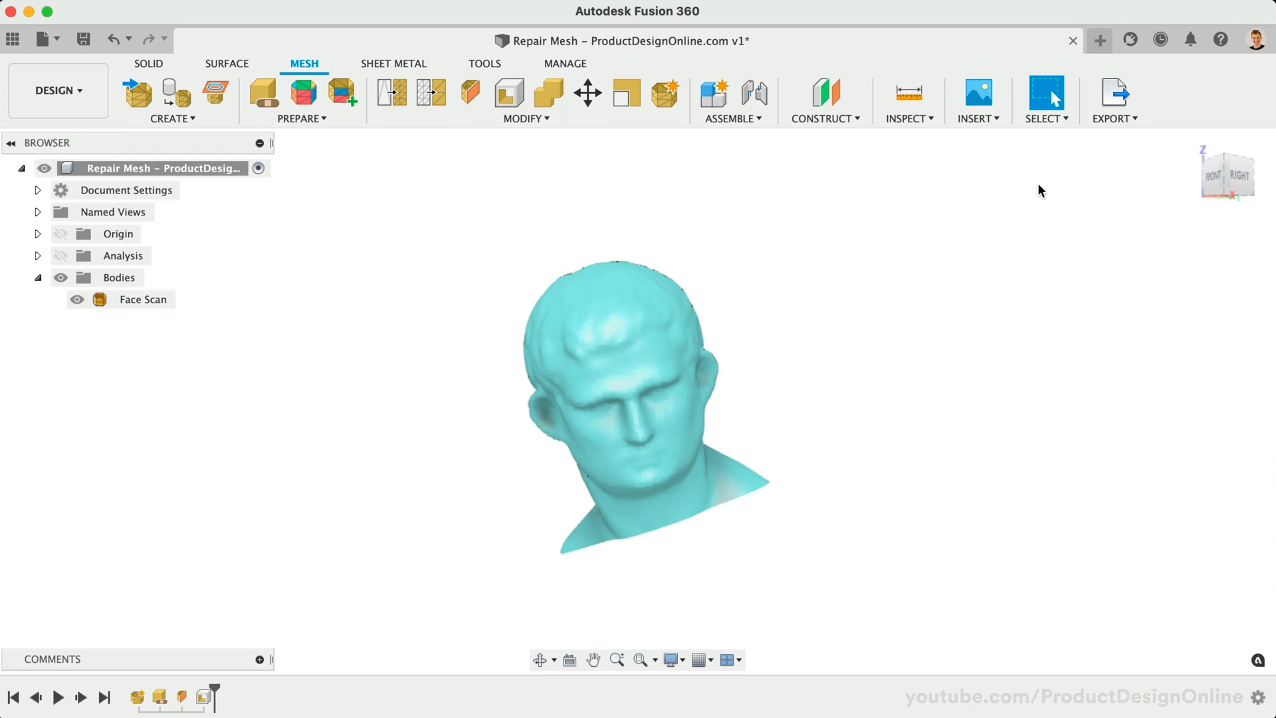
mouse_move(441, 229)
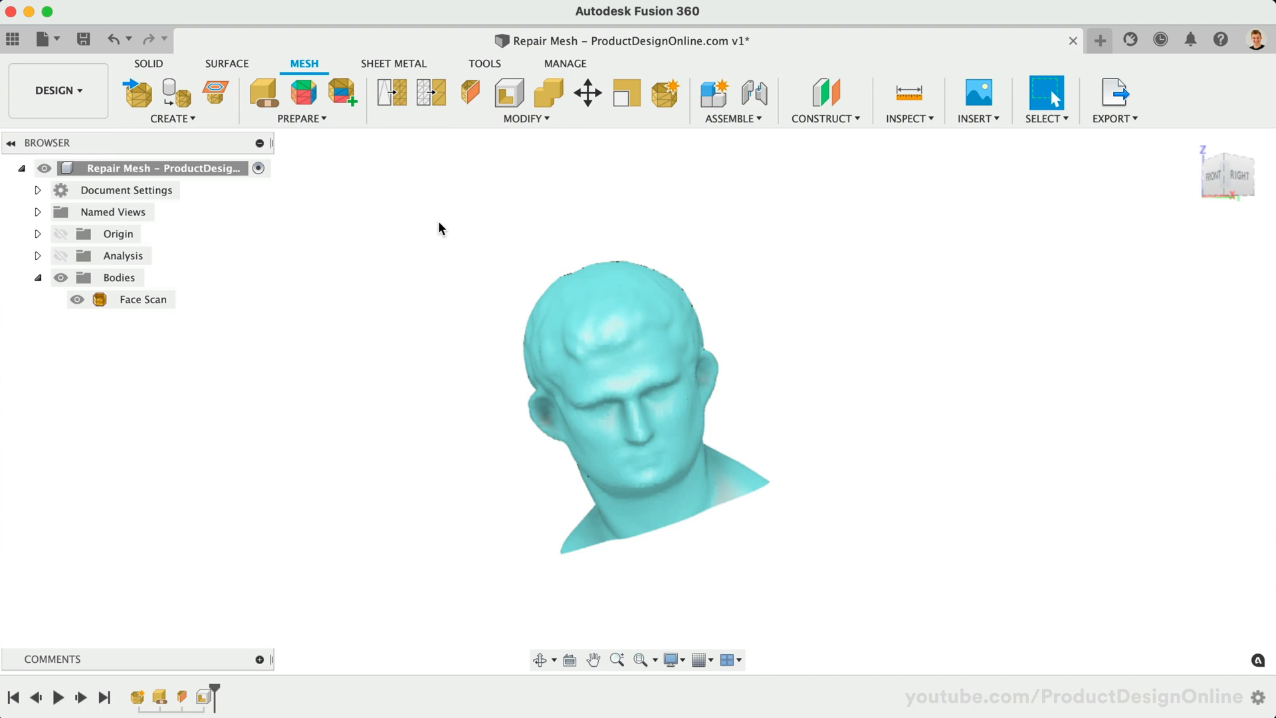
mouse_move(135, 92)
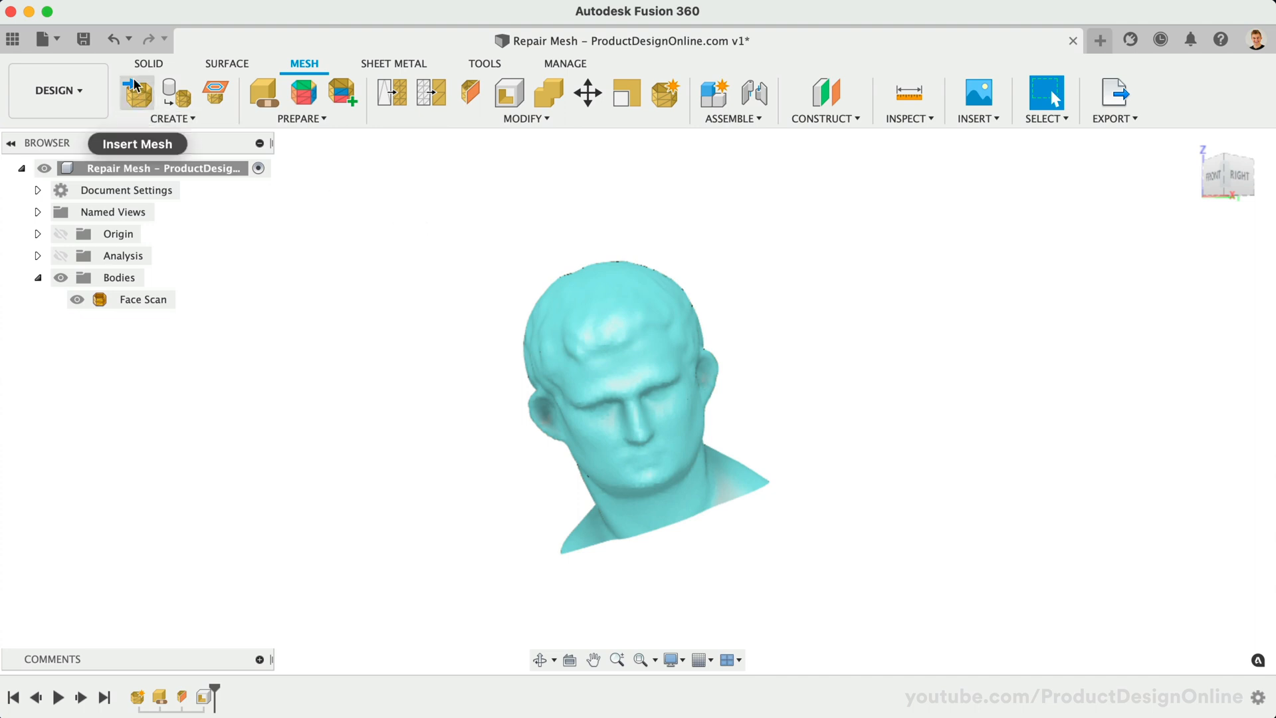
- Extrude the base sketch 130 mm as a new solid body, Body1
click(149, 64)
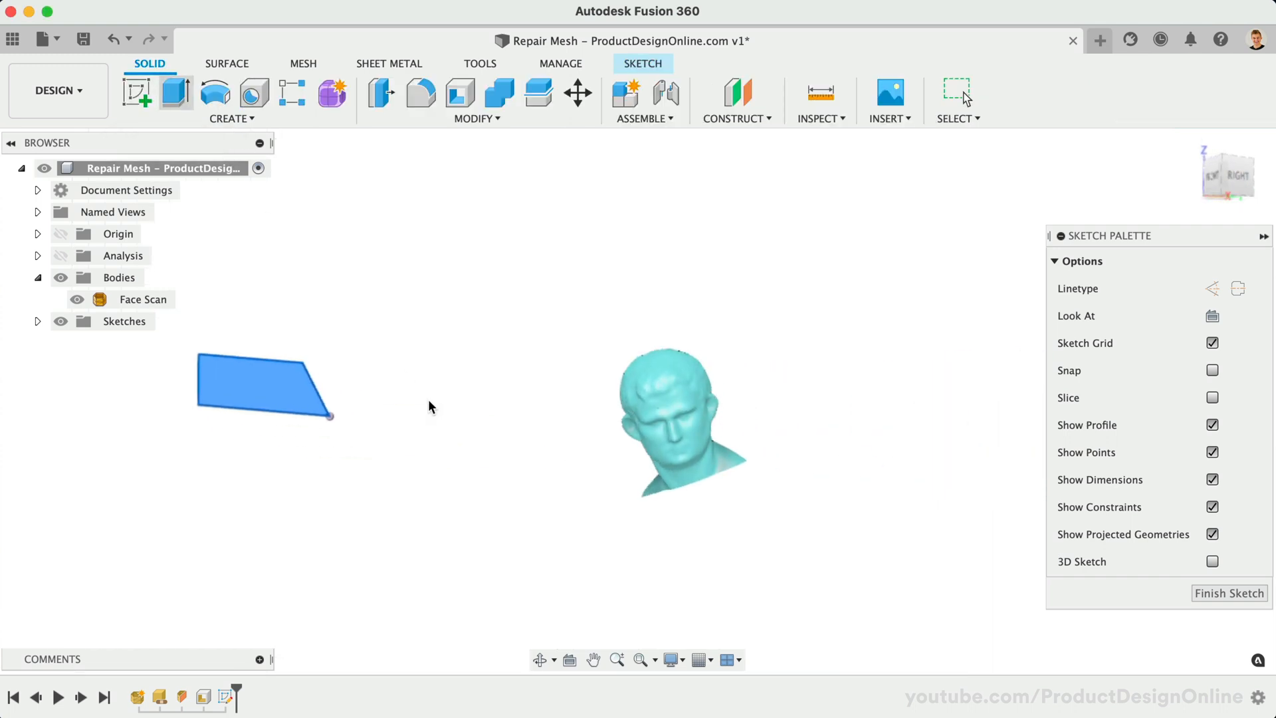
click(175, 92)
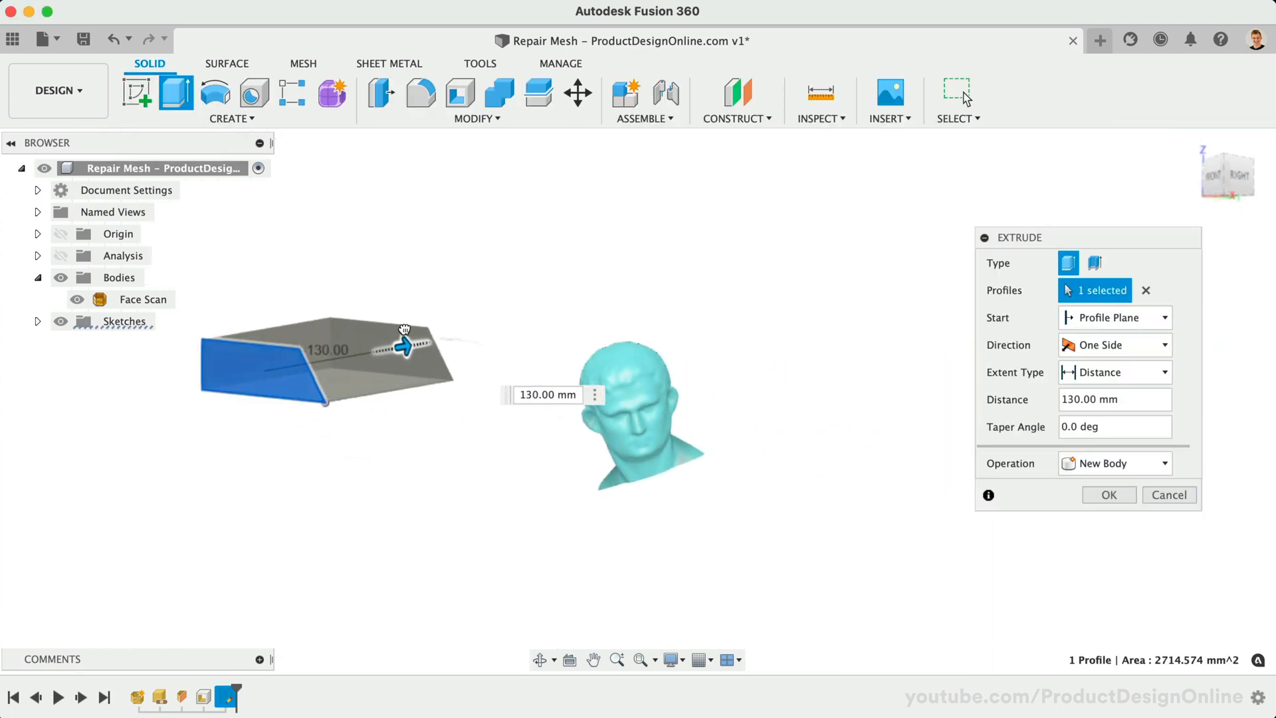
click(1107, 494)
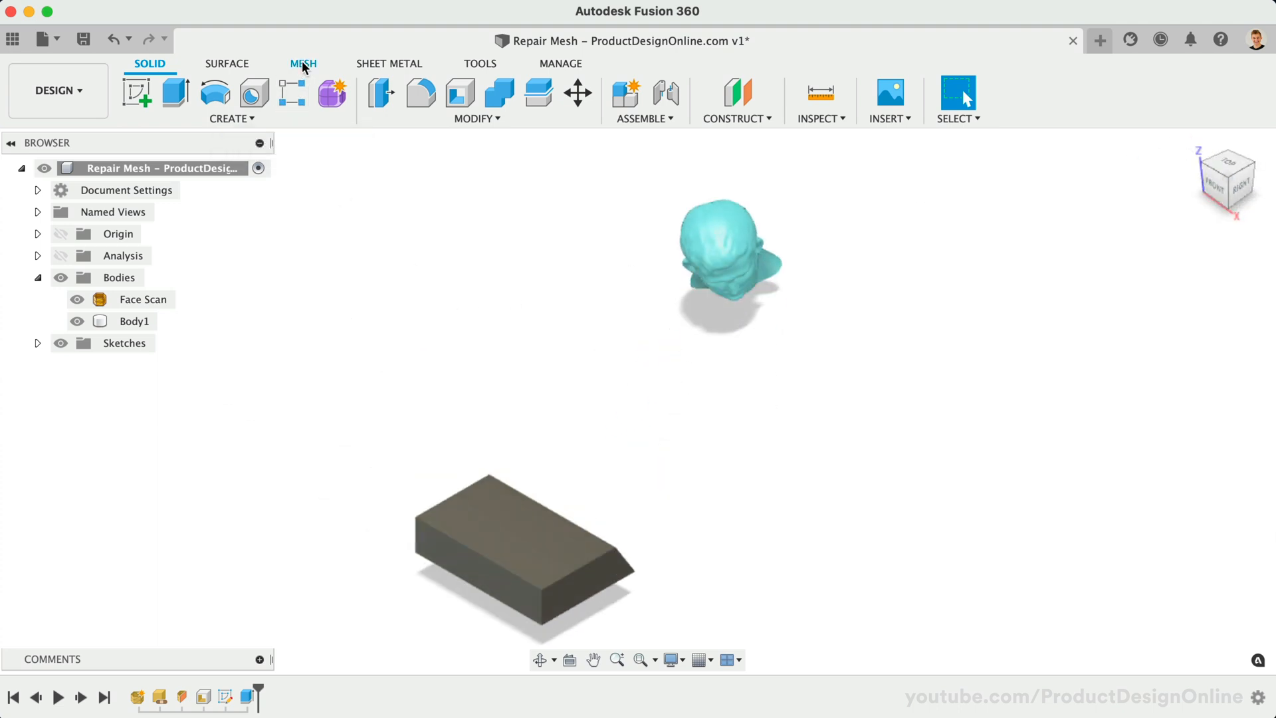
- Tessellate Body1 into a mesh body
click(303, 63)
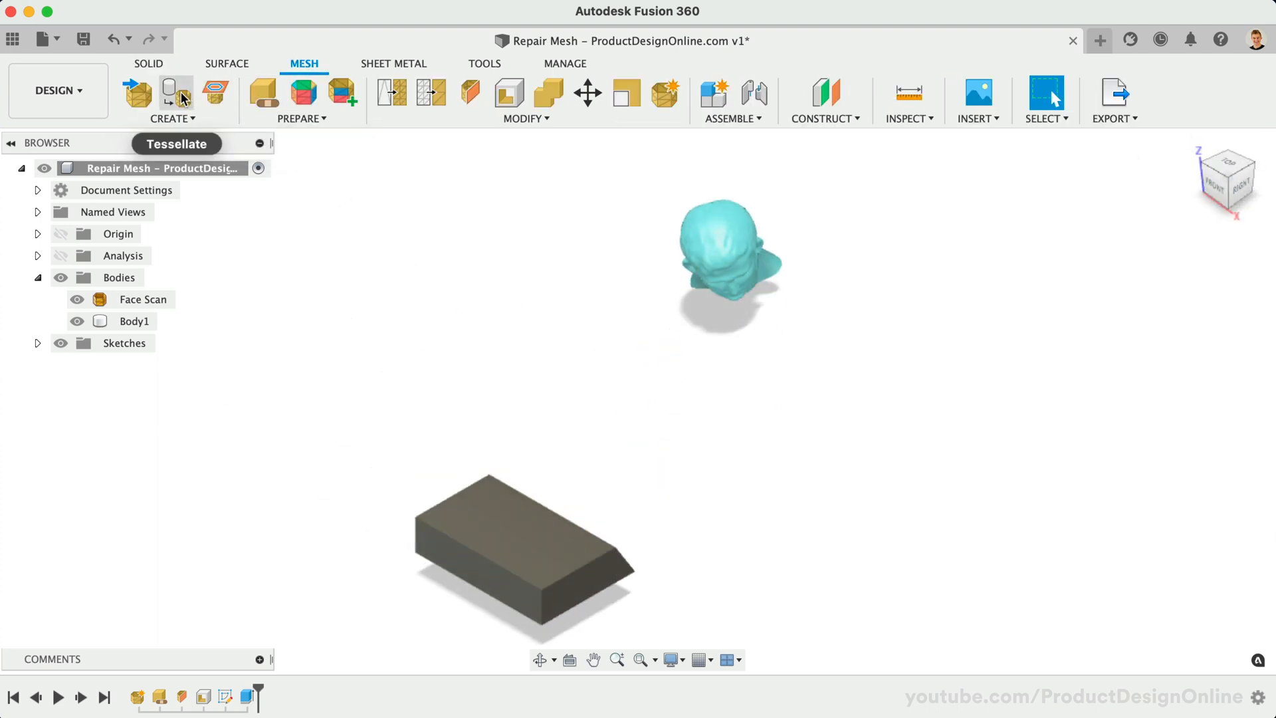
click(175, 92)
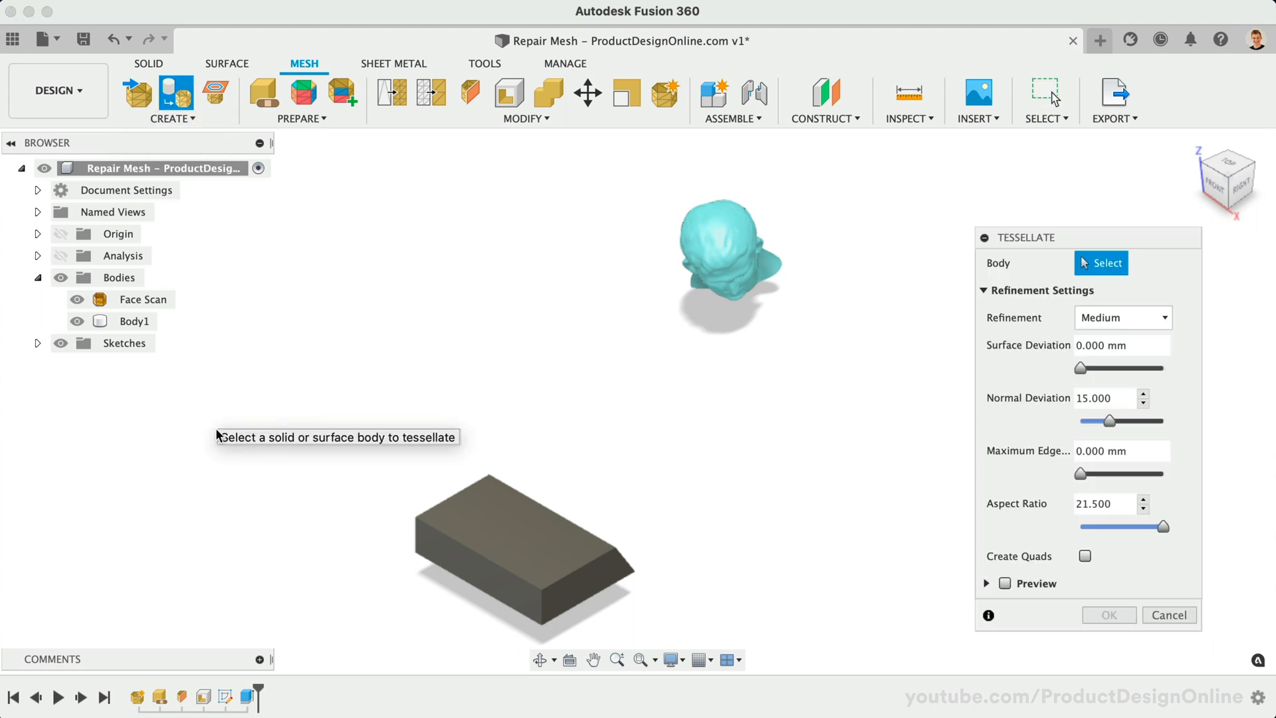
click(521, 553)
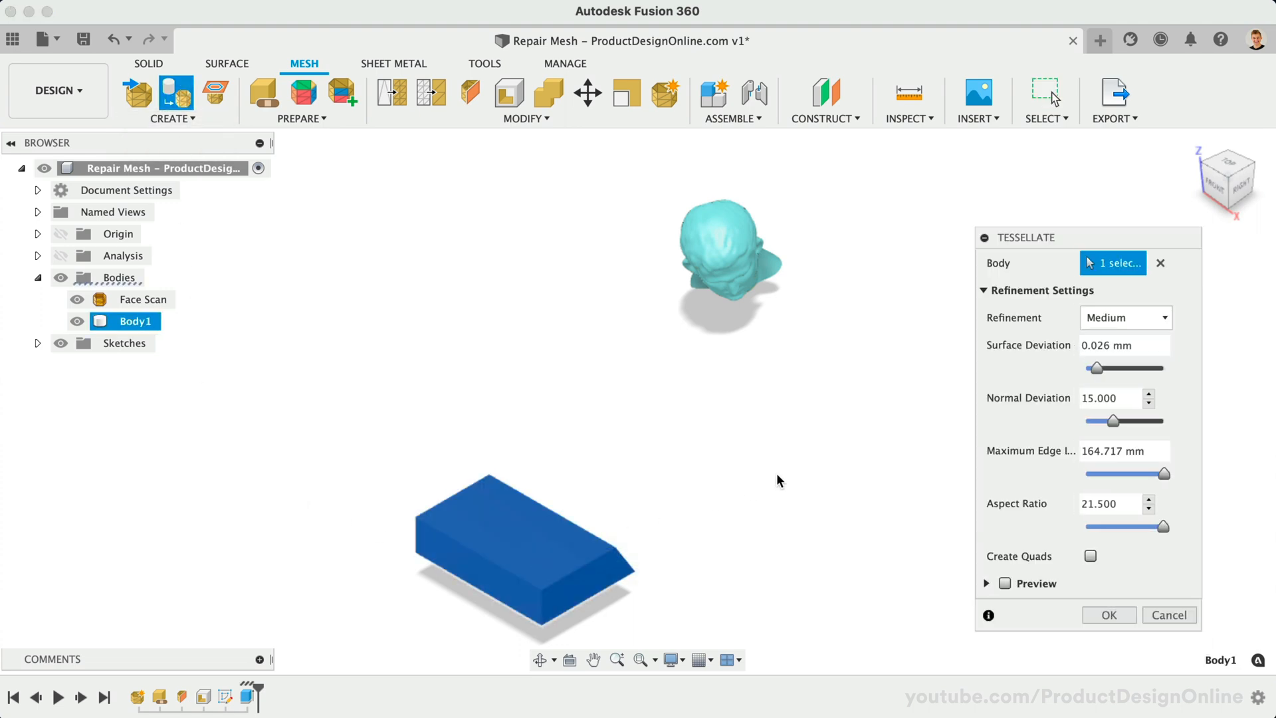
mouse_move(829, 553)
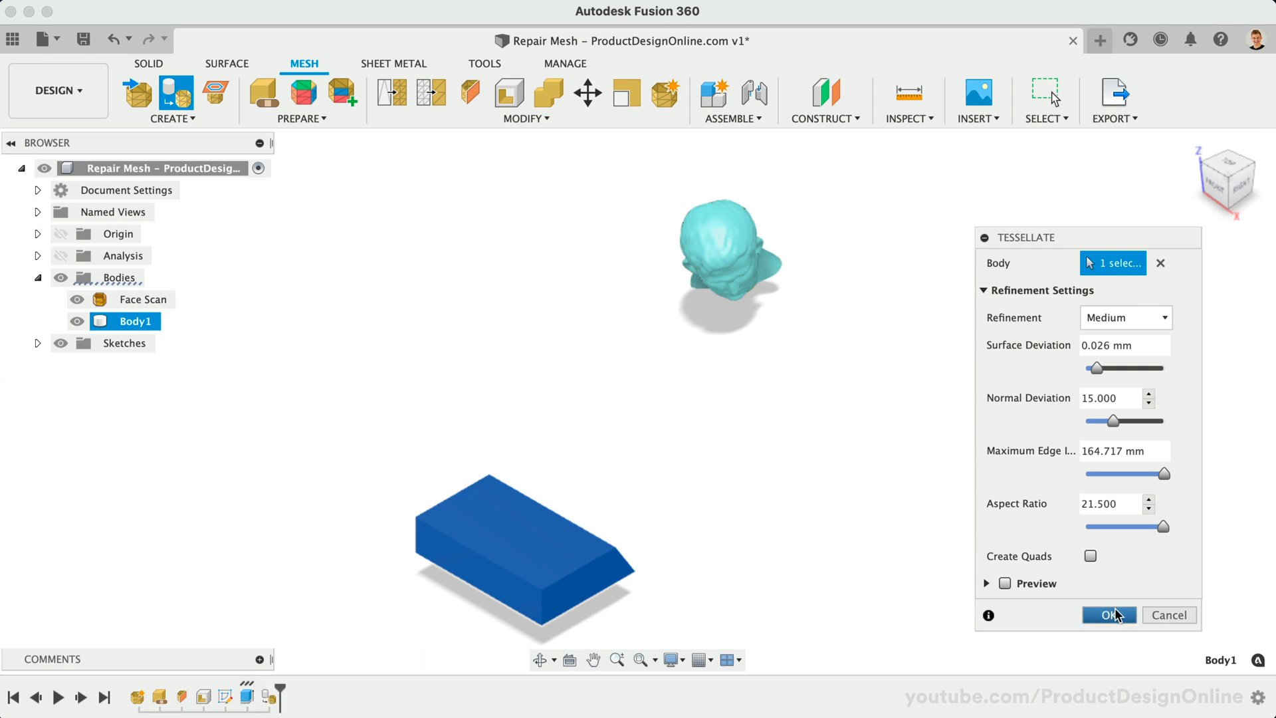
click(1107, 614)
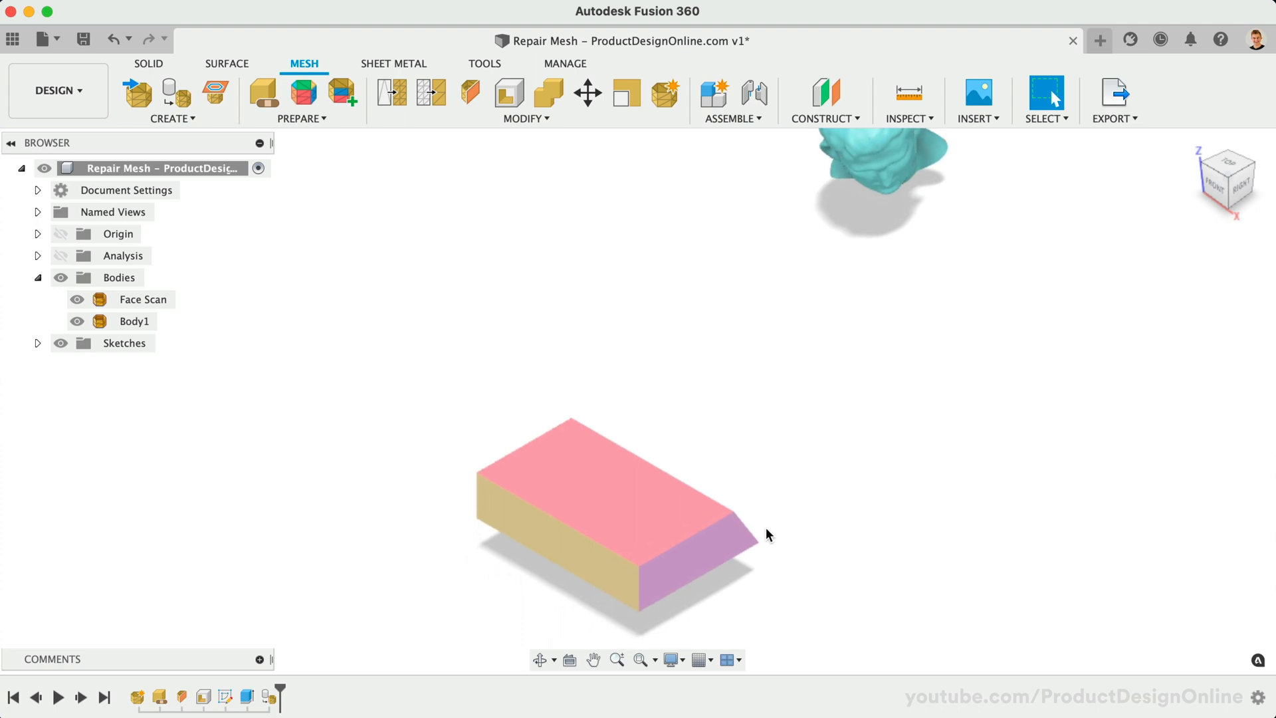
- Rename the Body1 mesh body in the Browser to 'Base'
click(669, 660)
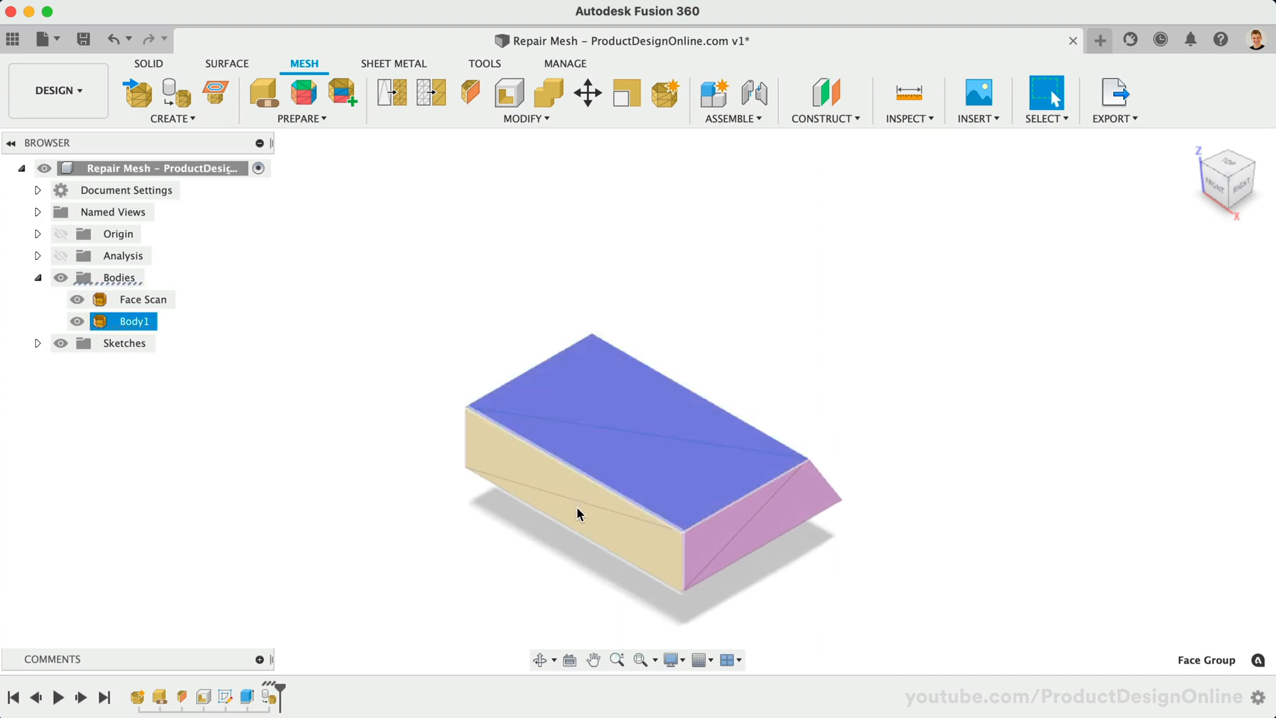
click(437, 590)
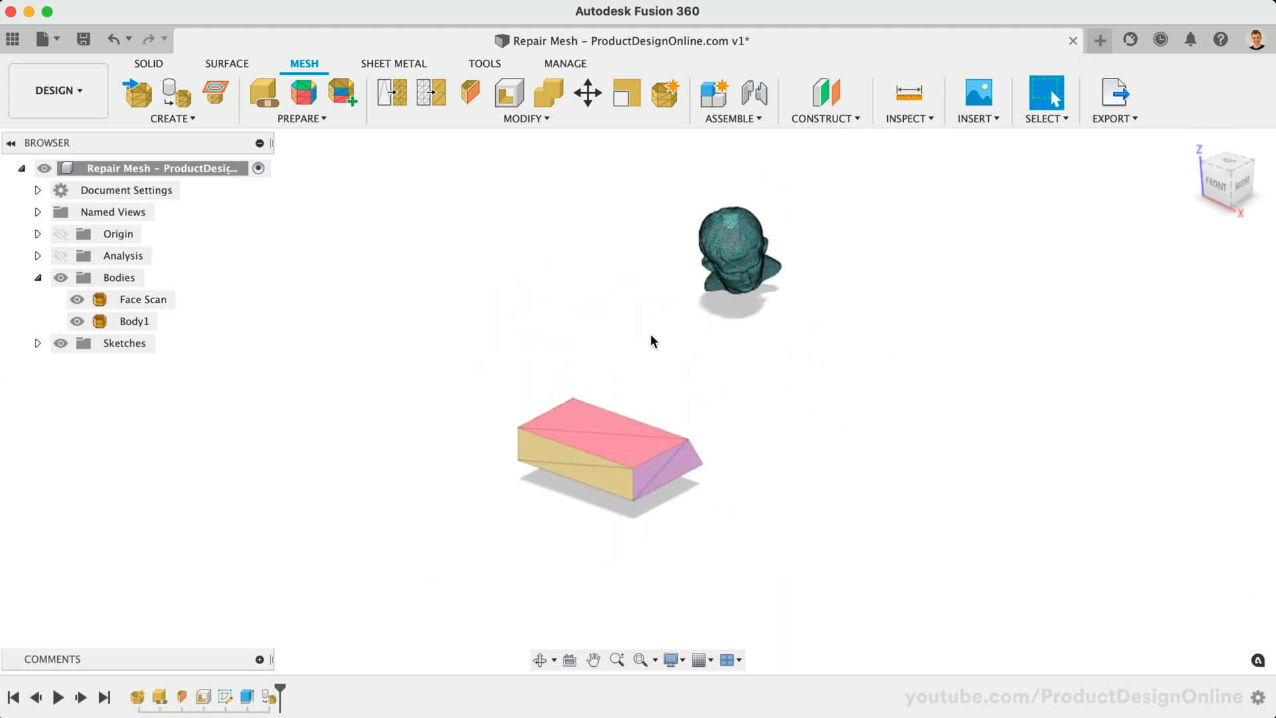
mouse_move(593, 339)
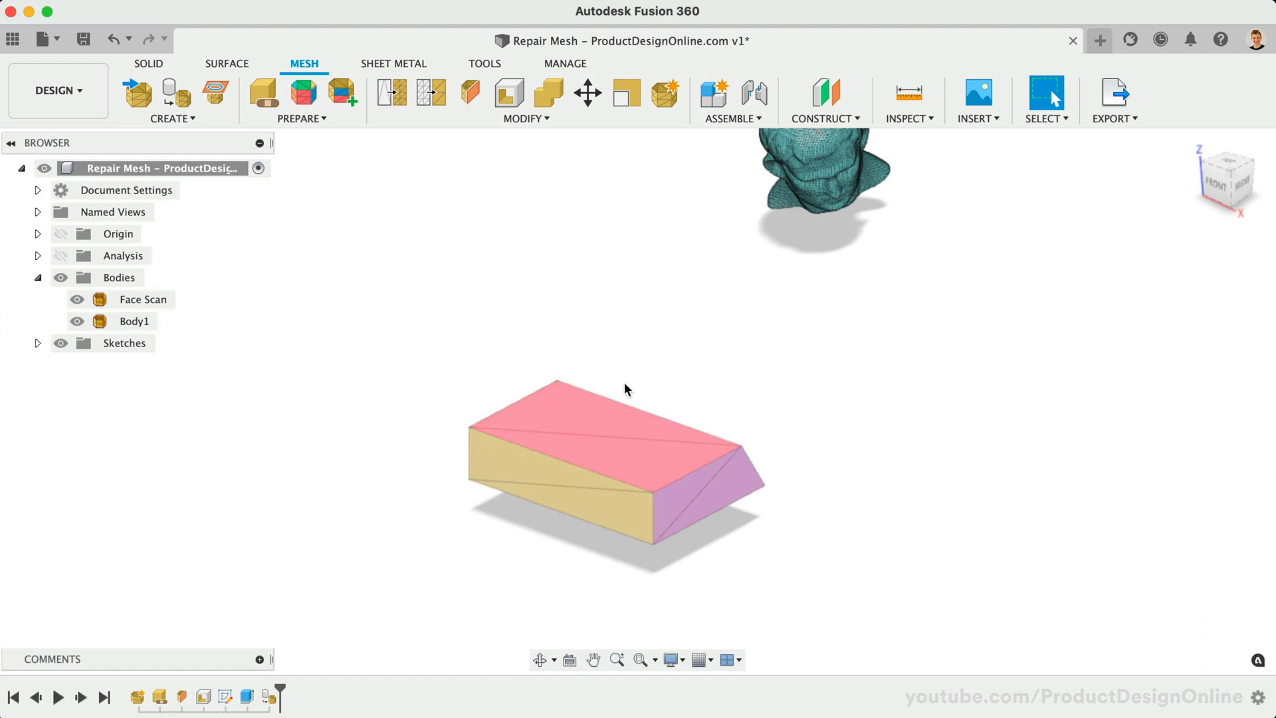
click(144, 299)
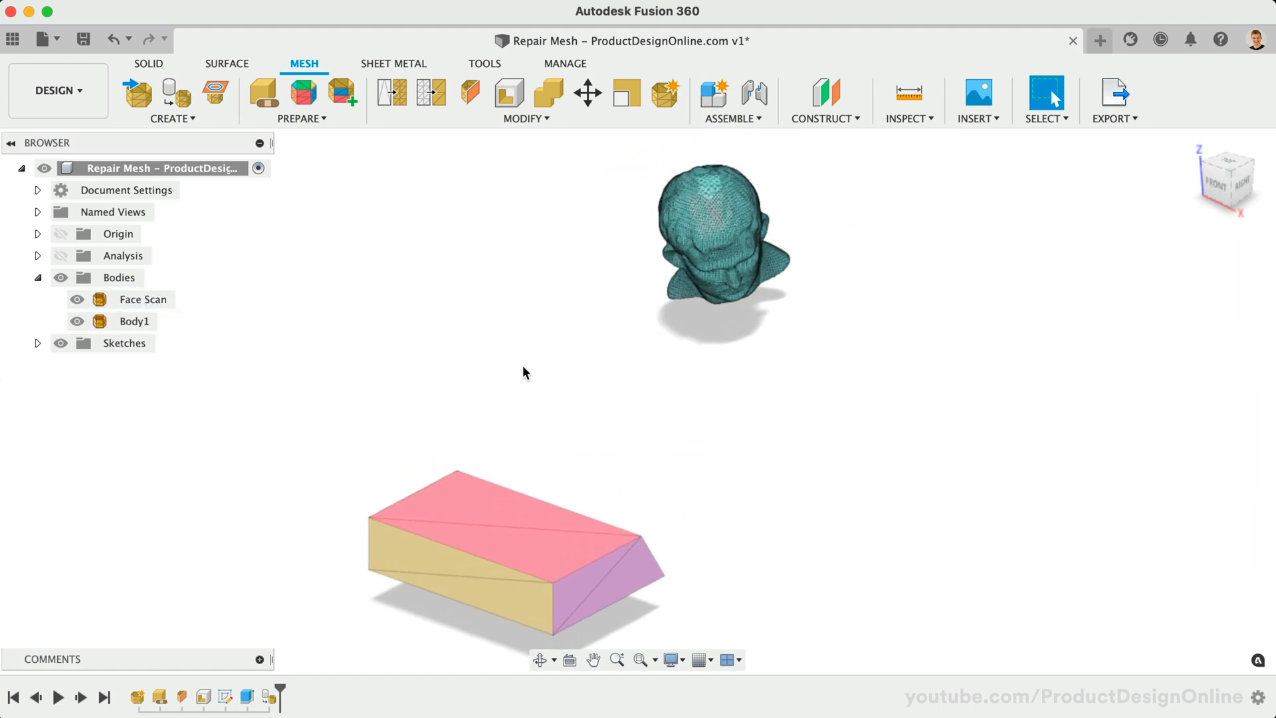
double_click(135, 320)
text(Base)
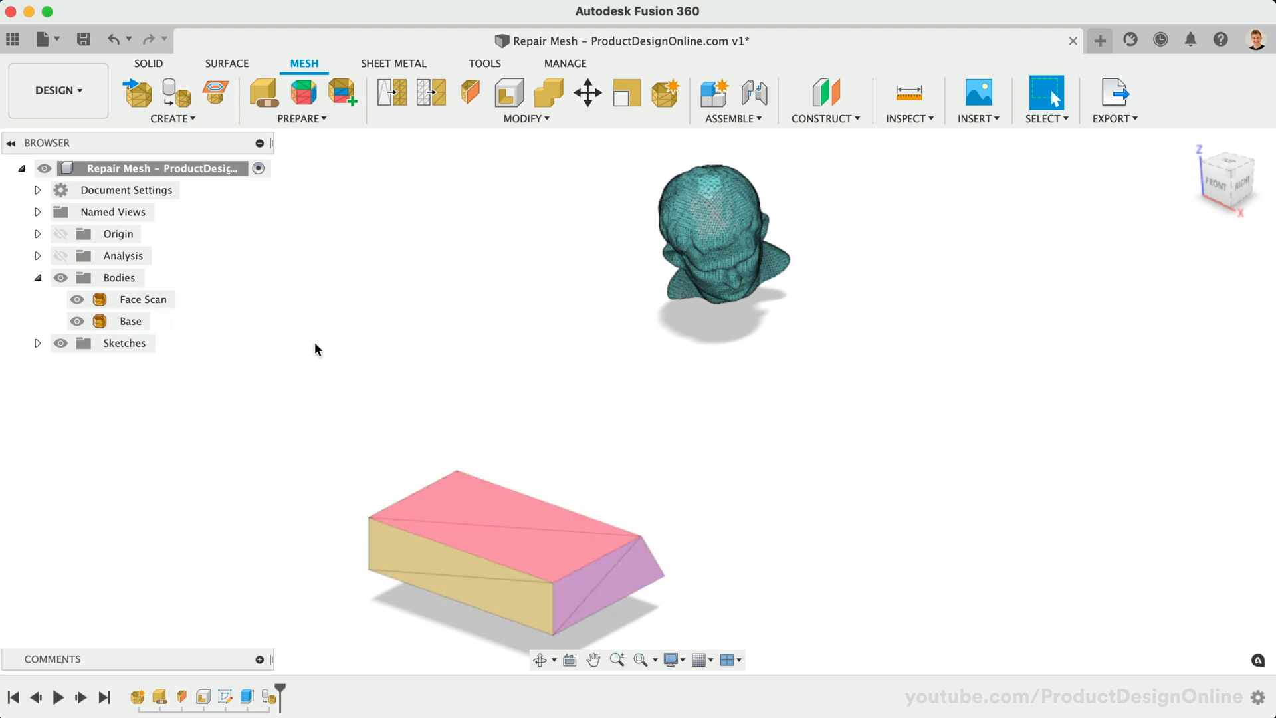
mouse_move(1143, 238)
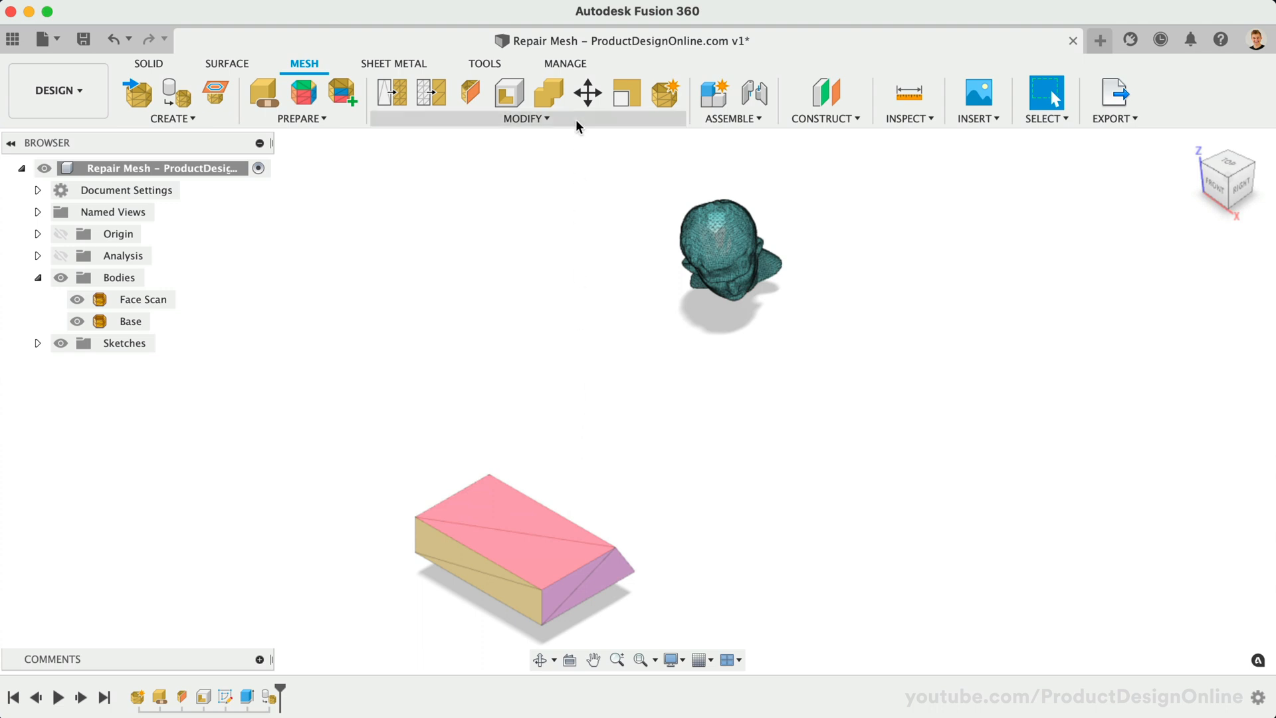
- Move the Face Scan head body onto the top of the Base block
click(586, 91)
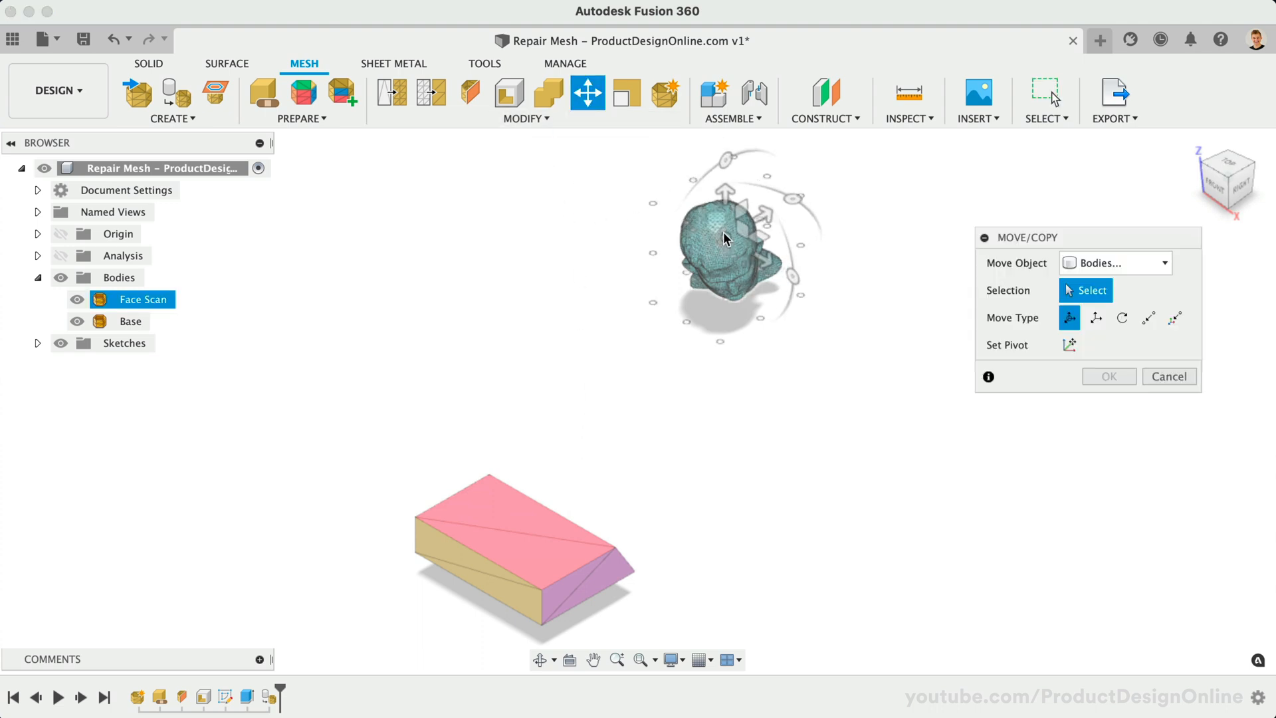
click(729, 245)
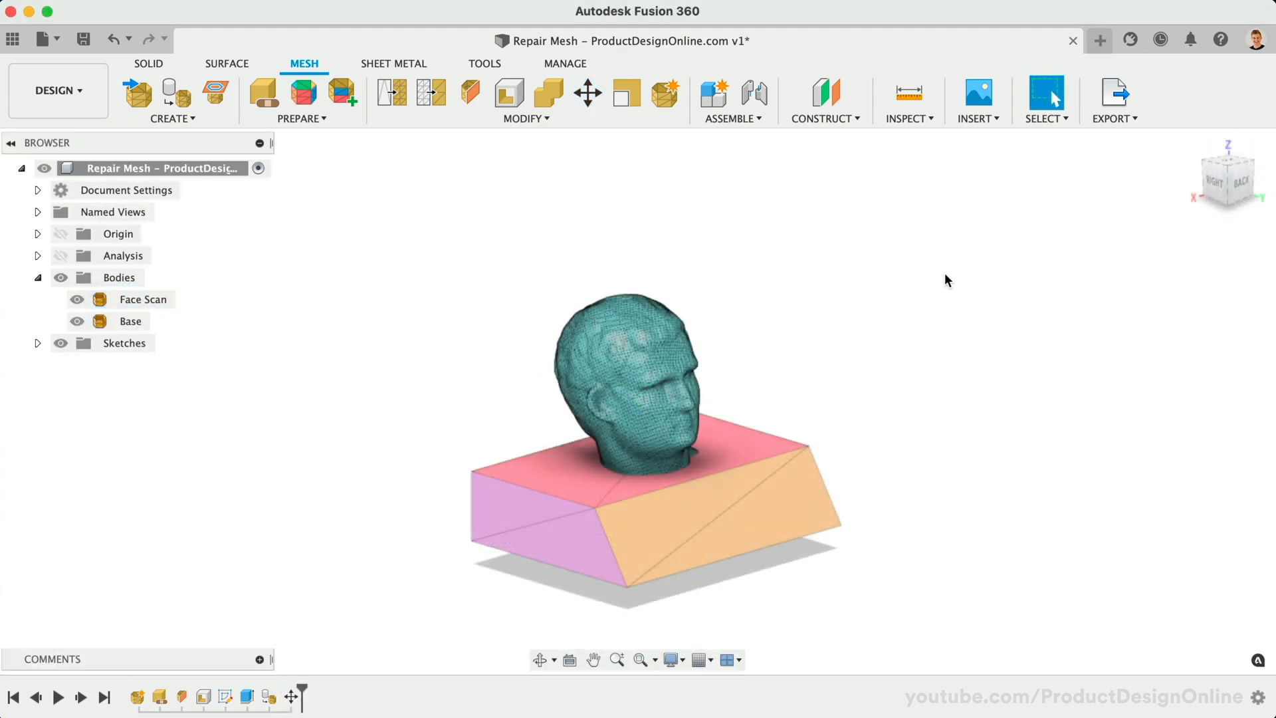
click(549, 92)
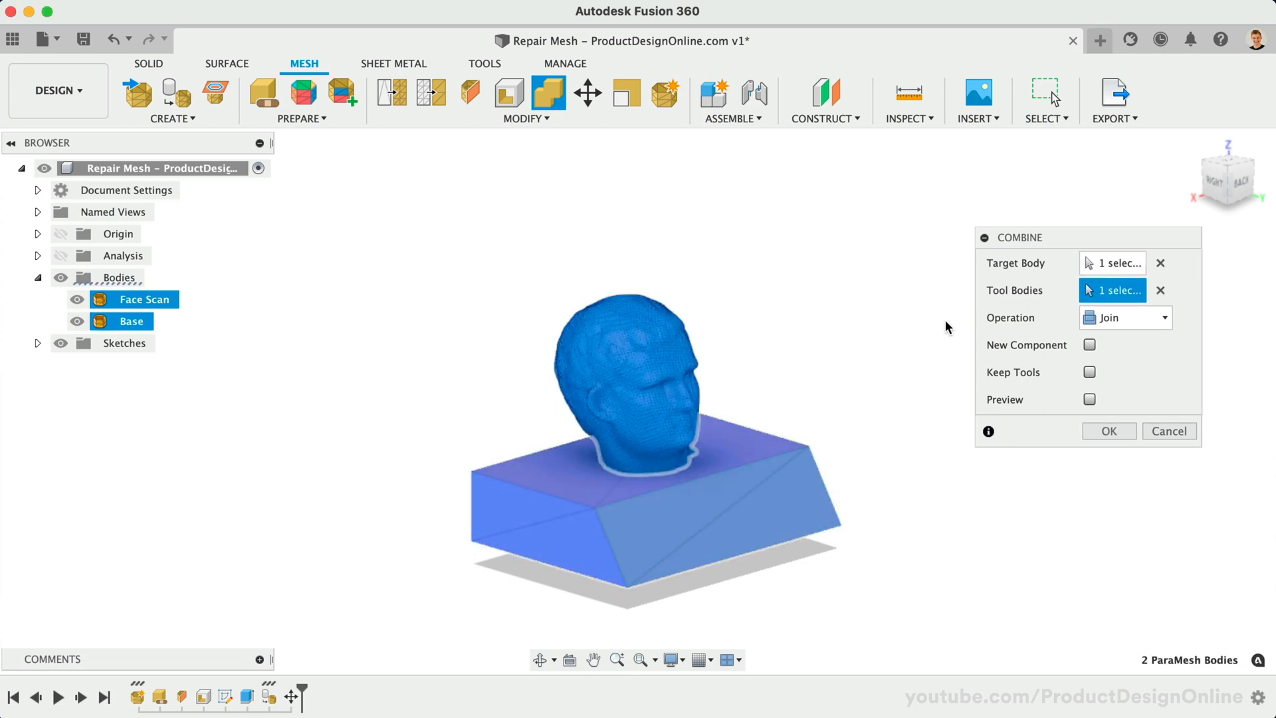
- Combine the Base into the Face Scan body with the Join operation
click(1125, 318)
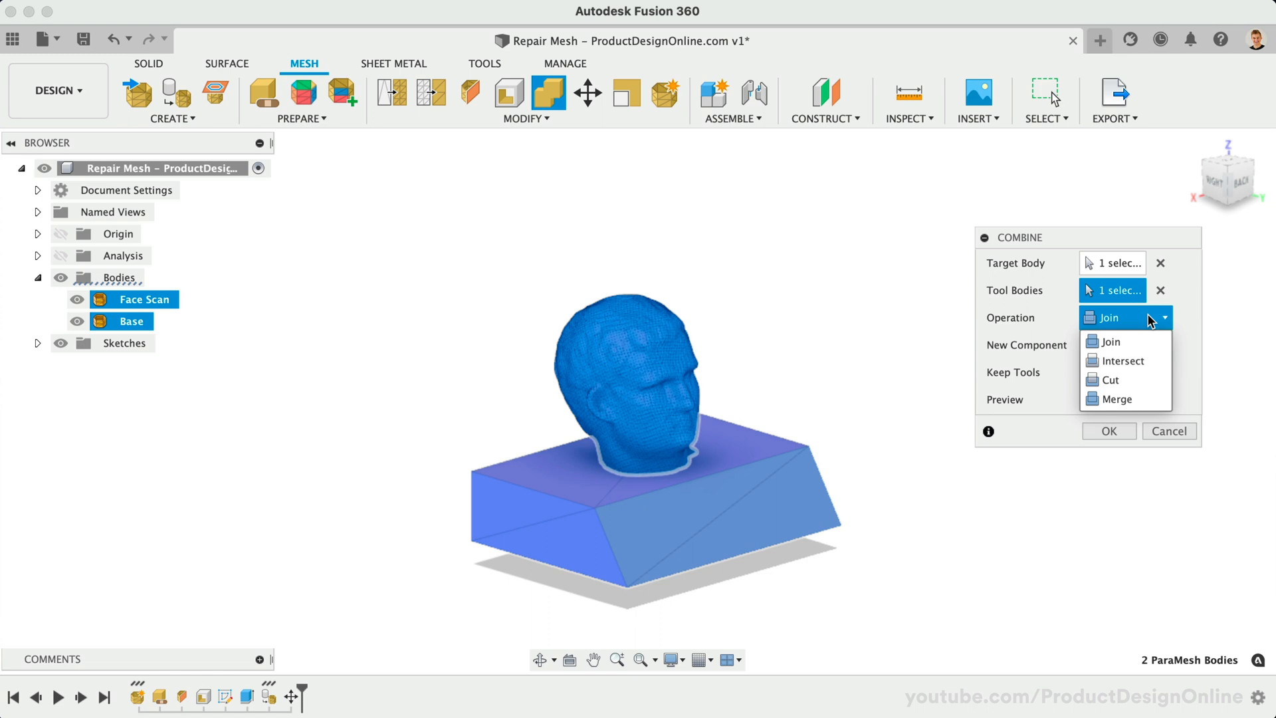
mouse_move(1115, 399)
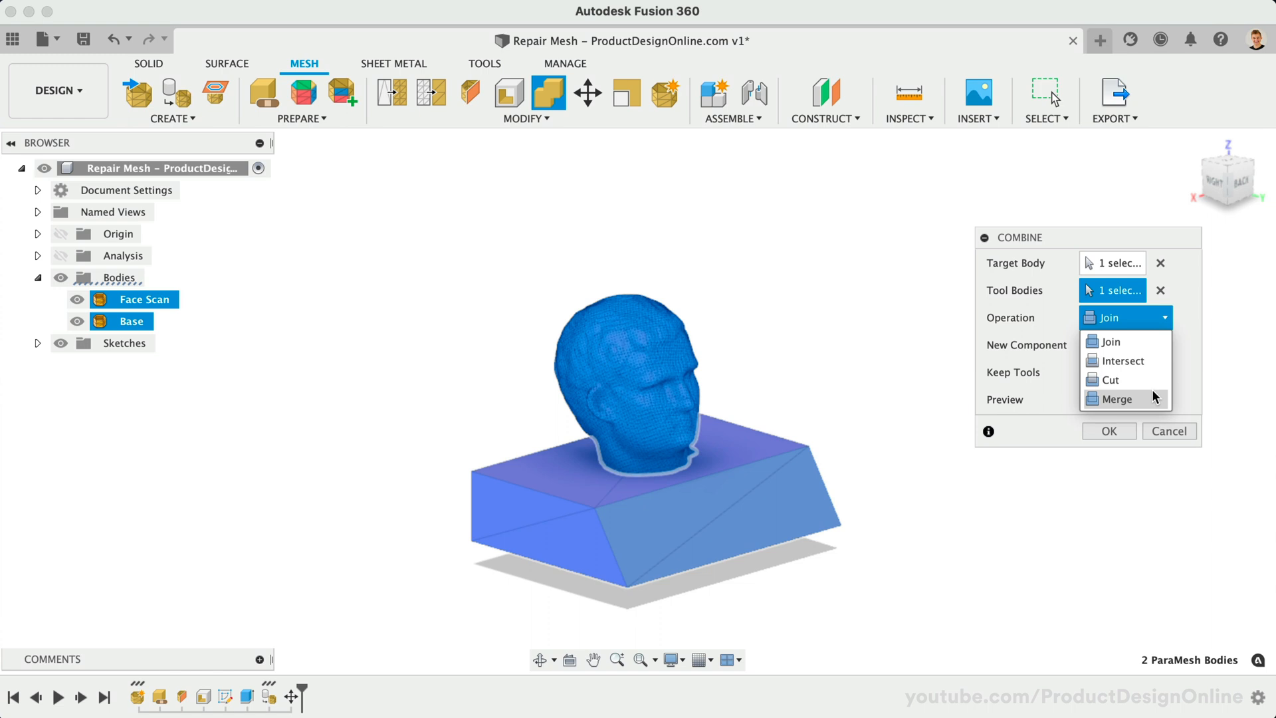
mouse_move(1147, 341)
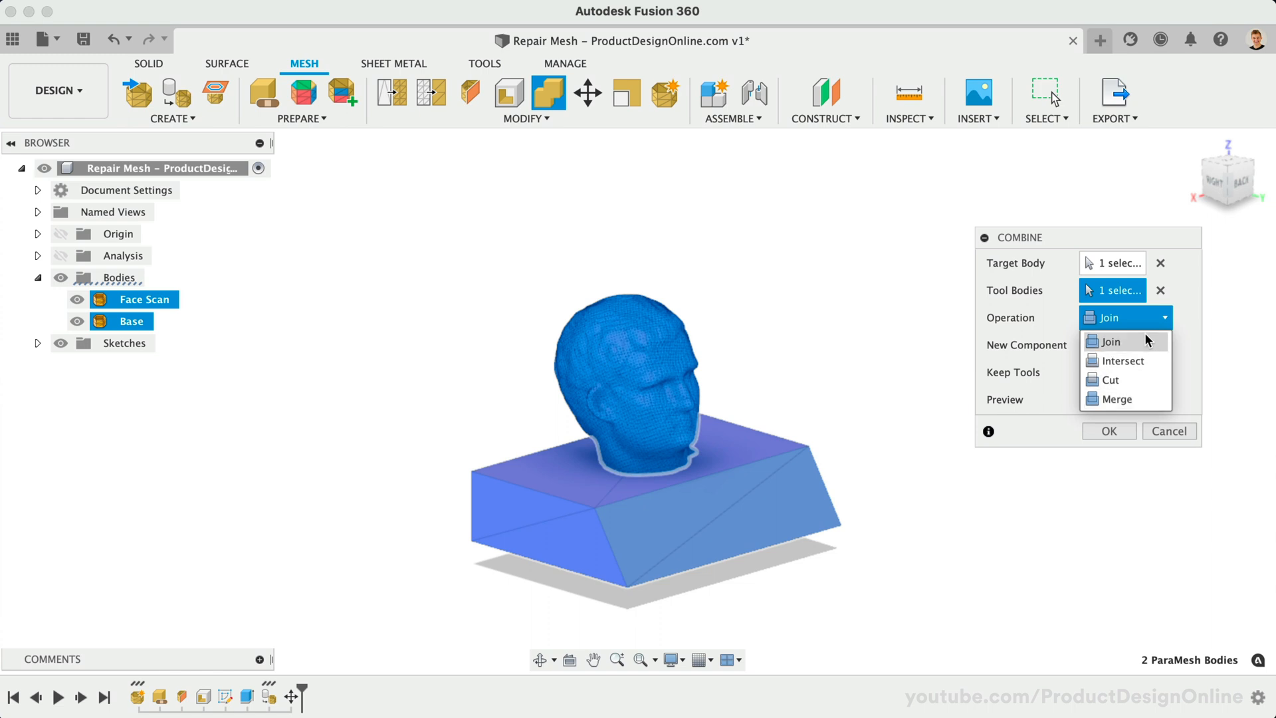
click(1109, 342)
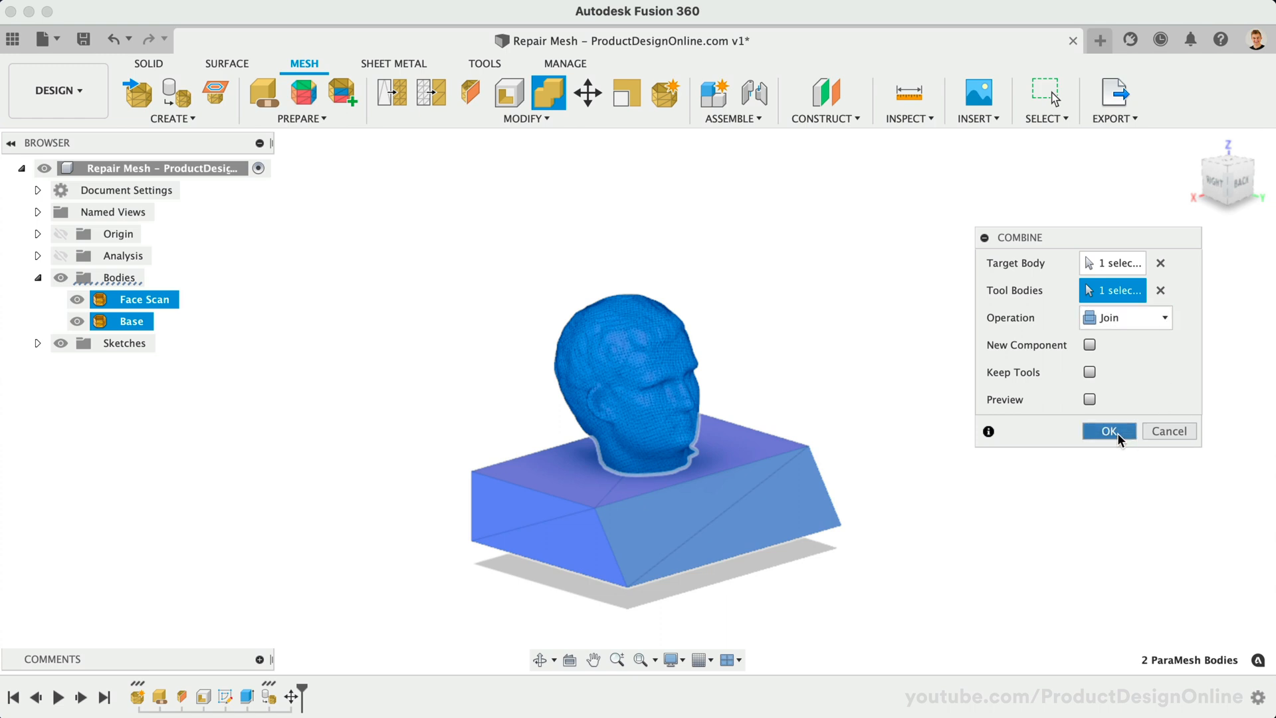
click(1108, 431)
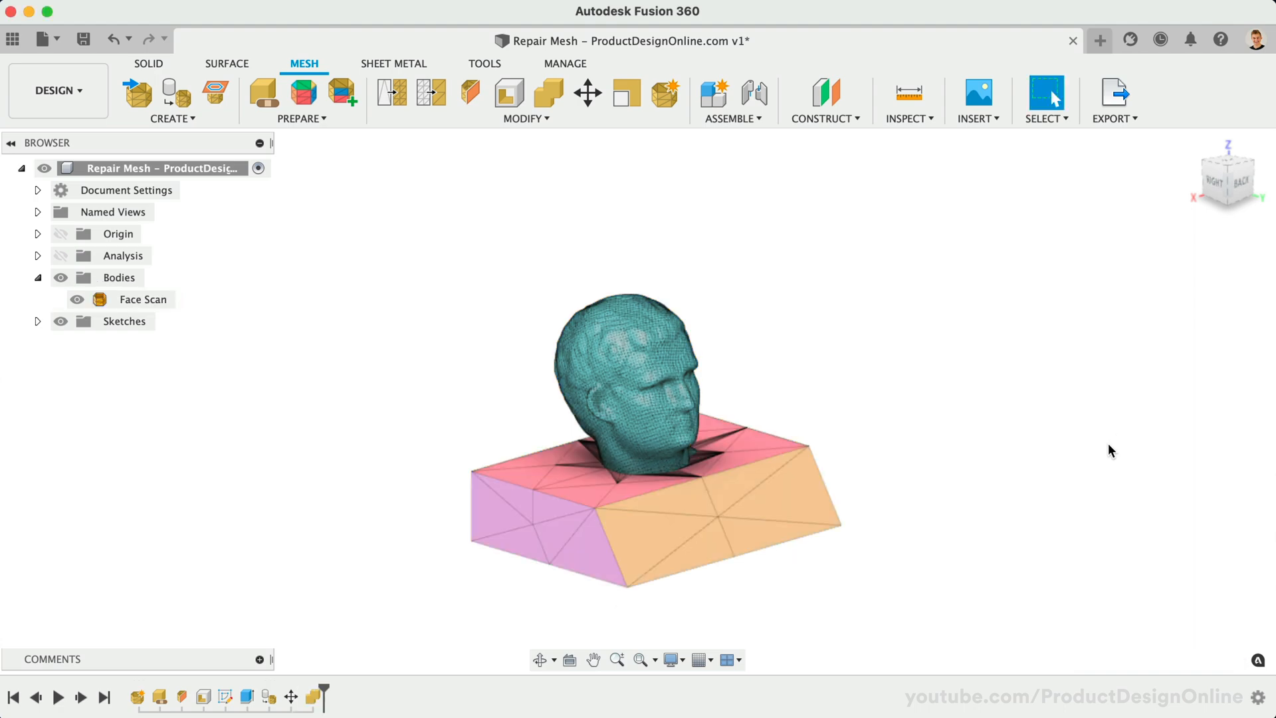
mouse_move(205, 698)
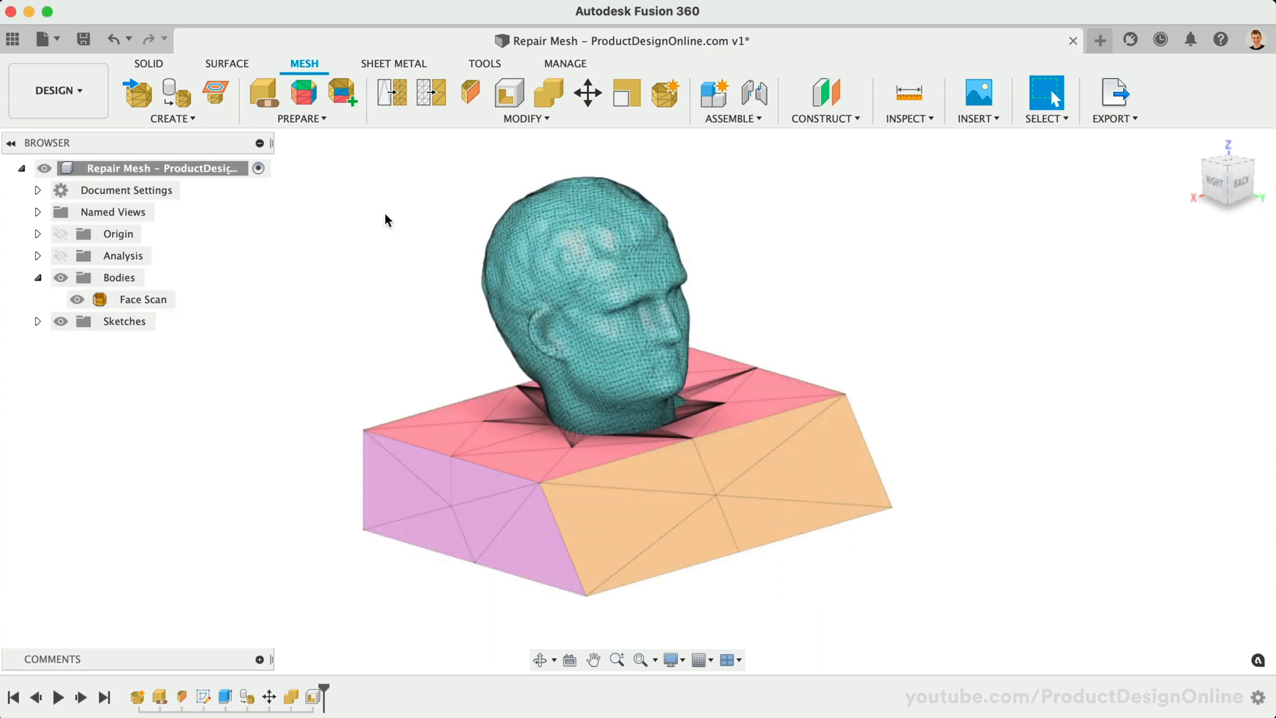
click(525, 97)
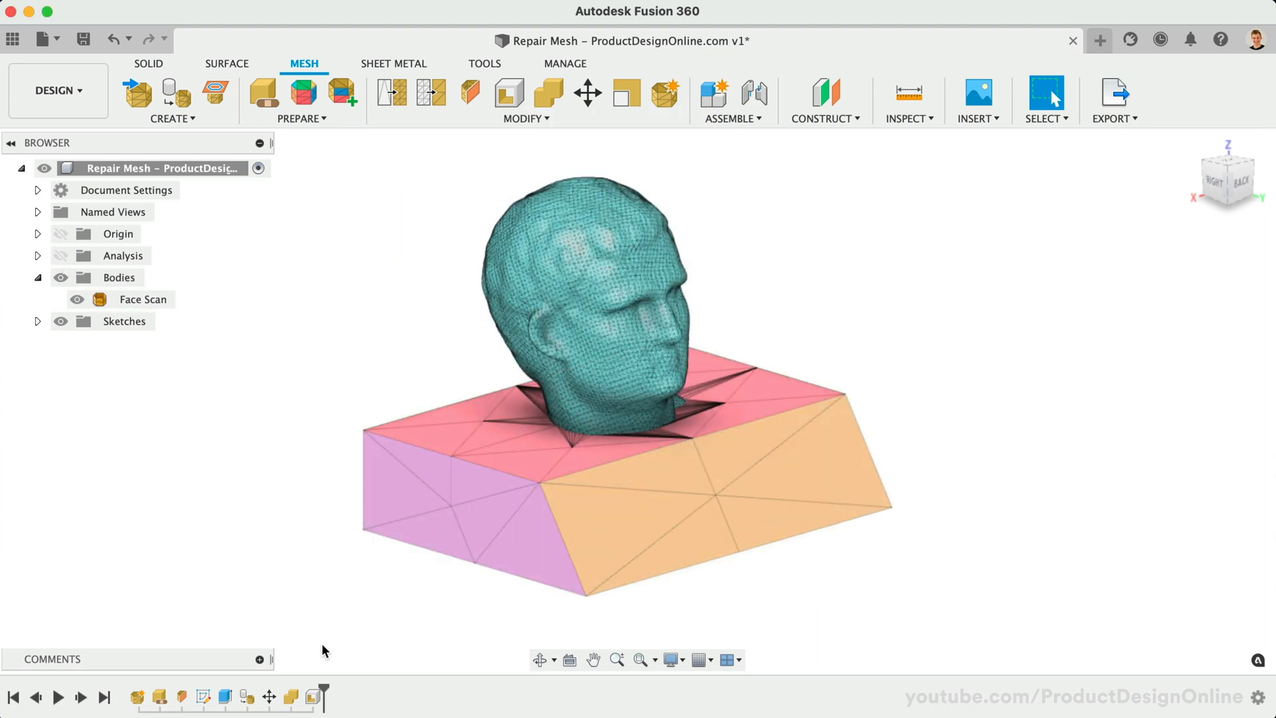
mouse_move(224, 697)
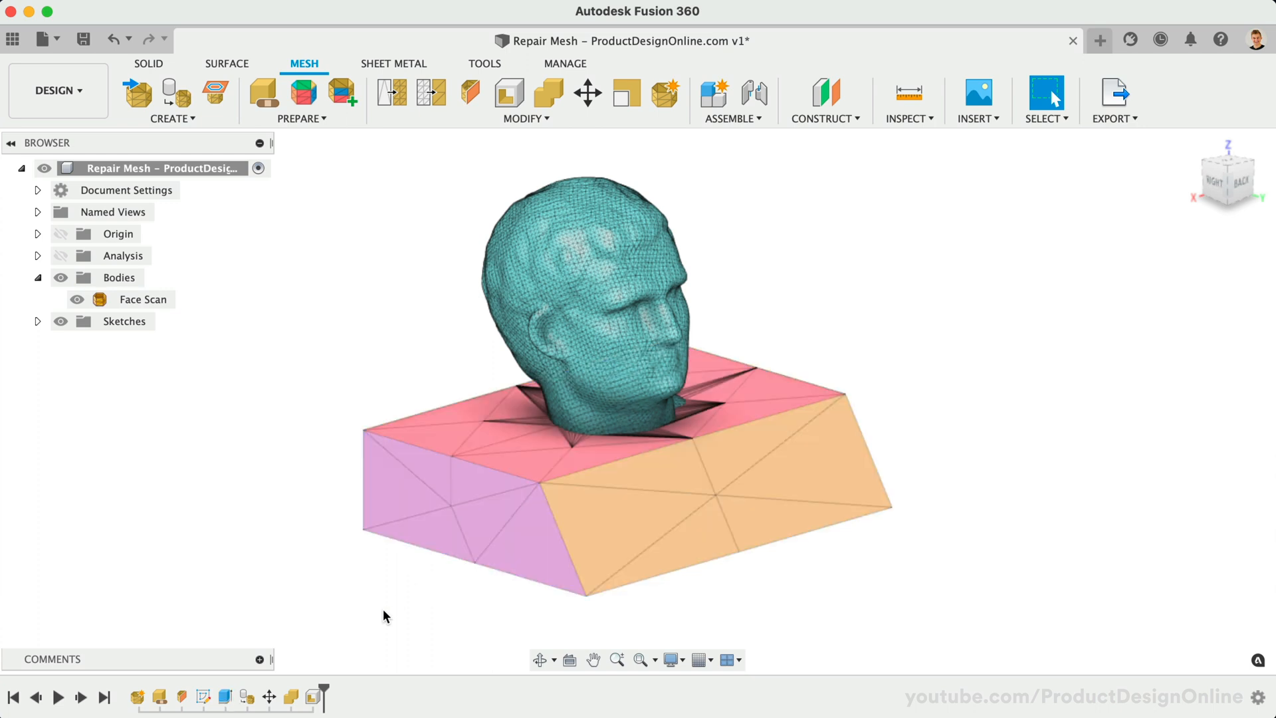
- Save the Face Scan body as an STL (Binary) mesh sent to the 3D print utility
right_click(142, 299)
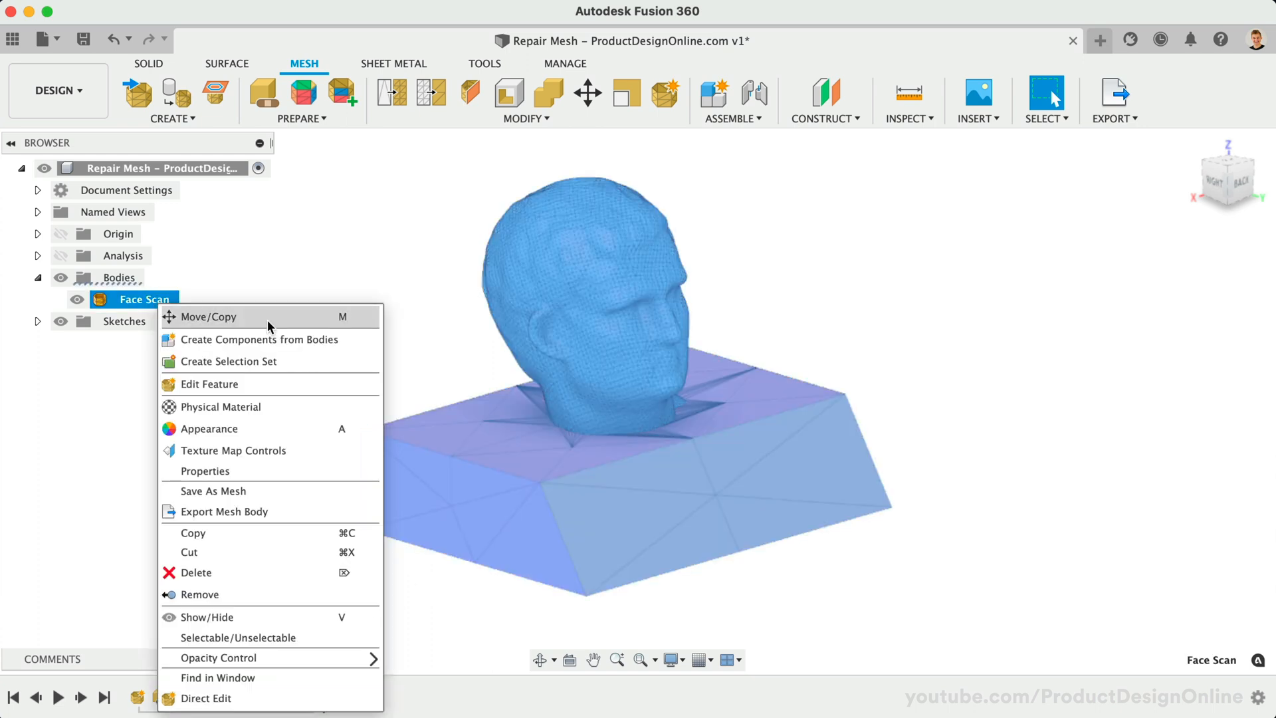
mouse_move(285, 490)
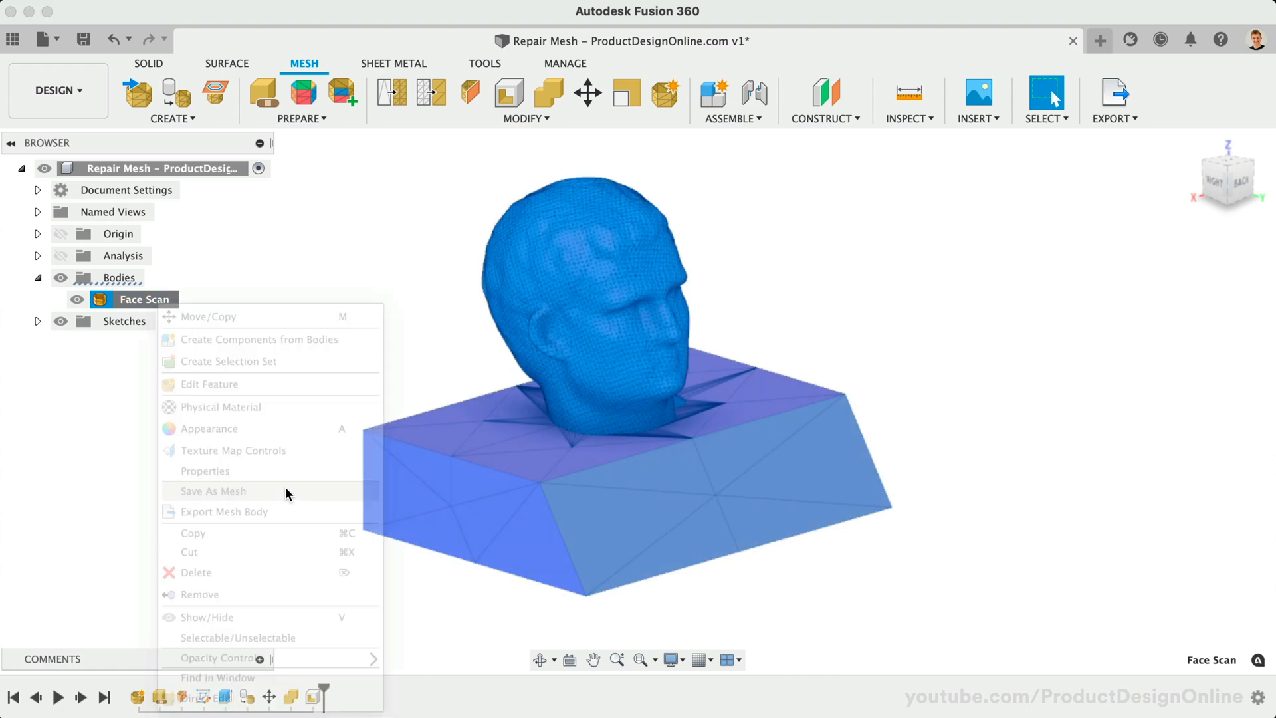
click(213, 491)
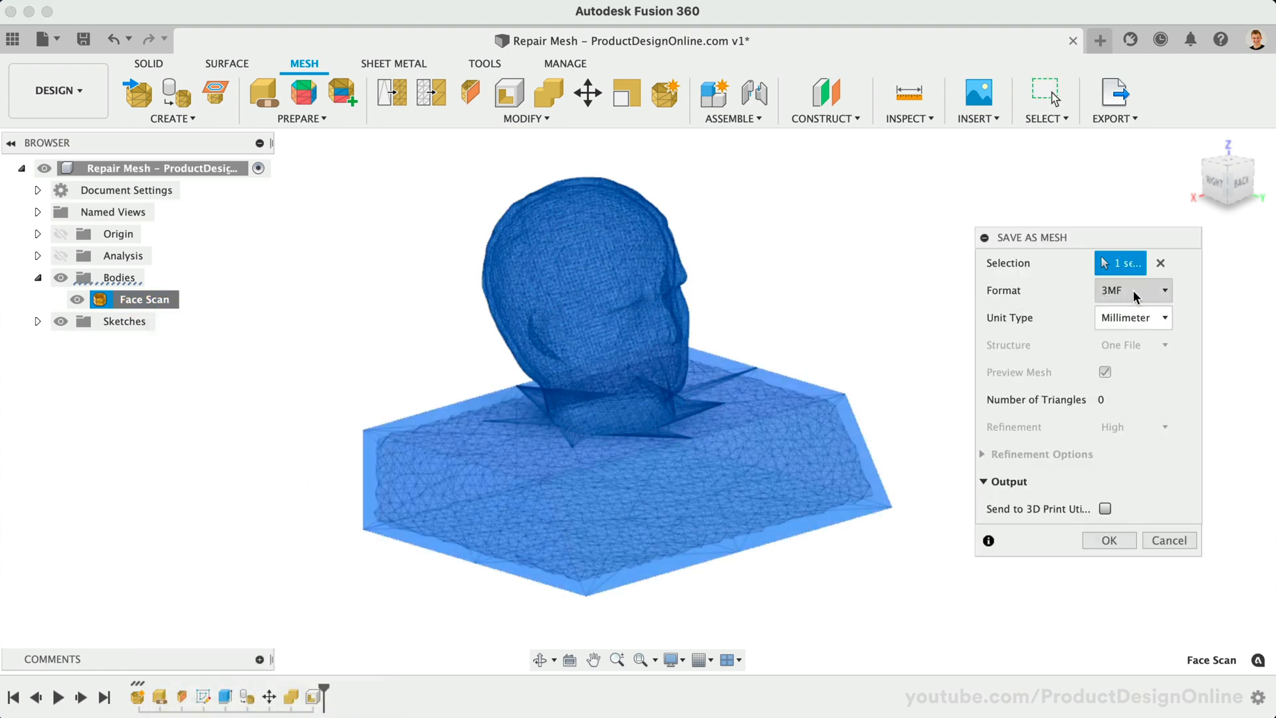
click(1131, 291)
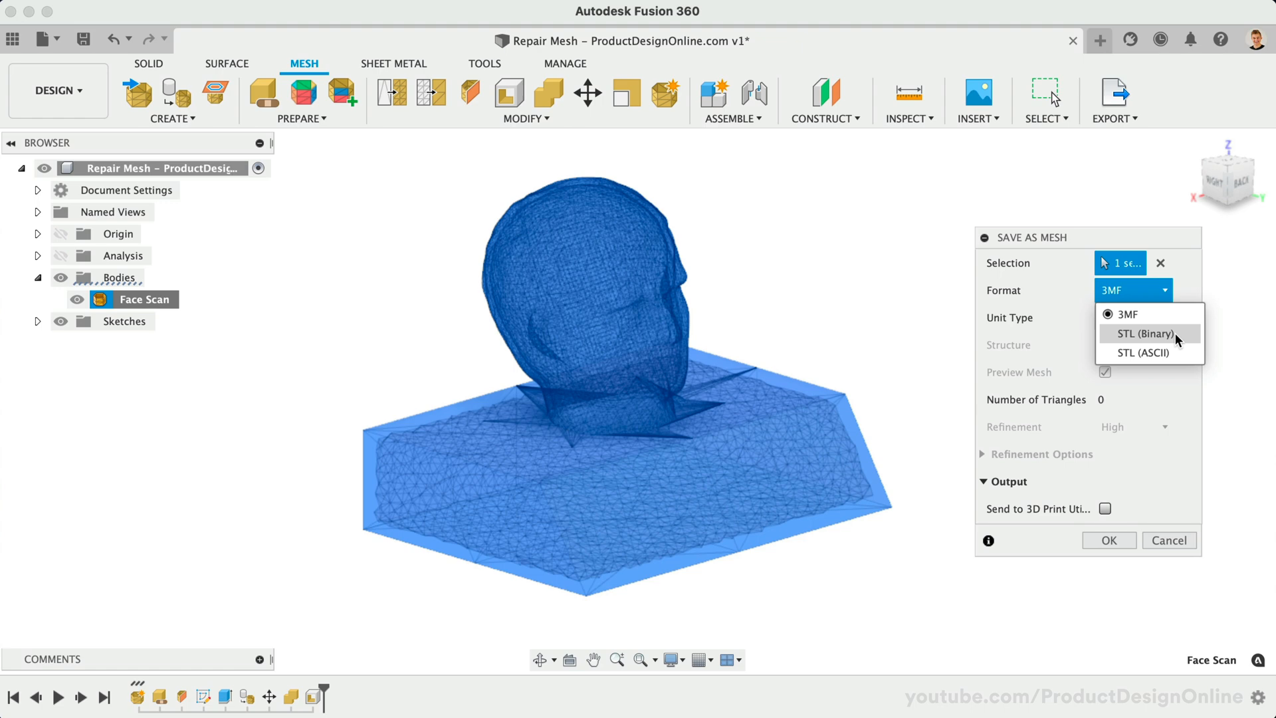
click(1128, 314)
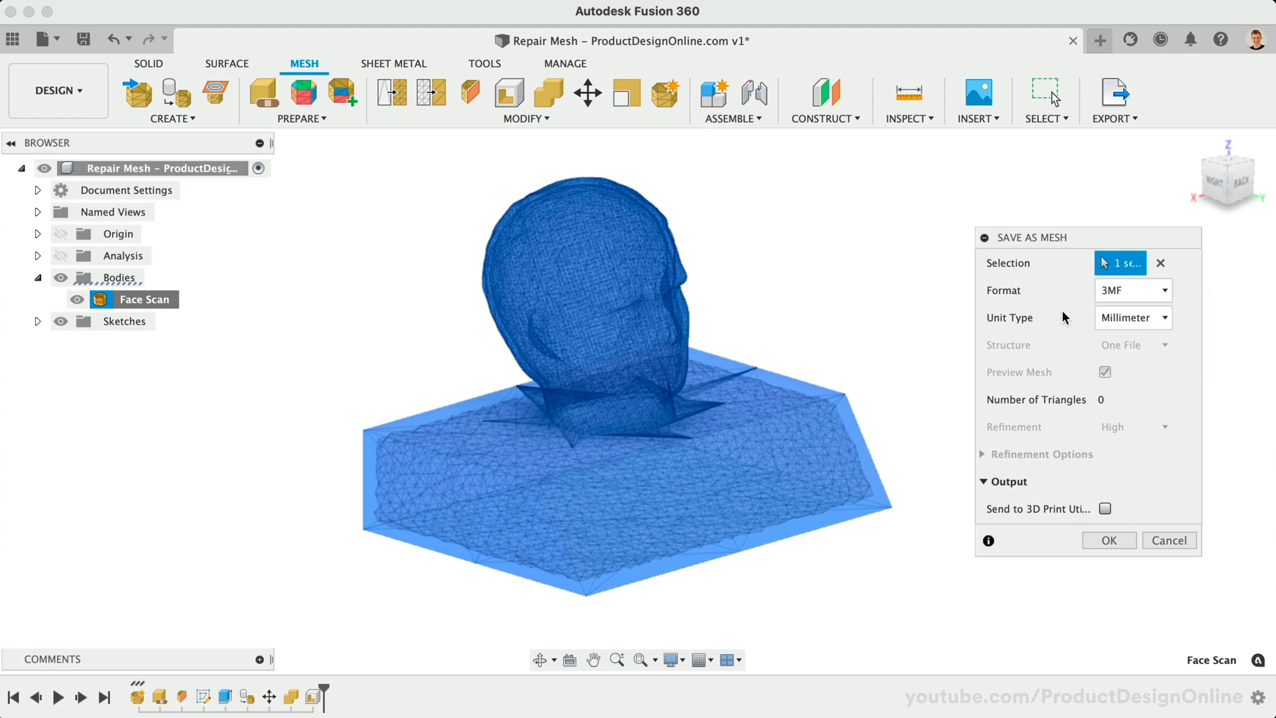
click(1105, 508)
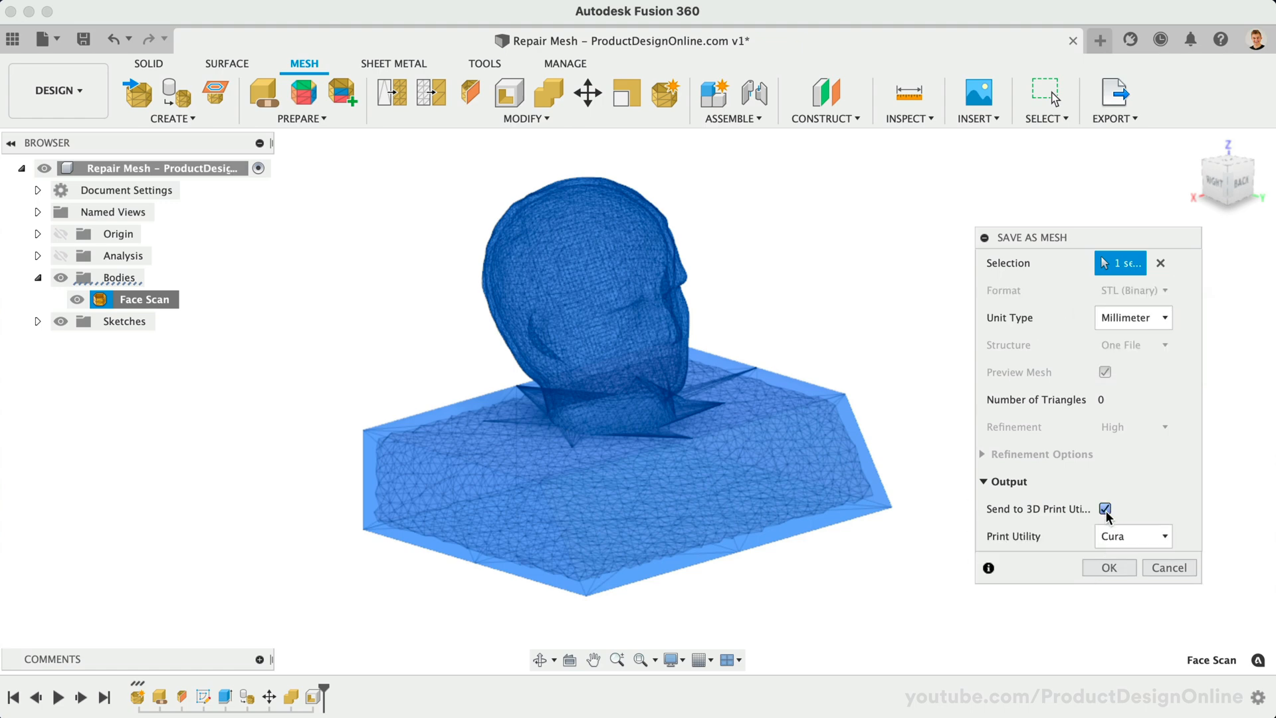